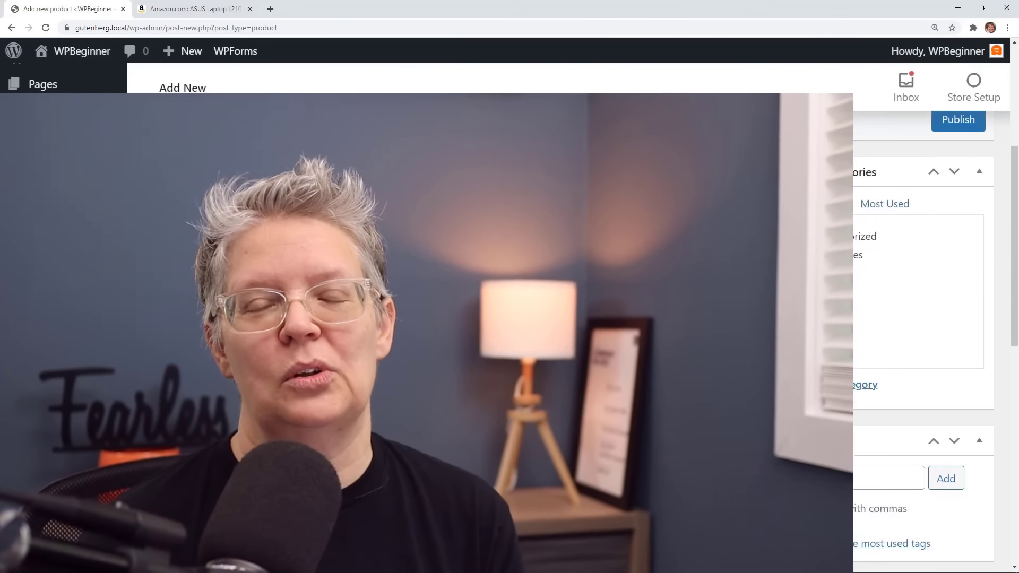
# Step: Make the ASUS Laptop an External/Affiliate product and enter the amzn.to product URL
pyautogui.click(321, 261)
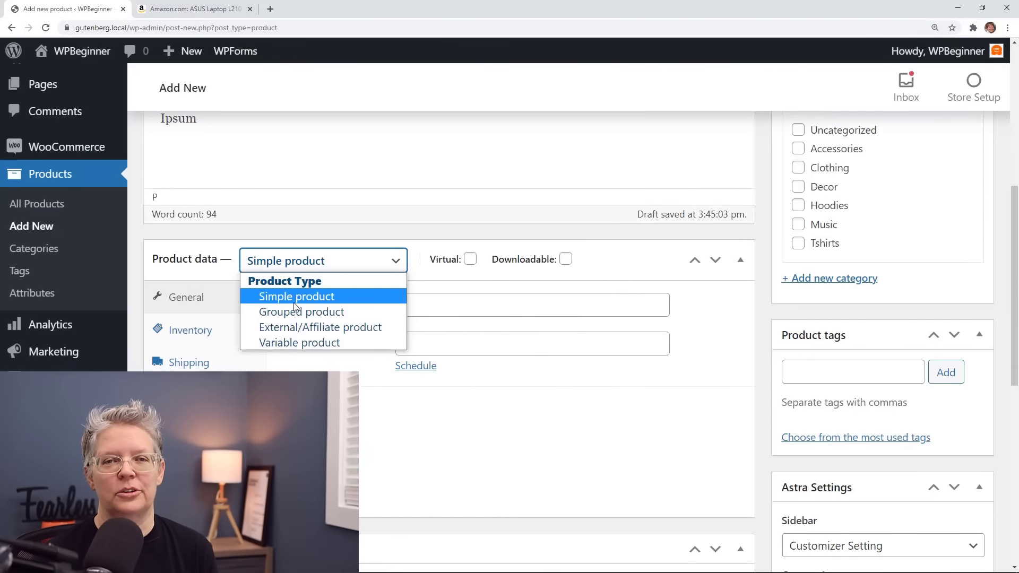
pyautogui.click(319, 327)
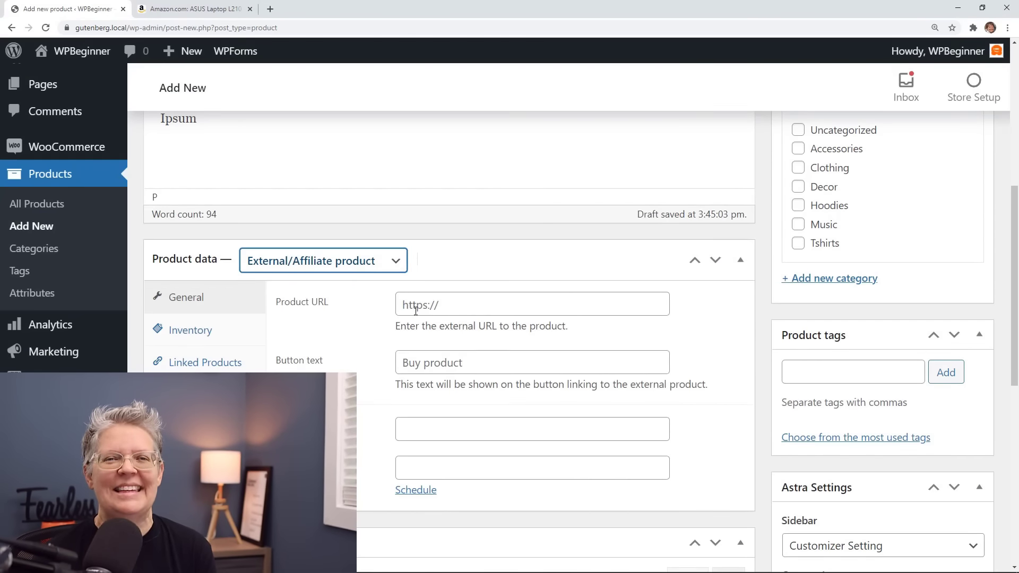
pyautogui.click(531, 304)
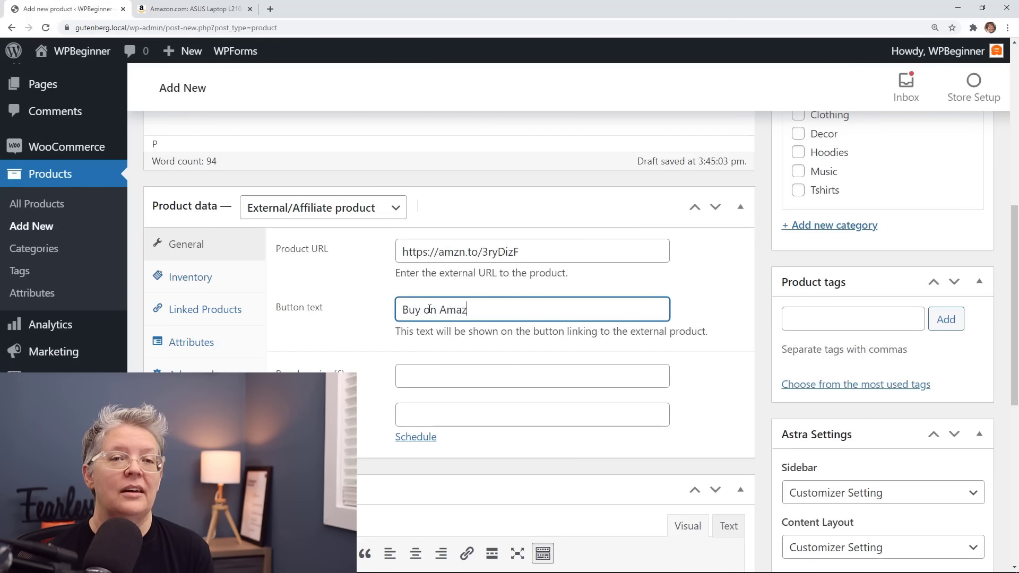
pyautogui.write('on')
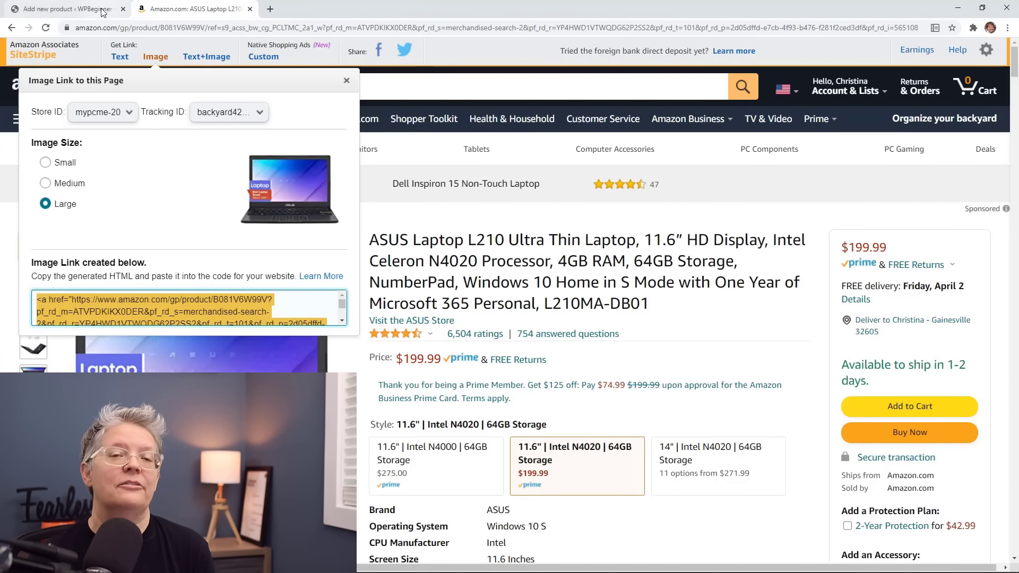
# Step: Paste the SiteStripe image HTML into the description's Text editing mode
pyautogui.click(64, 8)
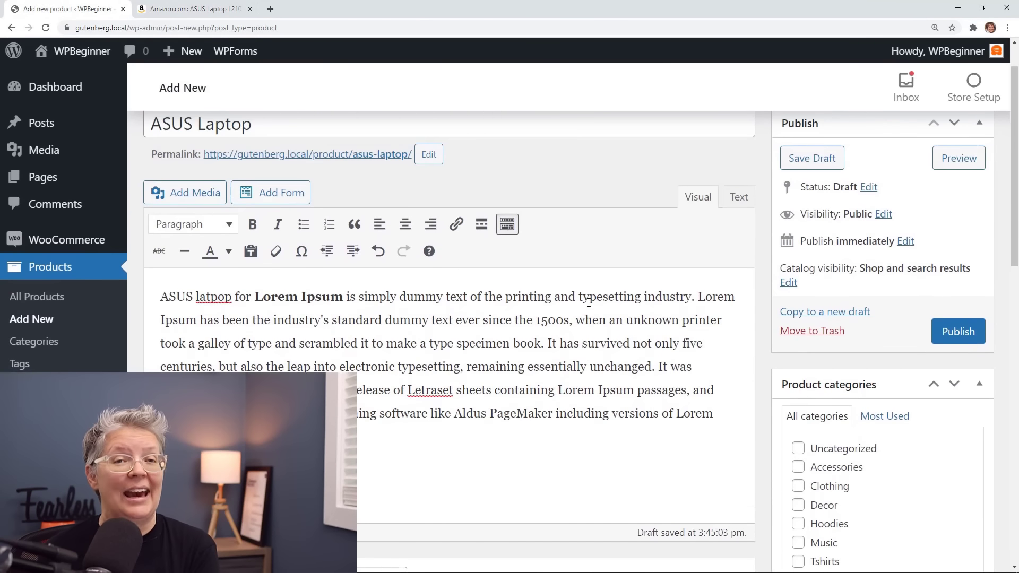
pyautogui.click(739, 197)
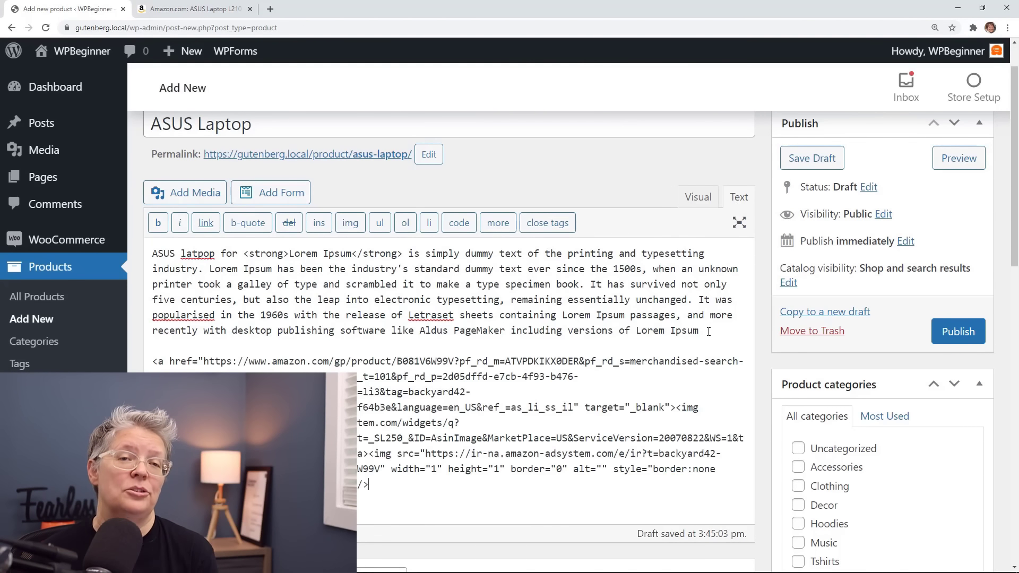
pyautogui.click(697, 197)
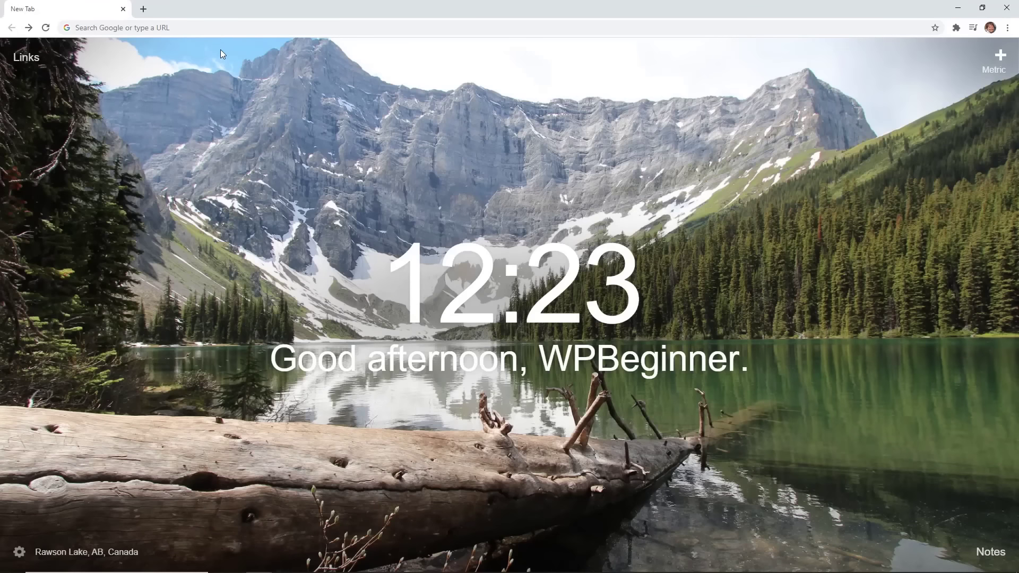
# Step: Load the Bluehost special offer page via the wpbeginner.com link
pyautogui.write('wpbeginner.com')
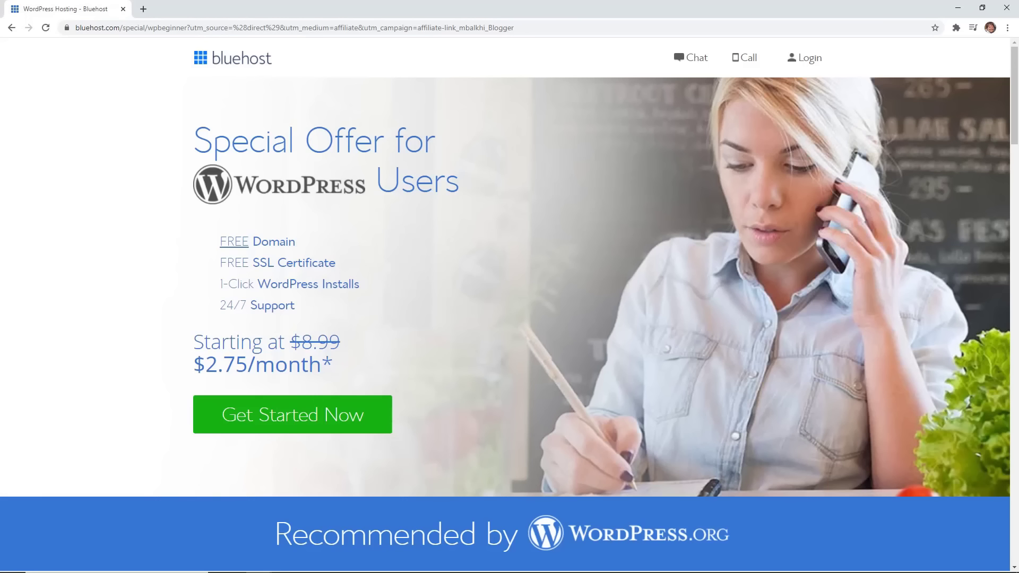
pyautogui.moveTo(281, 335)
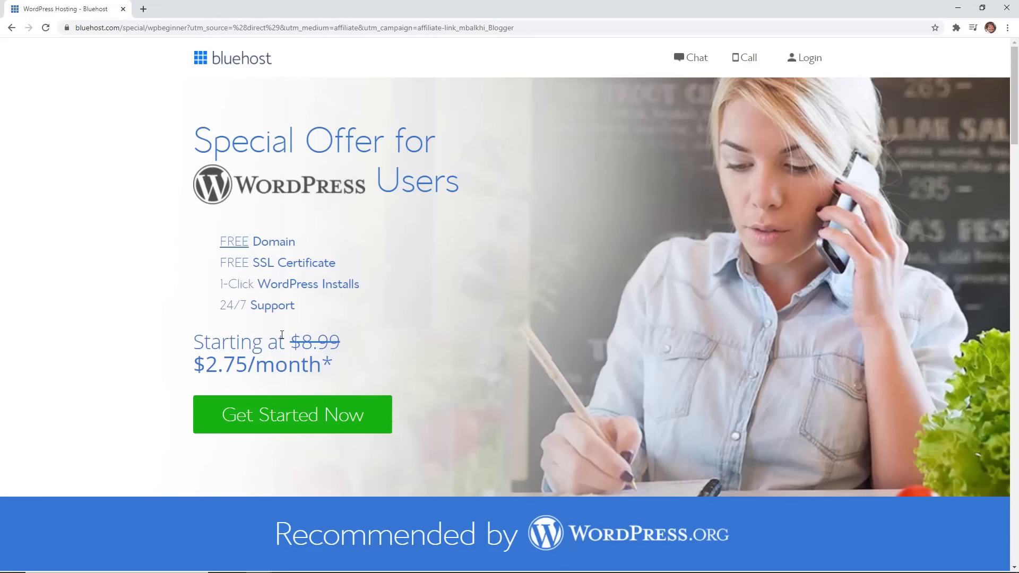
# Step: Start the Bluehost sign-up and choose the Basic hosting plan
pyautogui.click(292, 414)
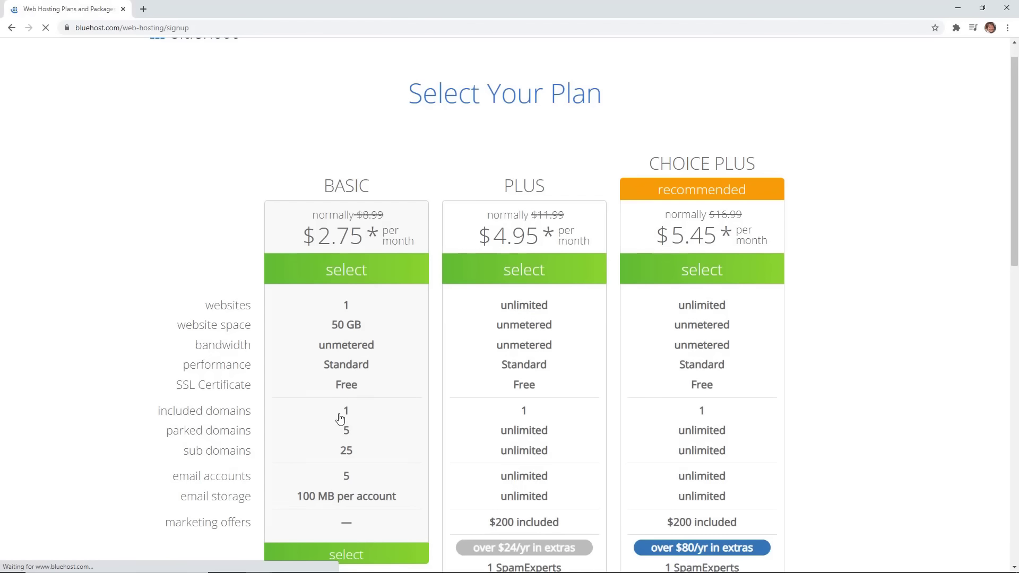
pyautogui.scroll(-3)
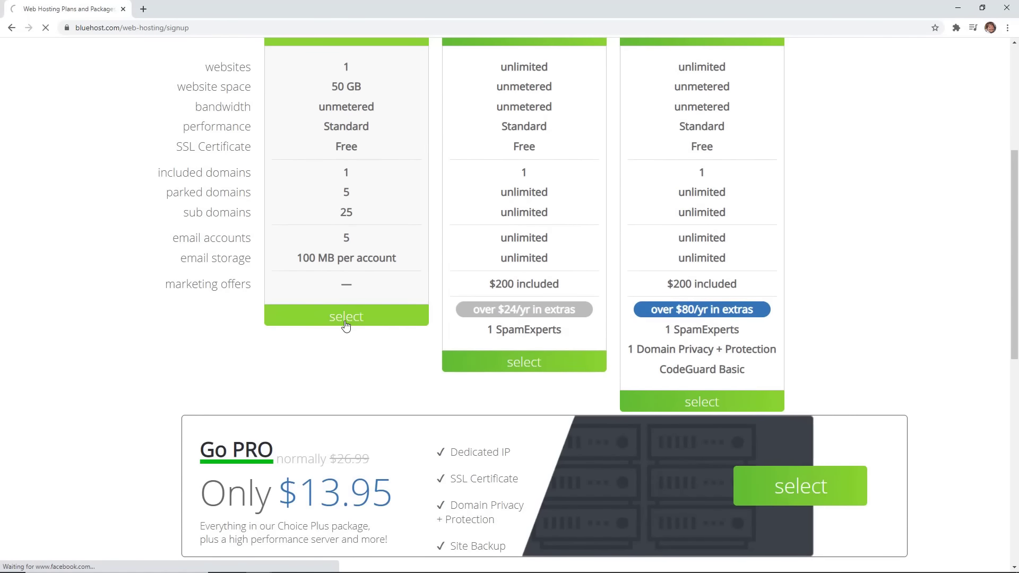
pyautogui.click(346, 317)
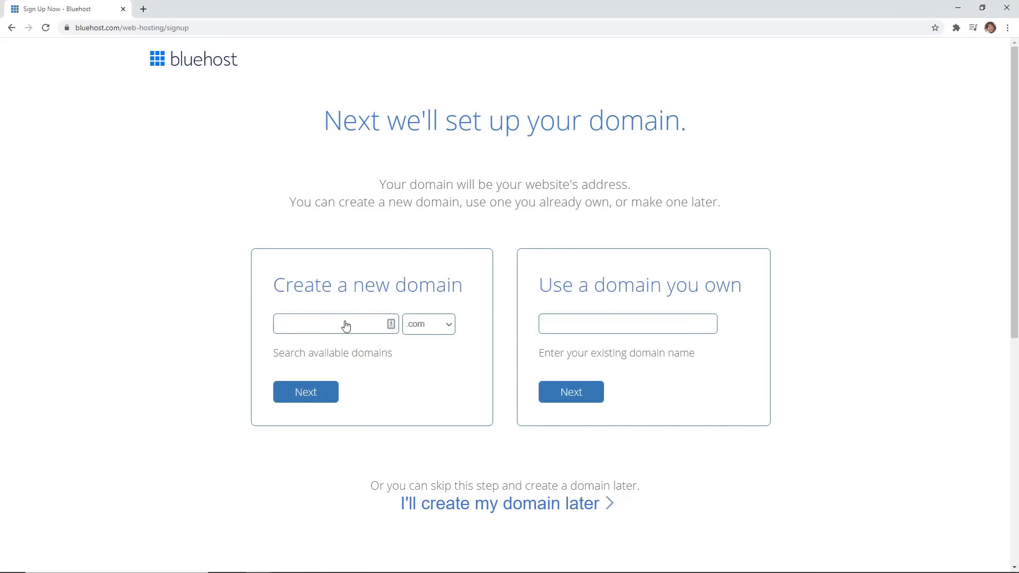
# Step: Check availability of the new domain startmynewwpsite.com
pyautogui.click(325, 324)
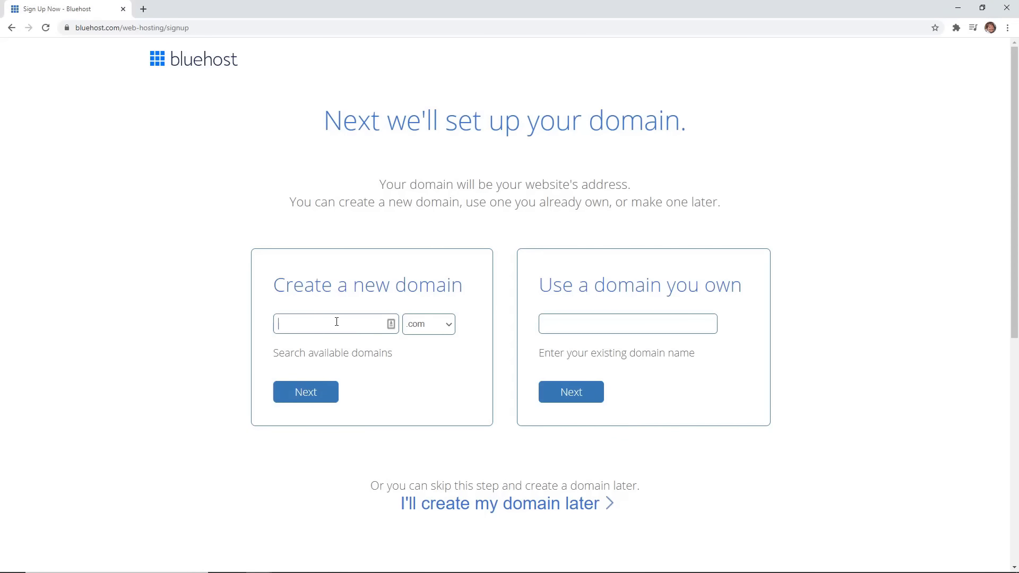
pyautogui.write('startmynewwp')
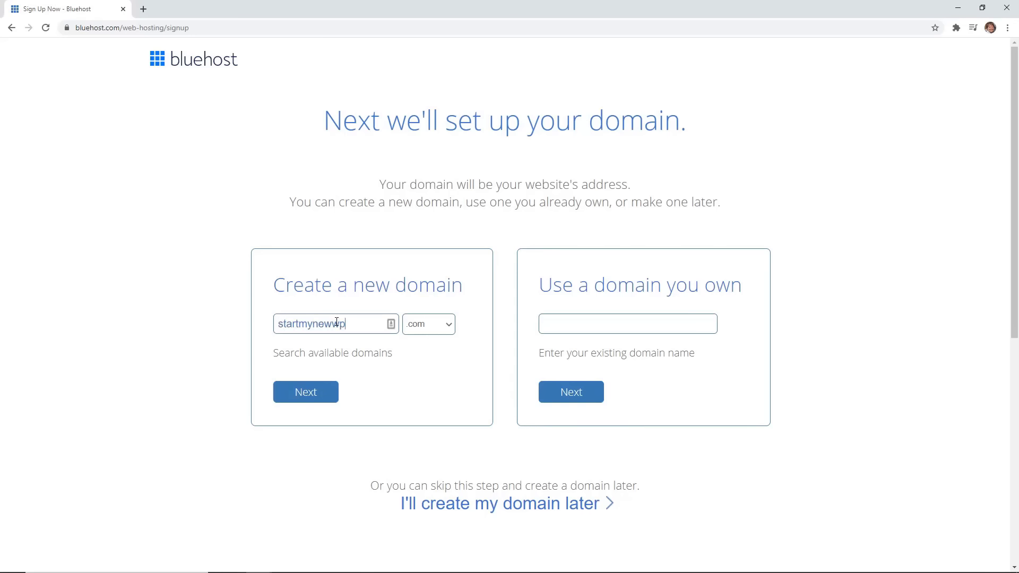
pyautogui.click(304, 392)
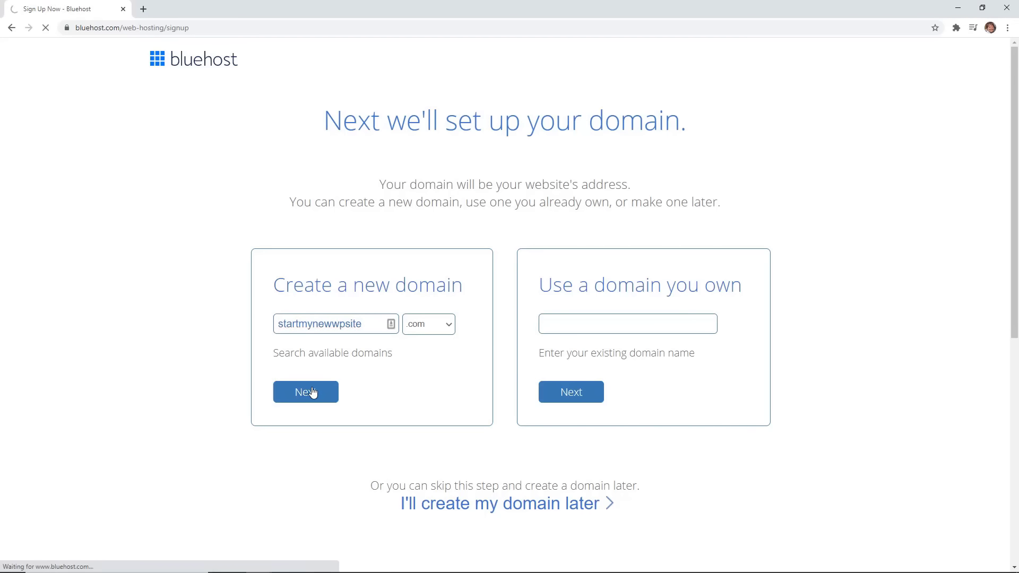
pyautogui.click(304, 392)
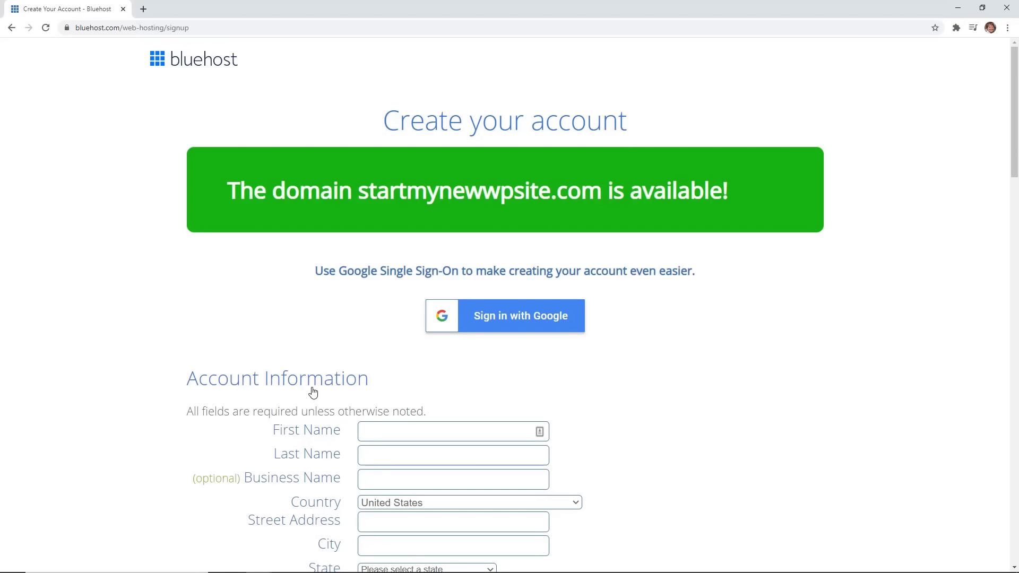
pyautogui.moveTo(577, 401)
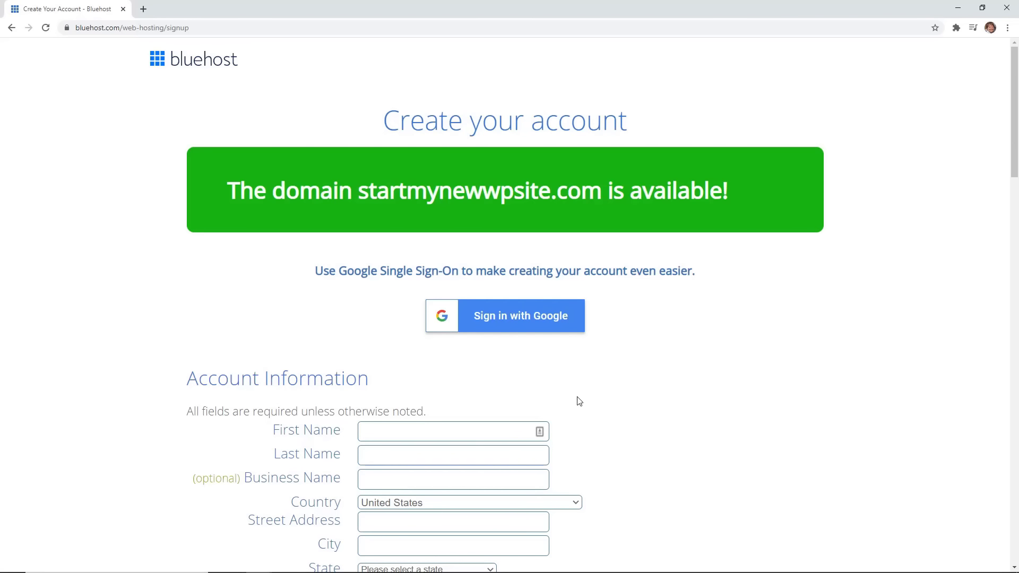
# Step: Fill in the account information starting with first name Christina and the remaining contact details
pyautogui.scroll(-3)
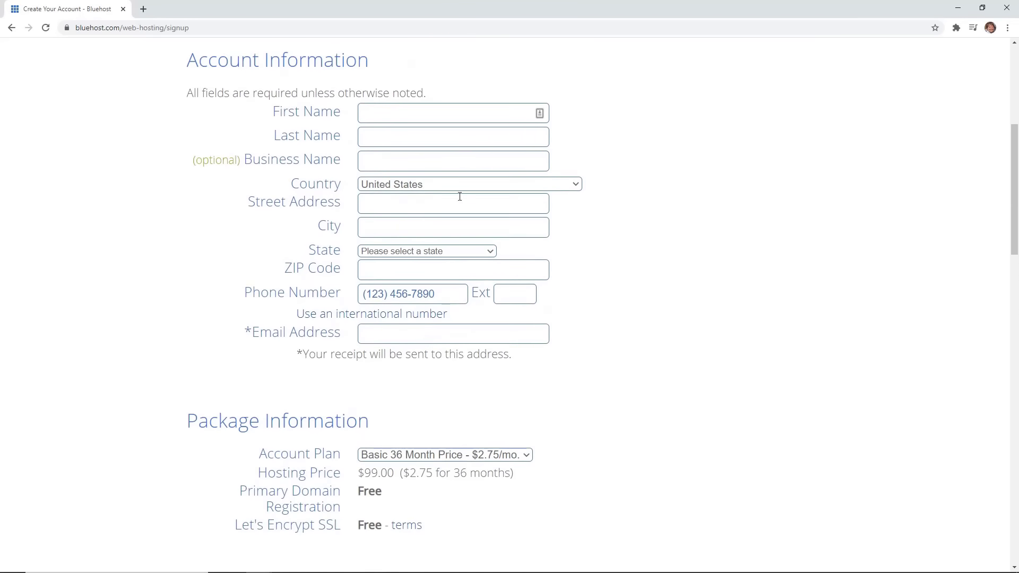
pyautogui.click(452, 113)
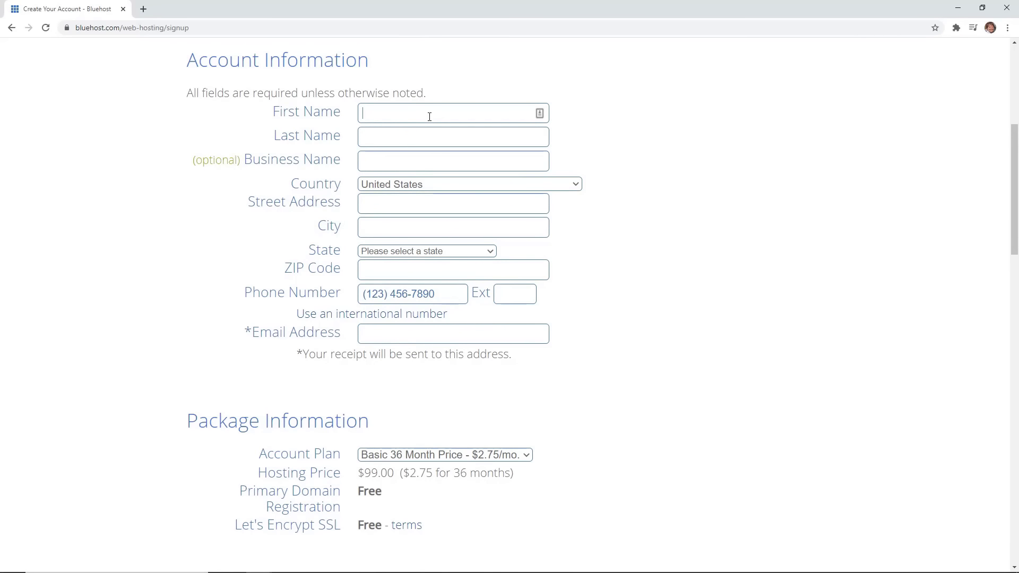
pyautogui.write('Christina')
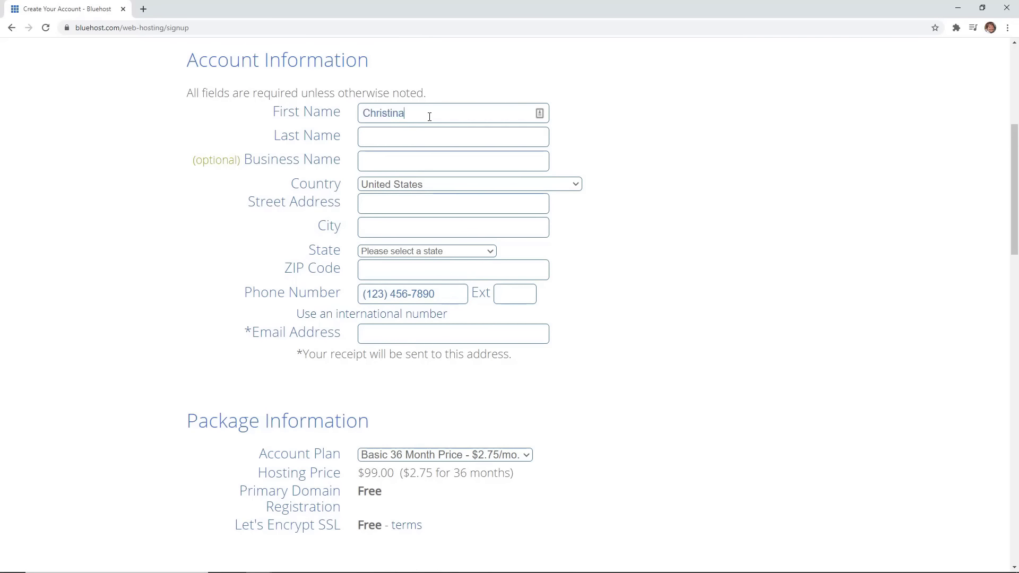
pyautogui.write('HA')
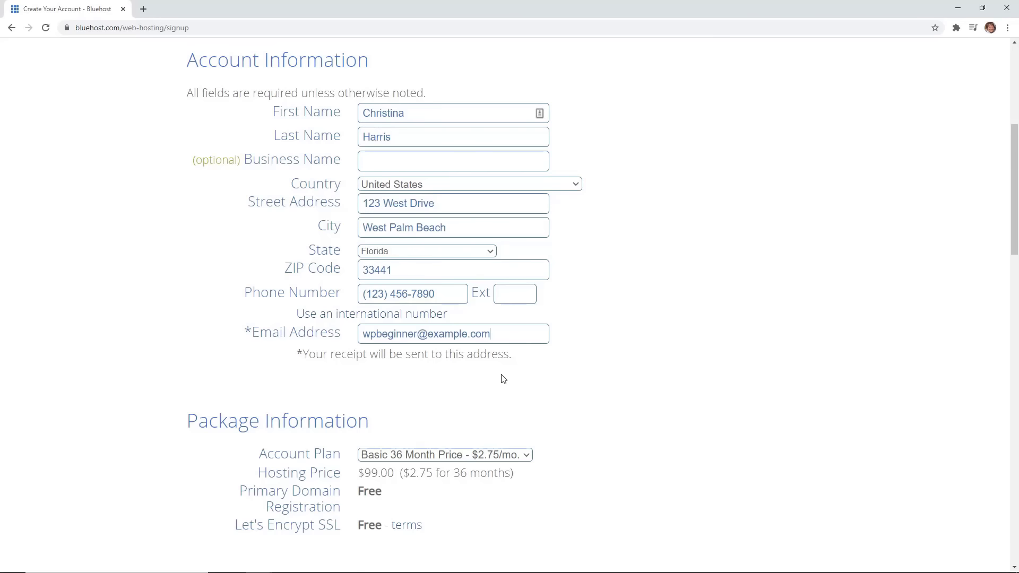
pyautogui.scroll(-3)
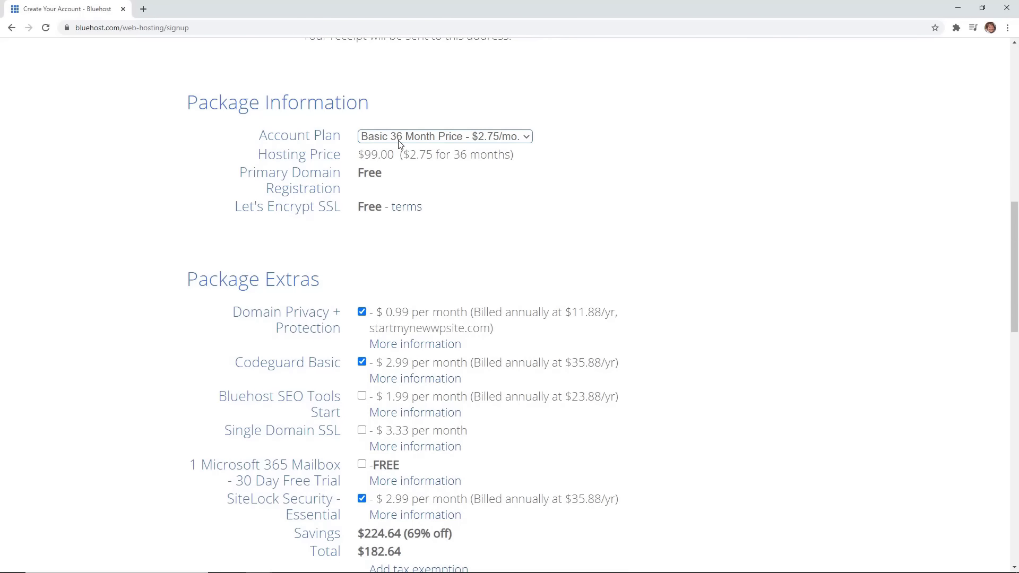
# Step: Switch the hosting order to the 12-month Basic plan
pyautogui.click(443, 137)
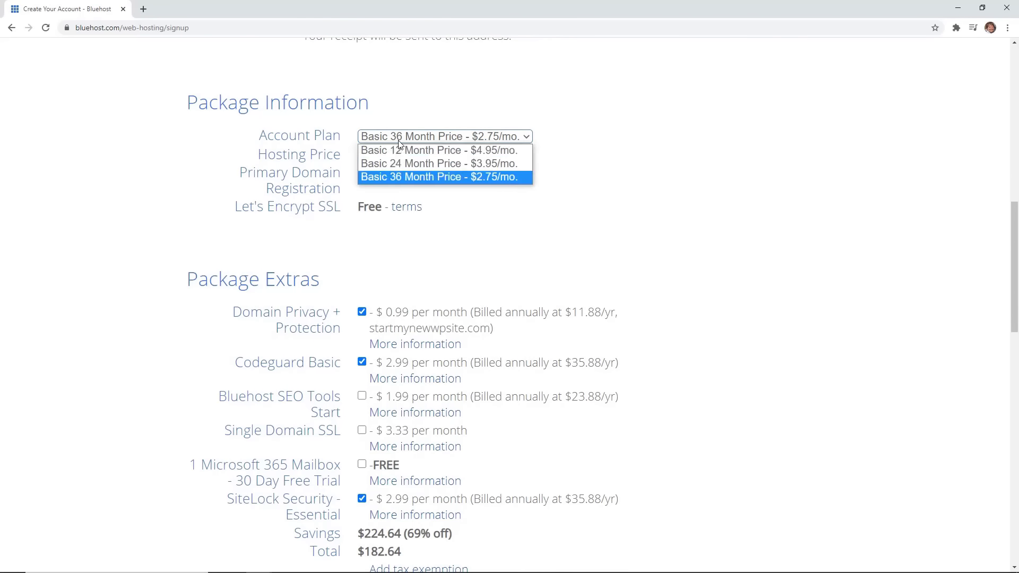
pyautogui.moveTo(439, 150)
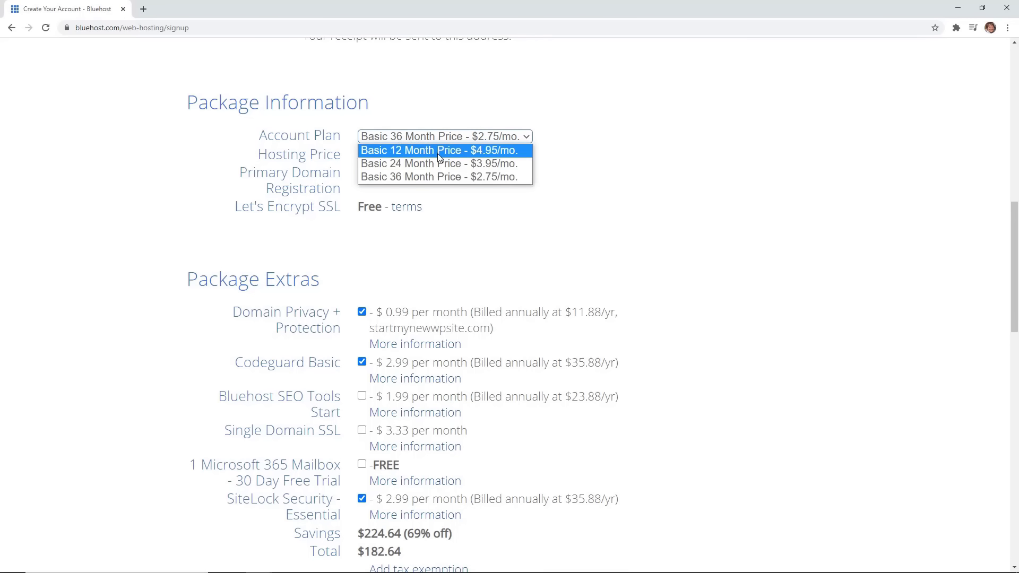
pyautogui.click(444, 177)
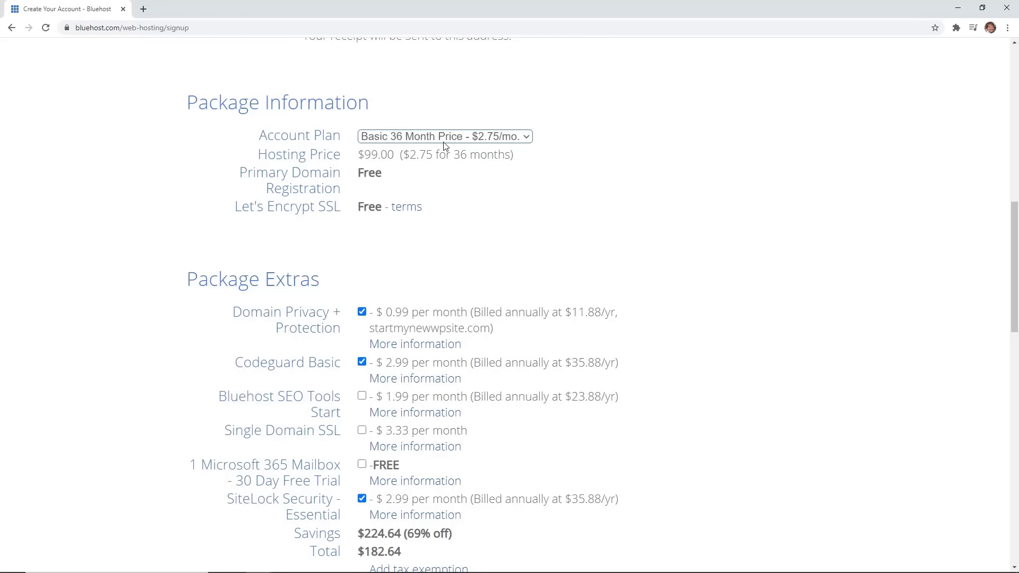
pyautogui.click(444, 135)
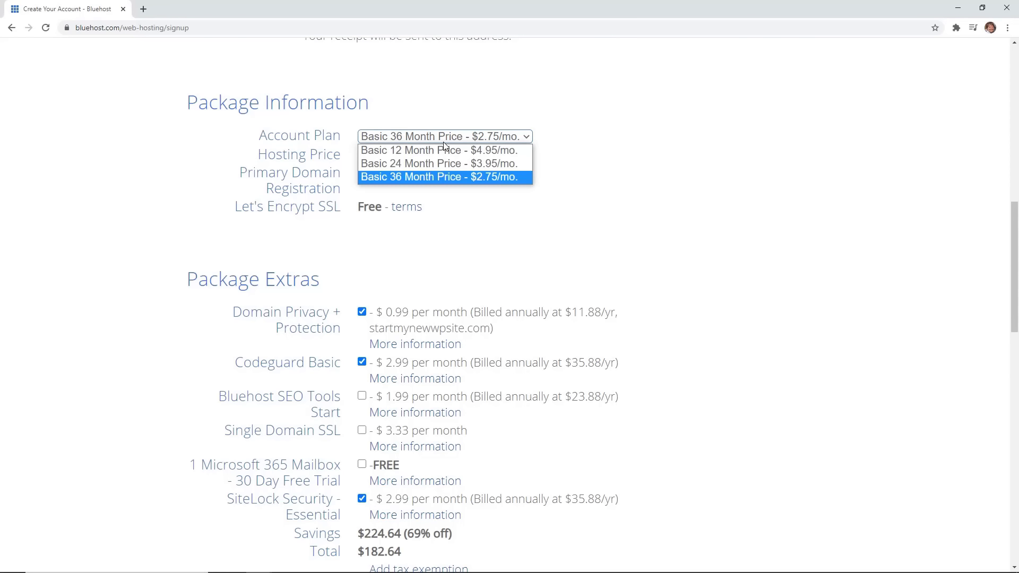
pyautogui.click(445, 177)
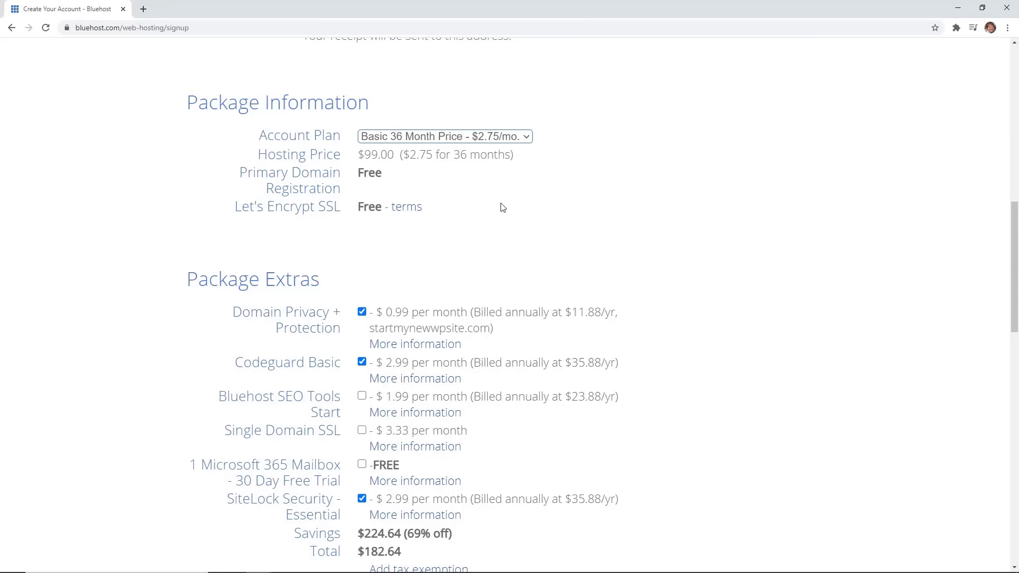
pyautogui.moveTo(337, 180)
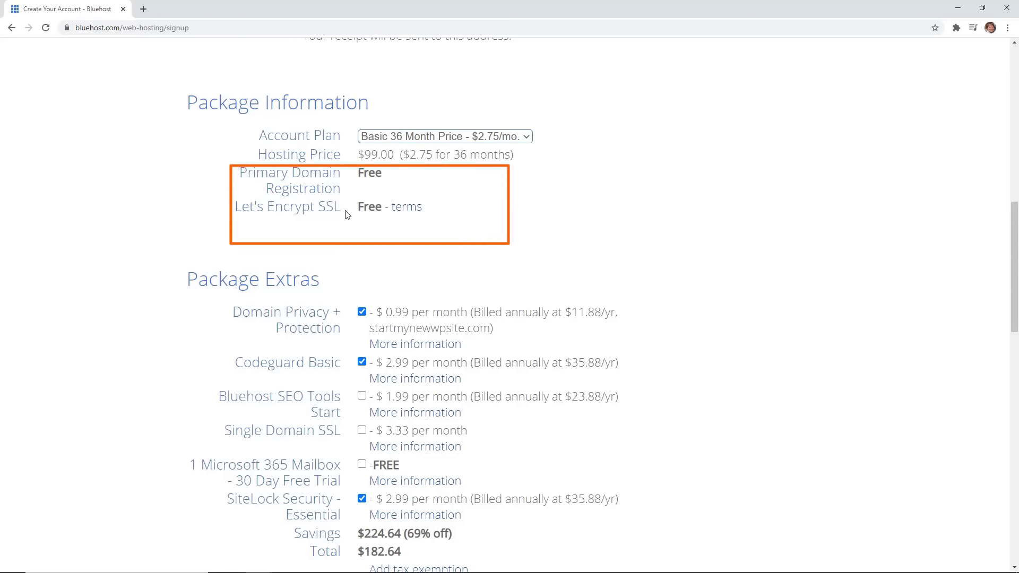
pyautogui.moveTo(472, 155)
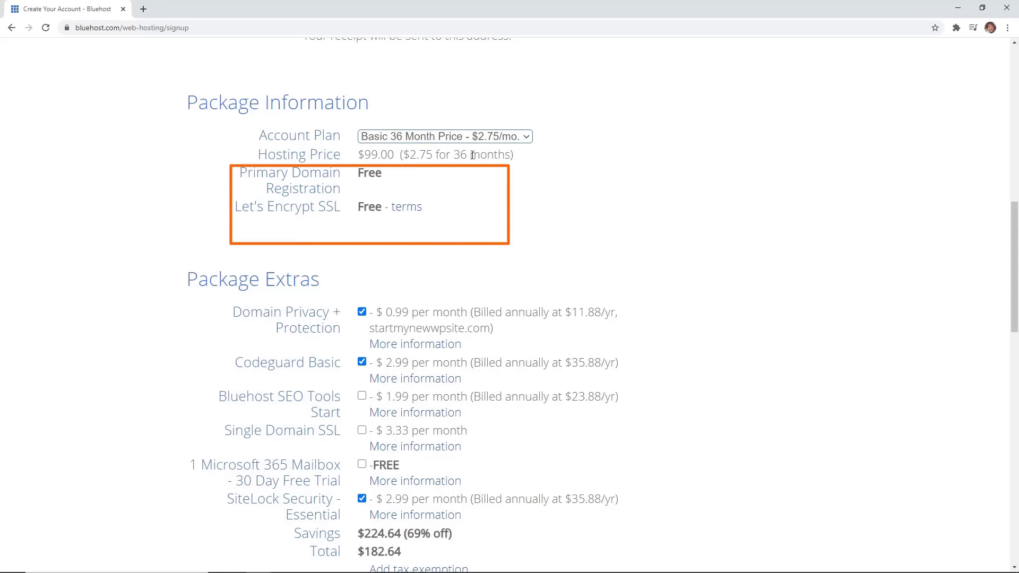
pyautogui.click(445, 137)
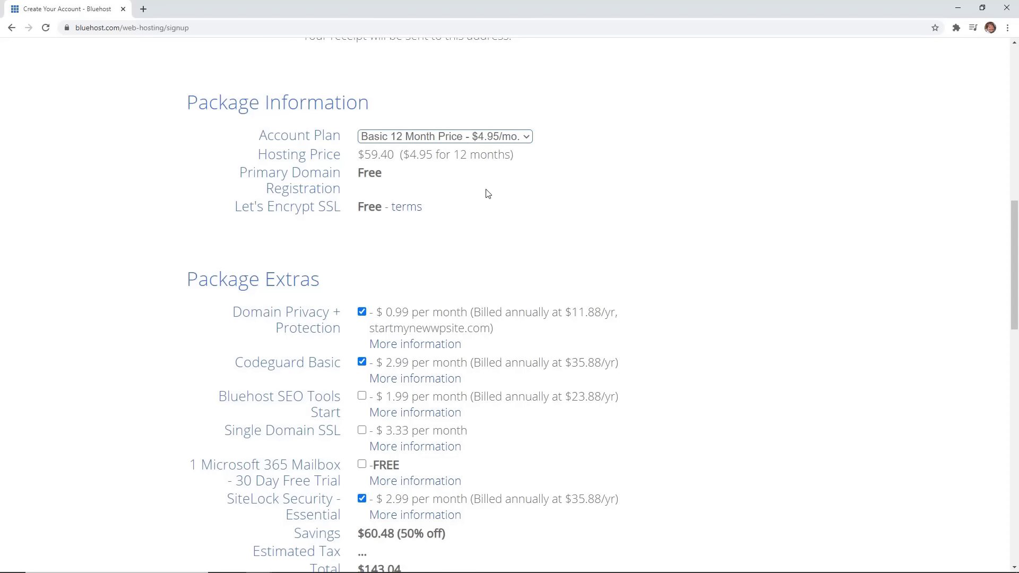
# Step: Remove the Domain Privacy and other package extras so the total drops to $59.40
pyautogui.scroll(-3)
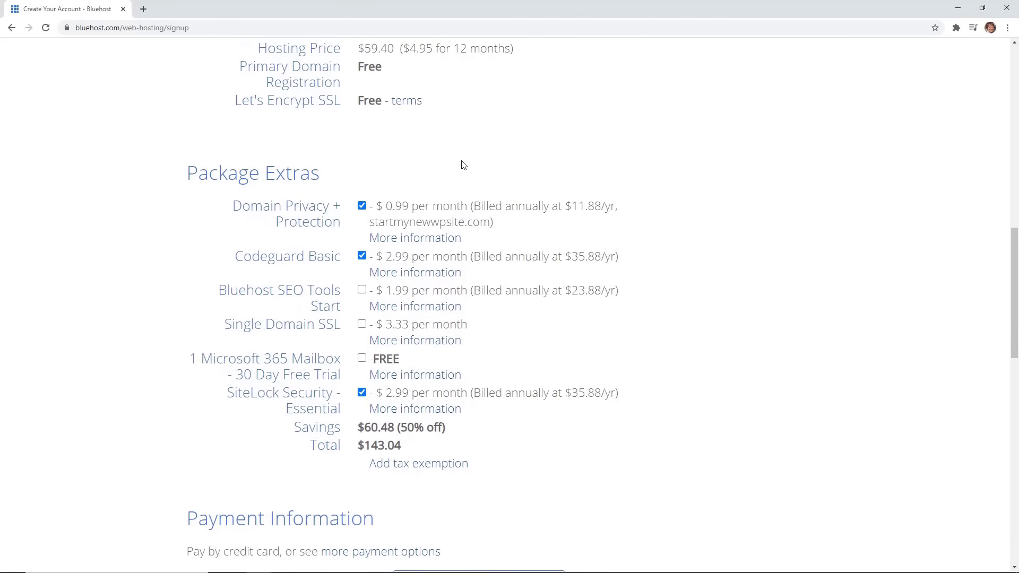
pyautogui.scroll(-3)
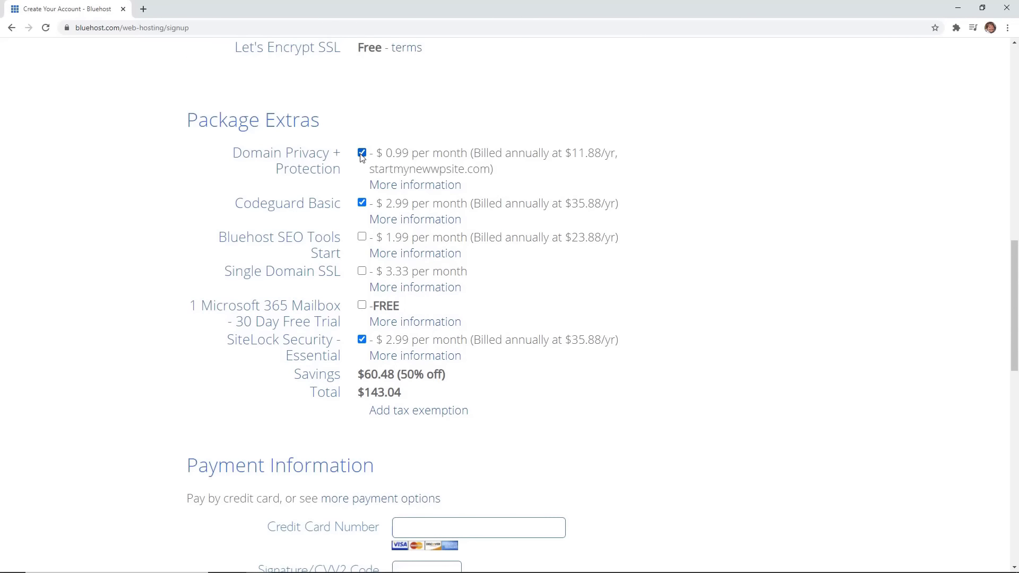
pyautogui.click(362, 153)
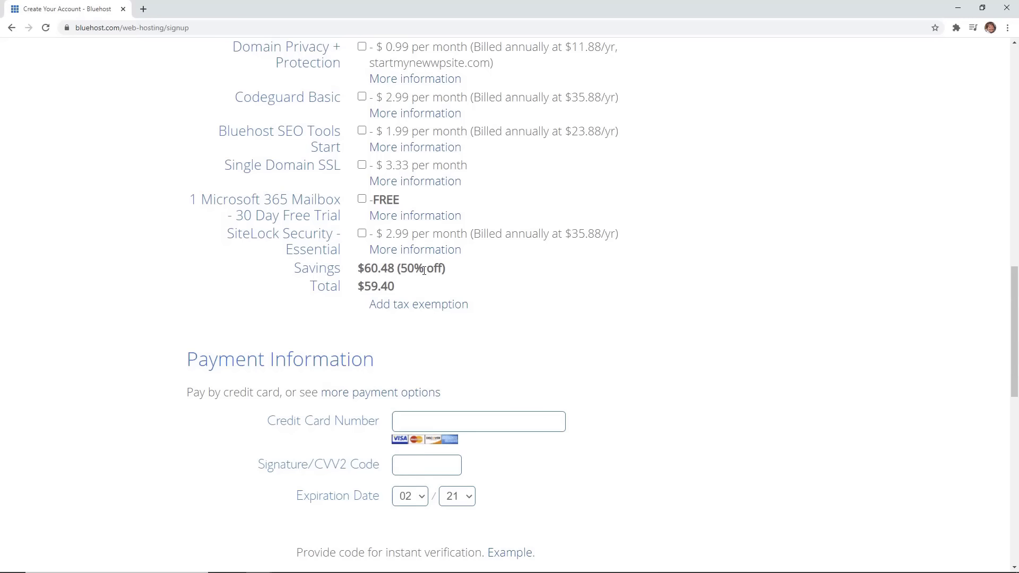
pyautogui.moveTo(509, 300)
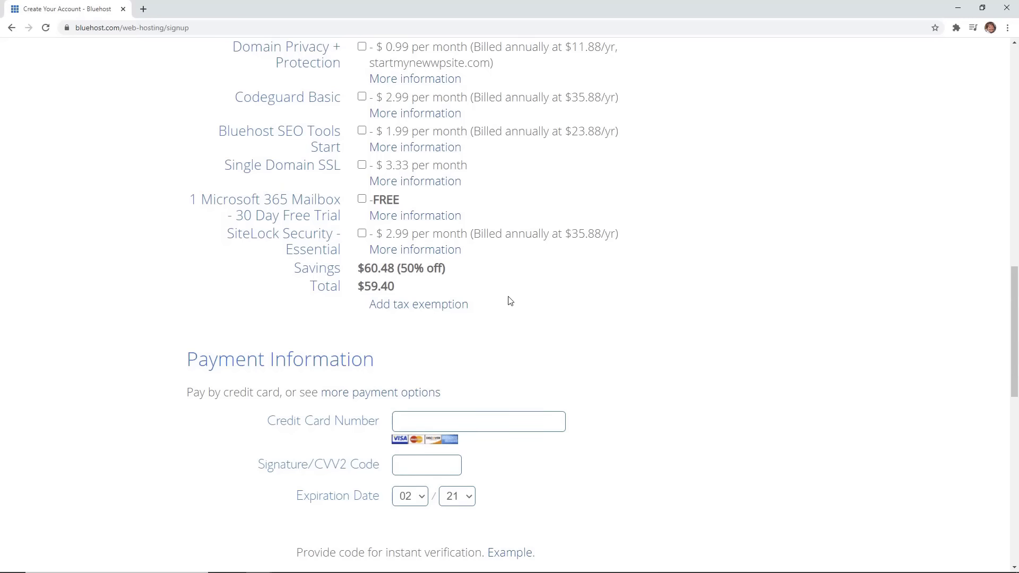
# Step: Agree to the auto renewal terms, terms of service and cancellation policy and submit the order
pyautogui.scroll(-3)
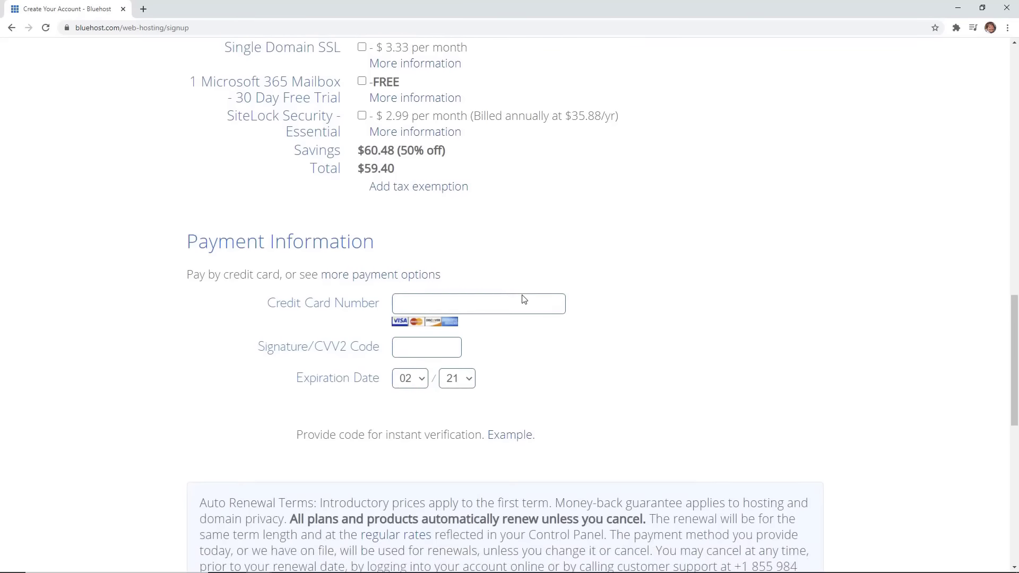
pyautogui.scroll(-3)
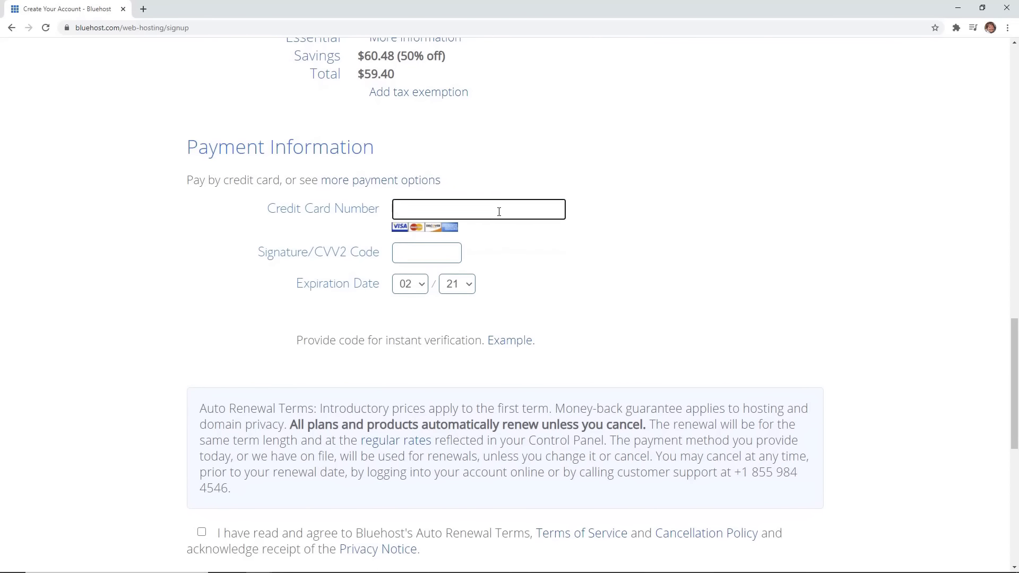
pyautogui.scroll(-3)
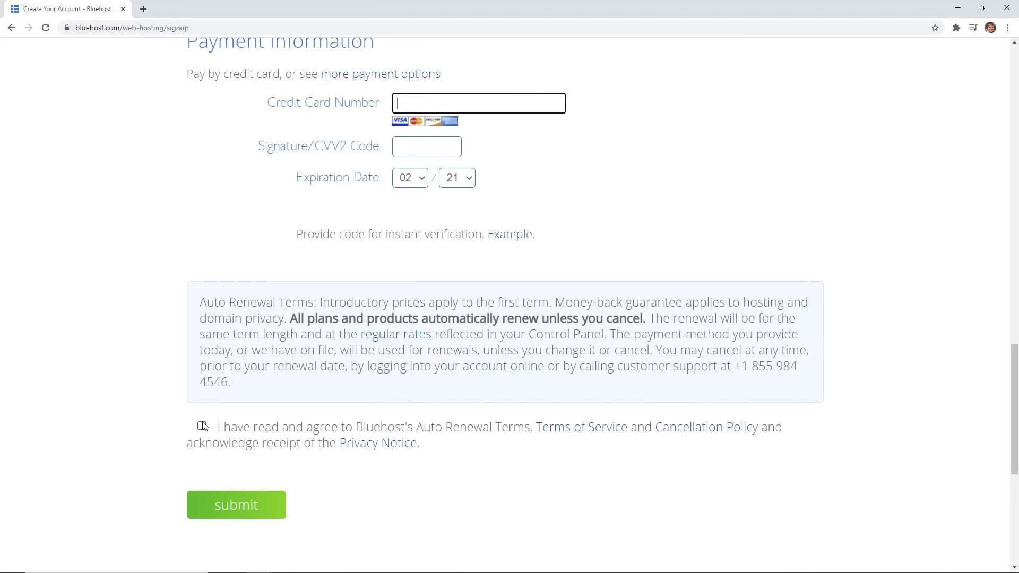
pyautogui.click(202, 426)
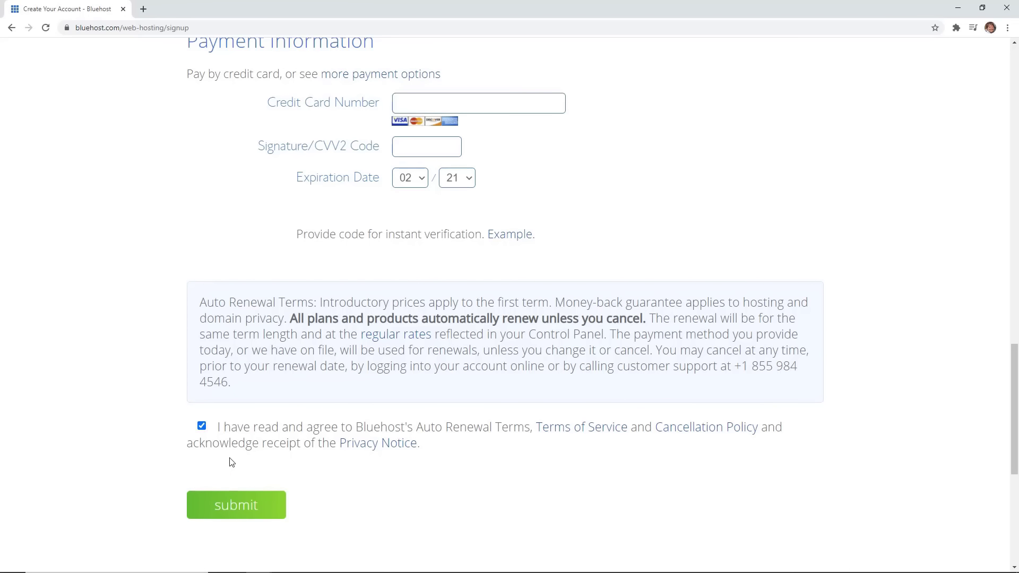
pyautogui.click(236, 505)
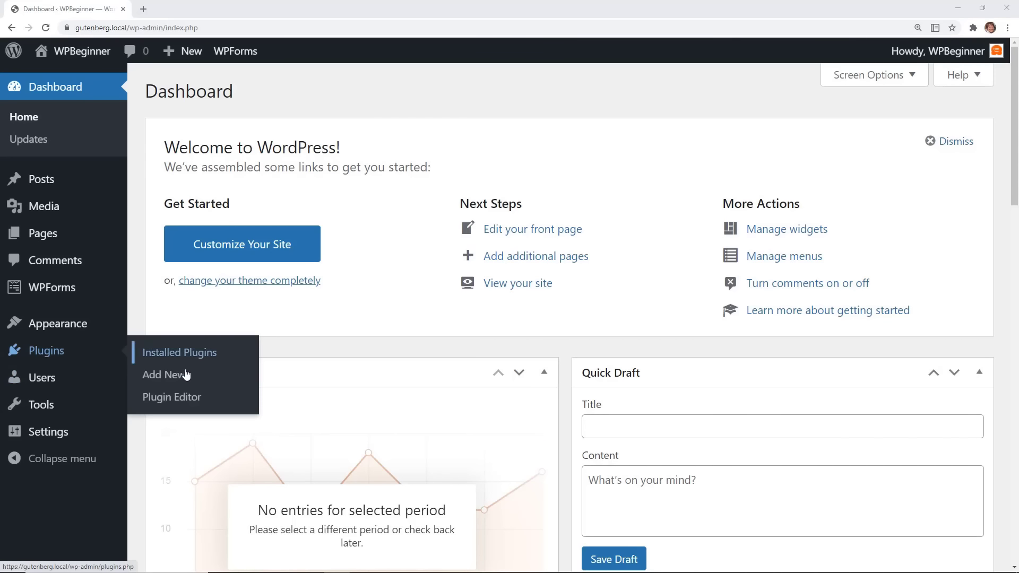
# Step: Search for 'woocommerce' in Add New plugins, install WooCommerce and activate it
pyautogui.click(166, 375)
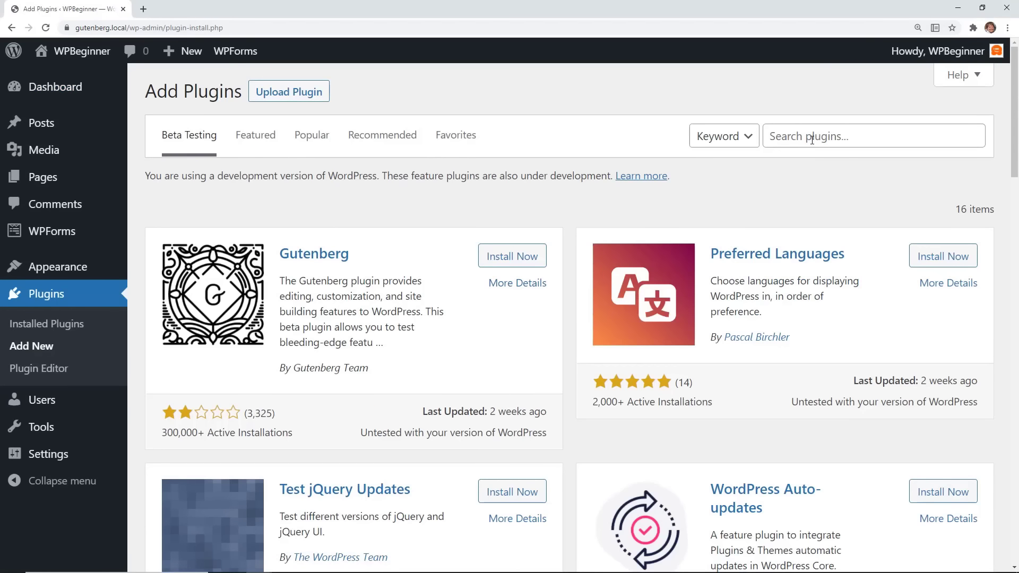
pyautogui.write('woocommerce')
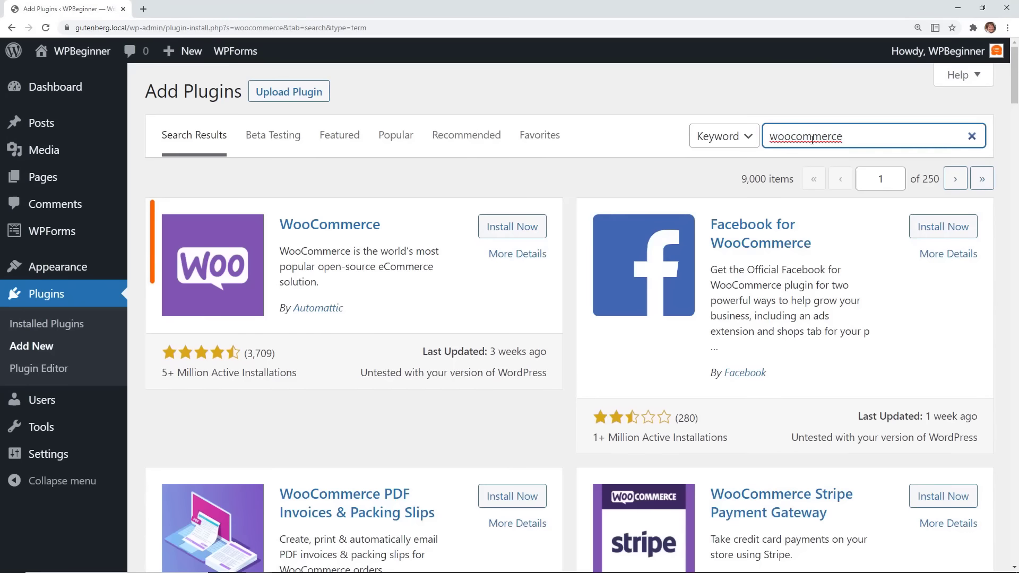
pyautogui.moveTo(465, 226)
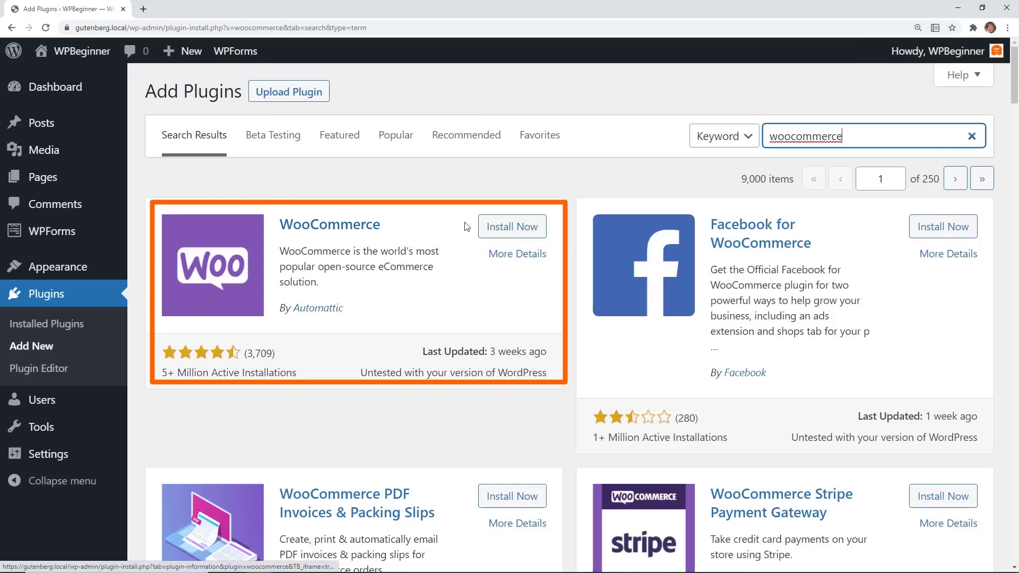
pyautogui.click(512, 226)
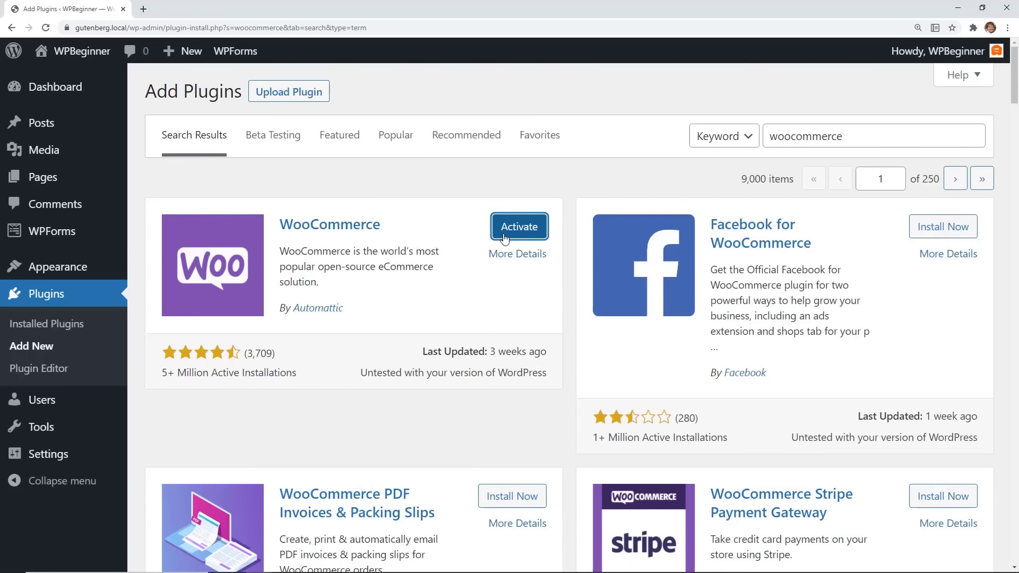
pyautogui.click(519, 226)
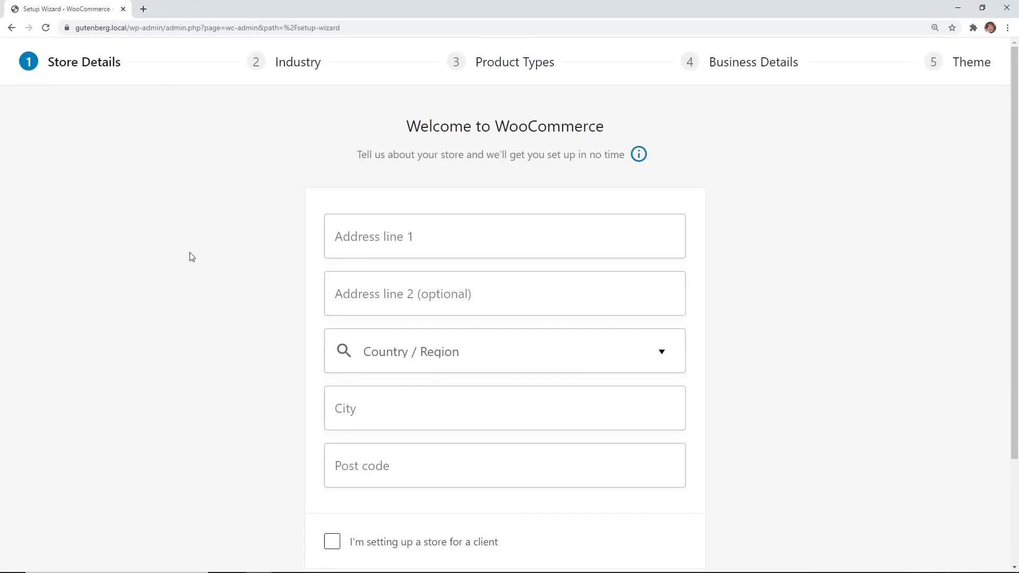
# Step: Skip the store details step of the WooCommerce setup wizard
pyautogui.scroll(-3)
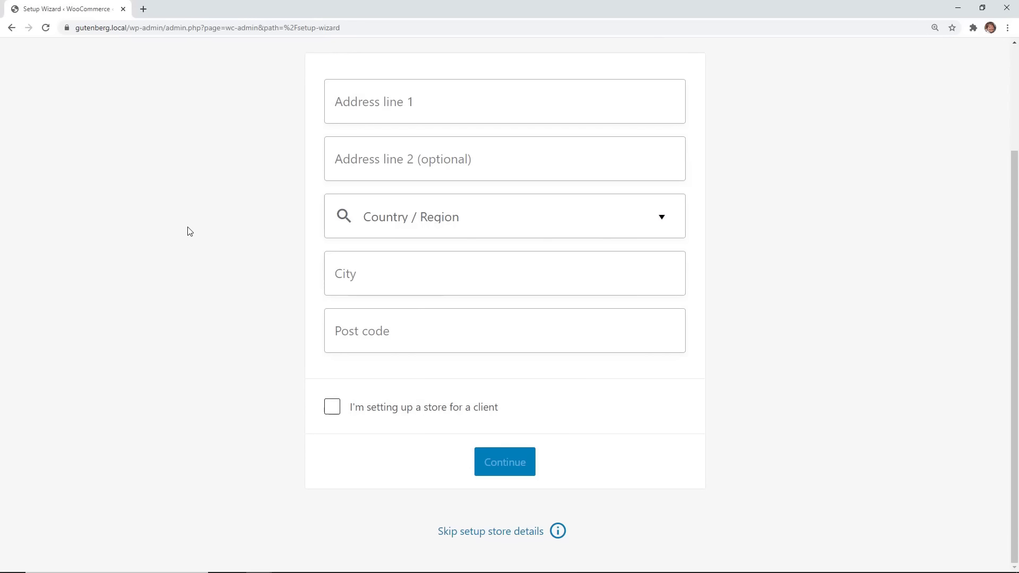
pyautogui.moveTo(465, 536)
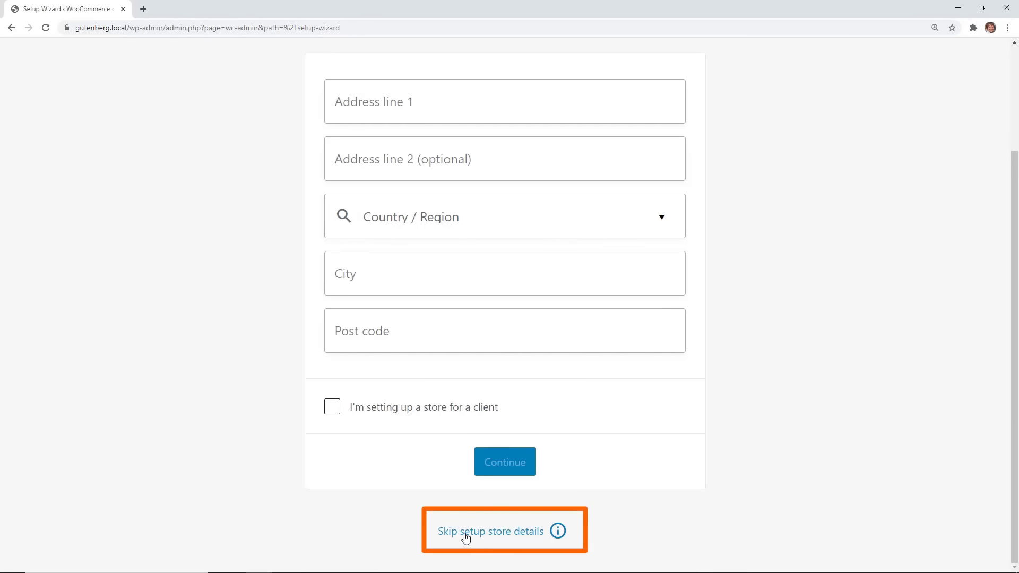
pyautogui.click(490, 531)
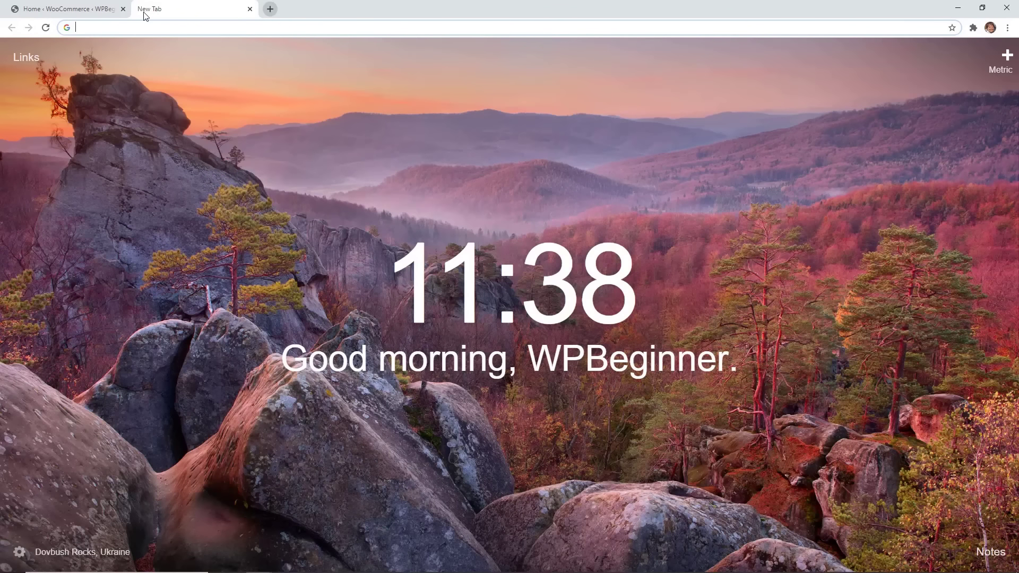
# Step: Search for the Amazon affiliate program, open Associates Central and start the sign-up
pyautogui.write('affiliate-program.amazon.com')
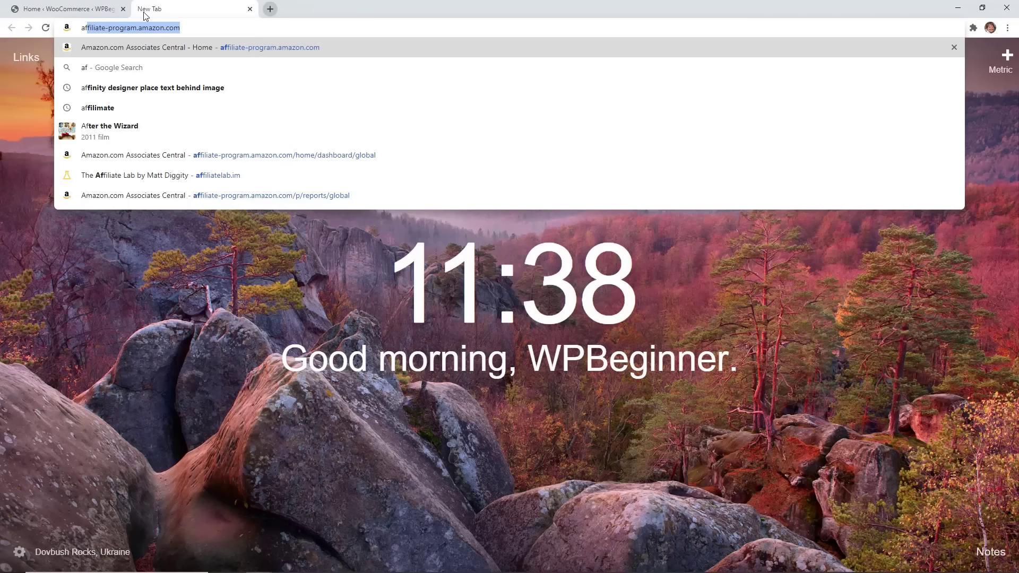
pyautogui.press('Return')
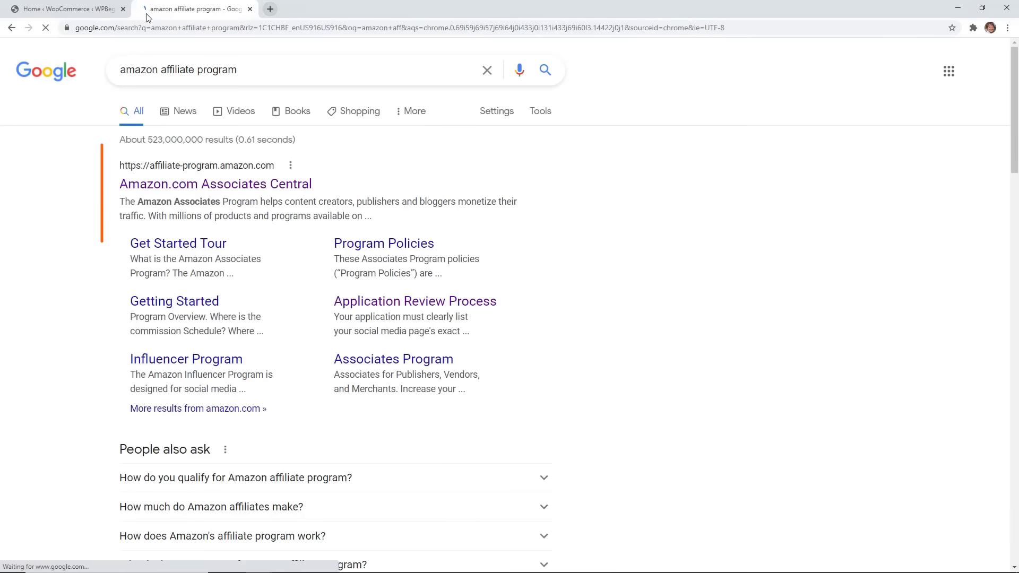
pyautogui.click(215, 184)
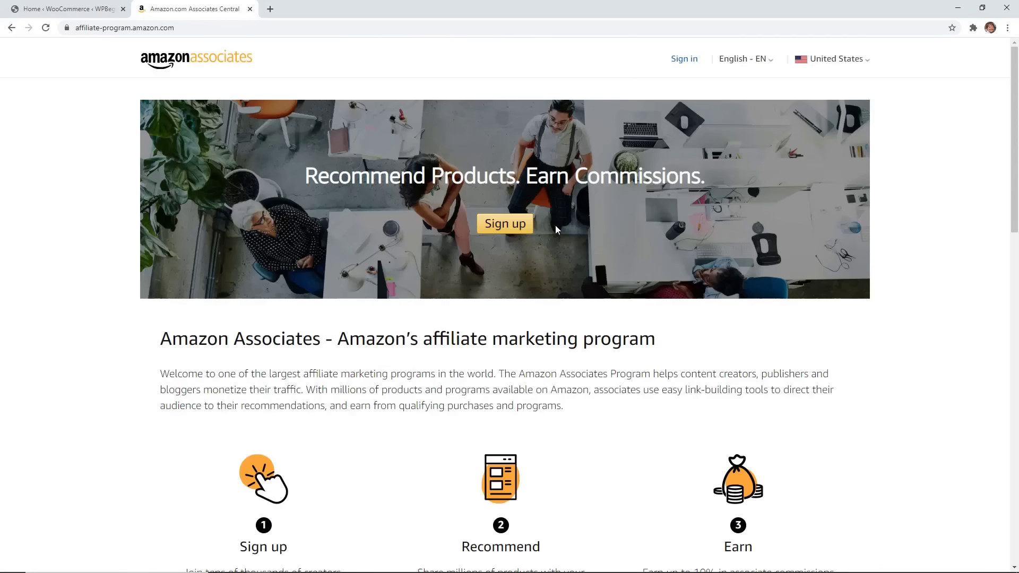
pyautogui.click(504, 224)
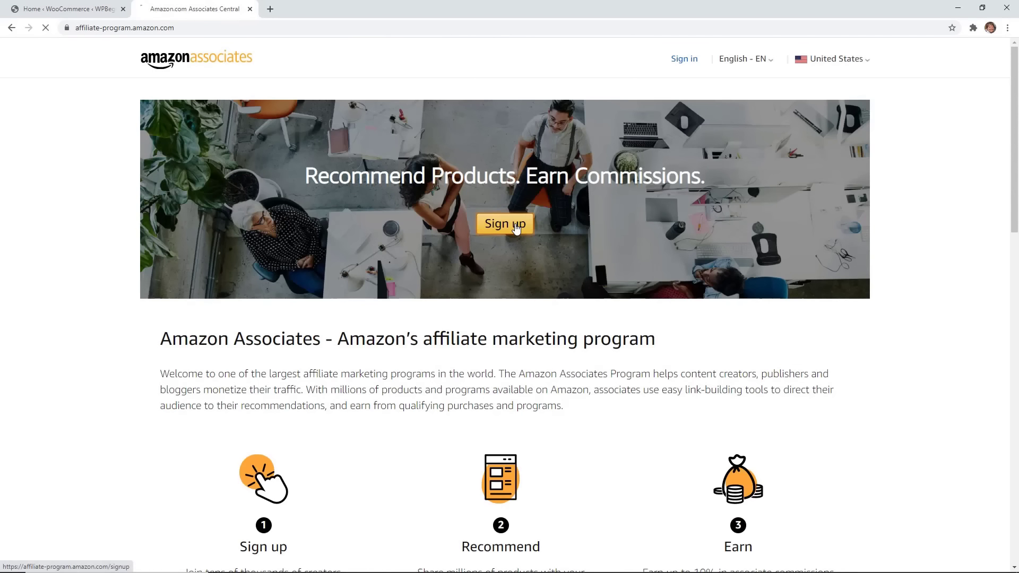
# Step: Sign in with the existing Amazon account to reach the Associates Account Information step
pyautogui.click(505, 224)
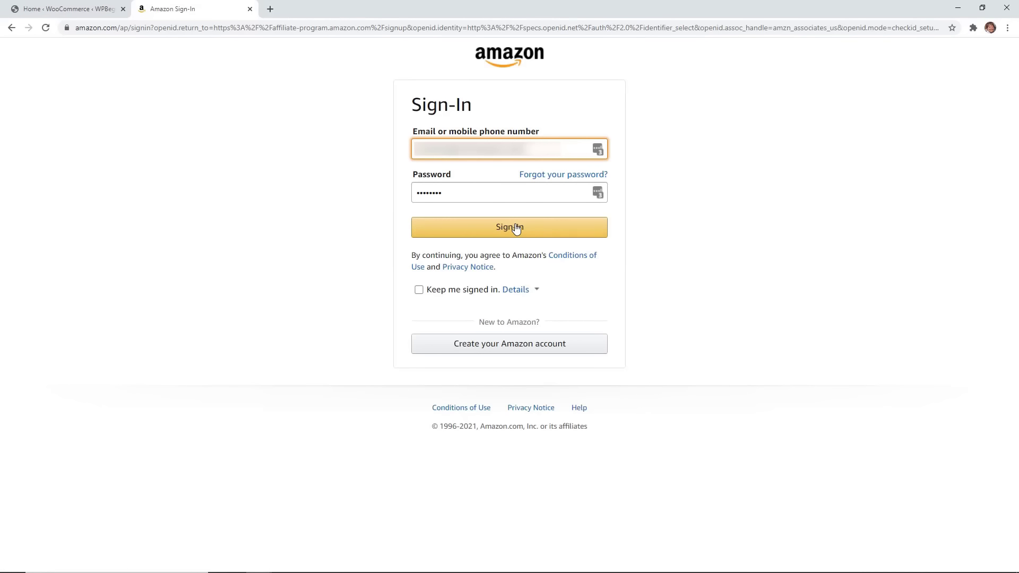
pyautogui.moveTo(490, 343)
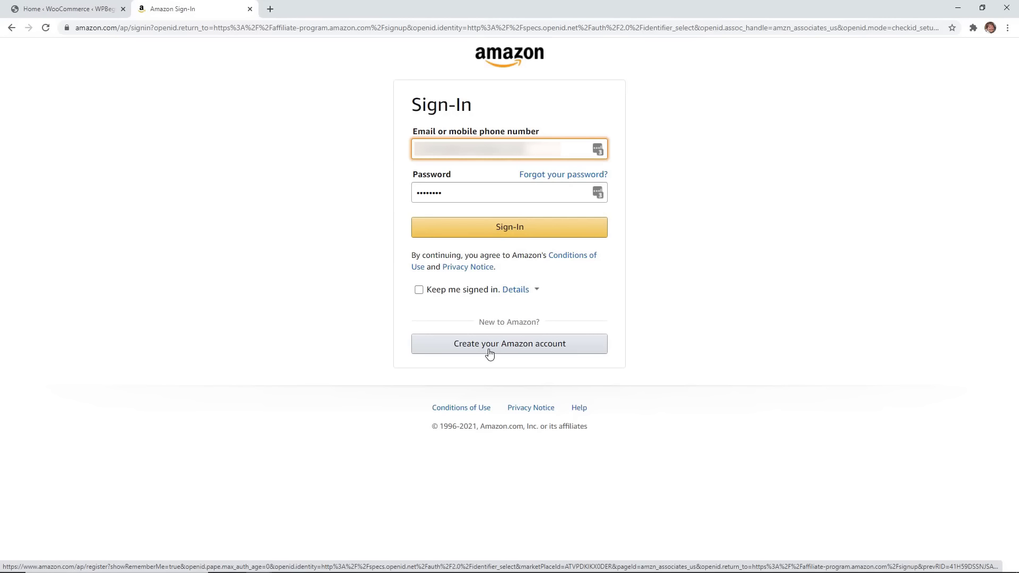
pyautogui.click(509, 343)
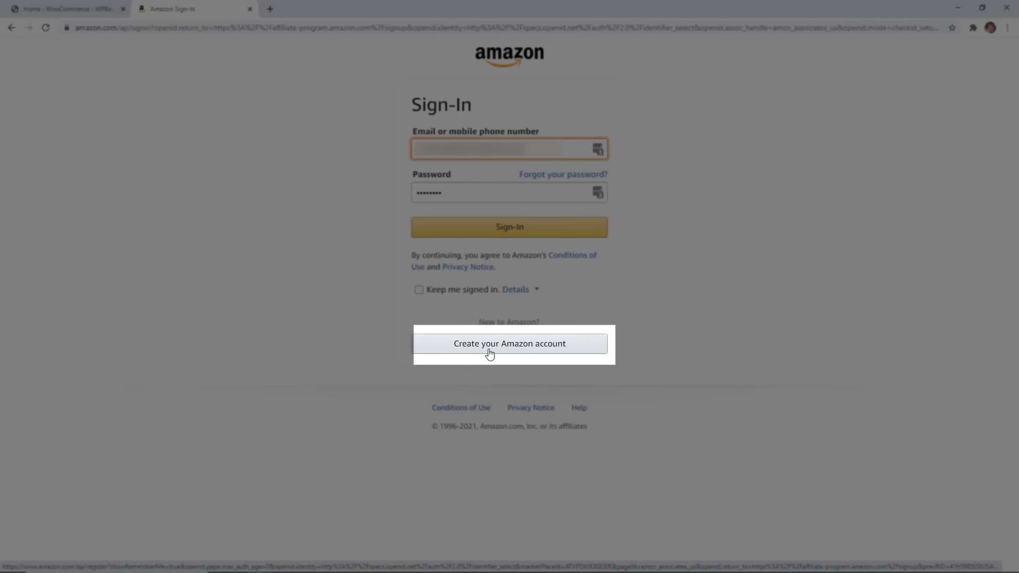
pyautogui.click(511, 343)
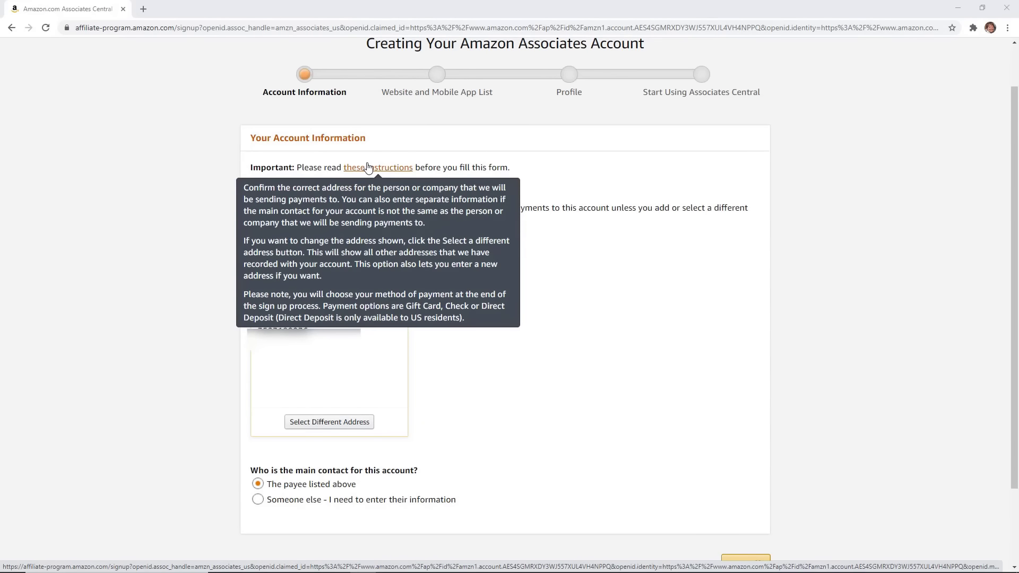
pyautogui.moveTo(569, 317)
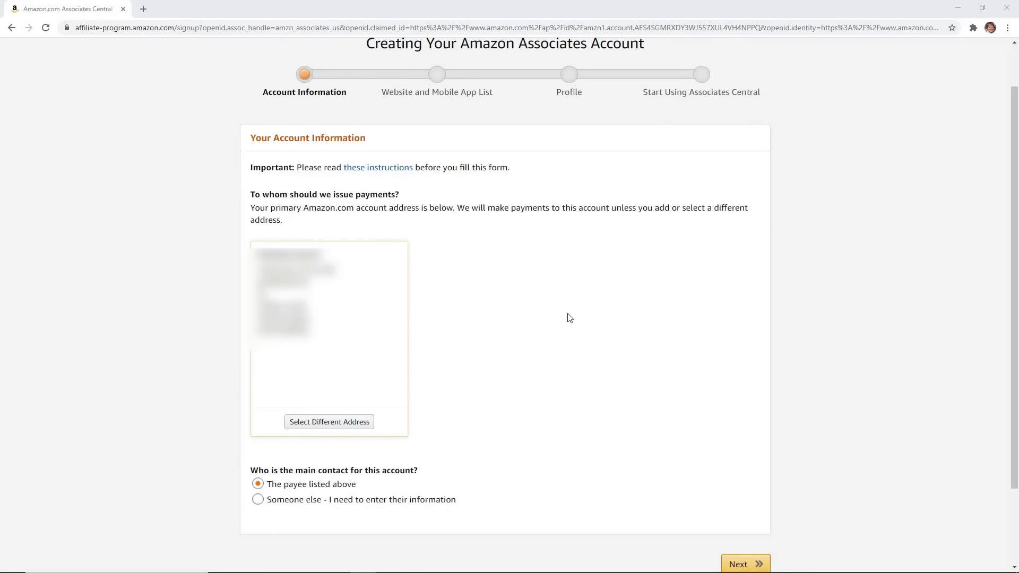
pyautogui.moveTo(745, 564)
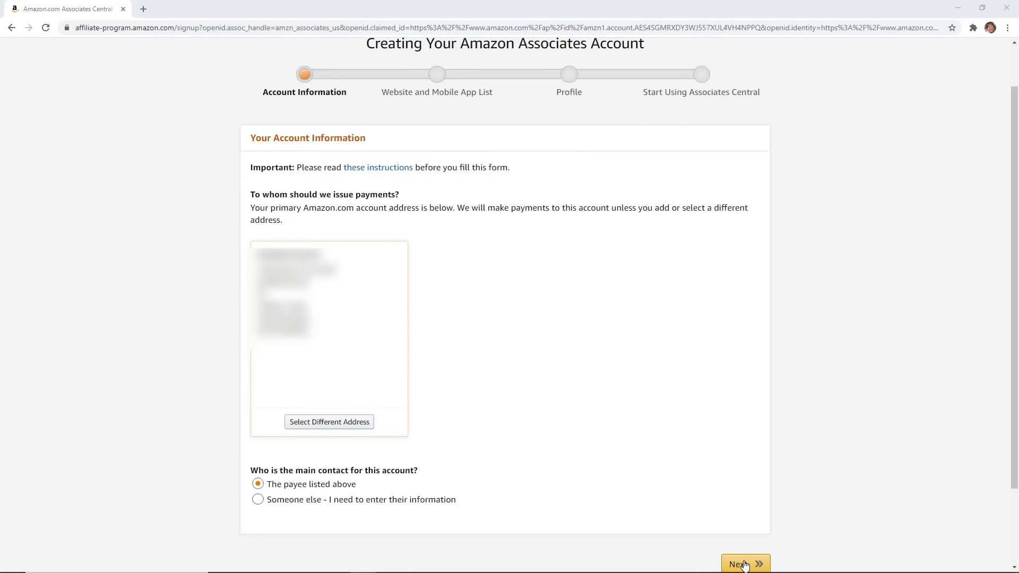
# Step: Keep 'The payee listed above' as main contact and continue to the website list step
pyautogui.click(742, 562)
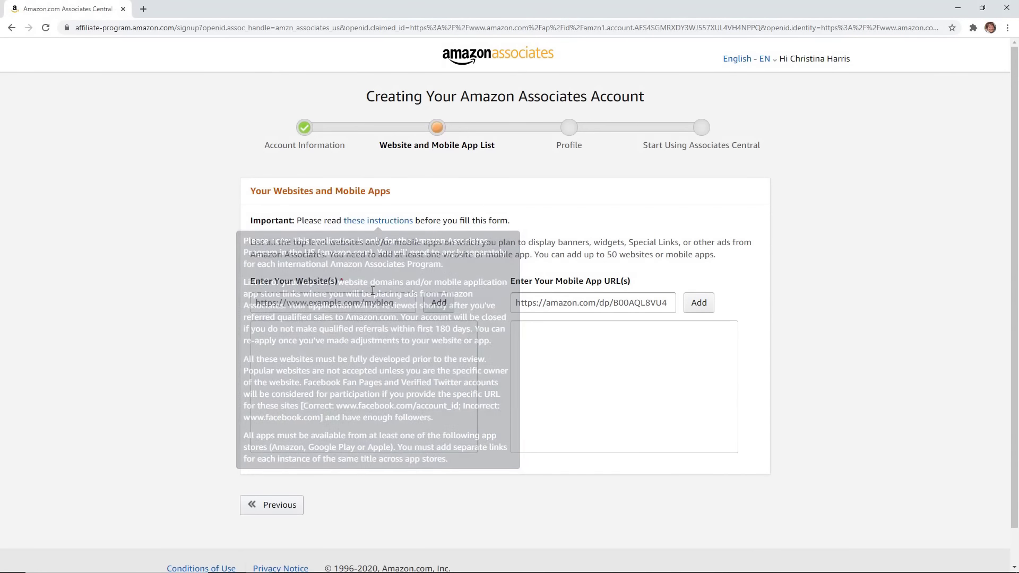
pyautogui.click(332, 302)
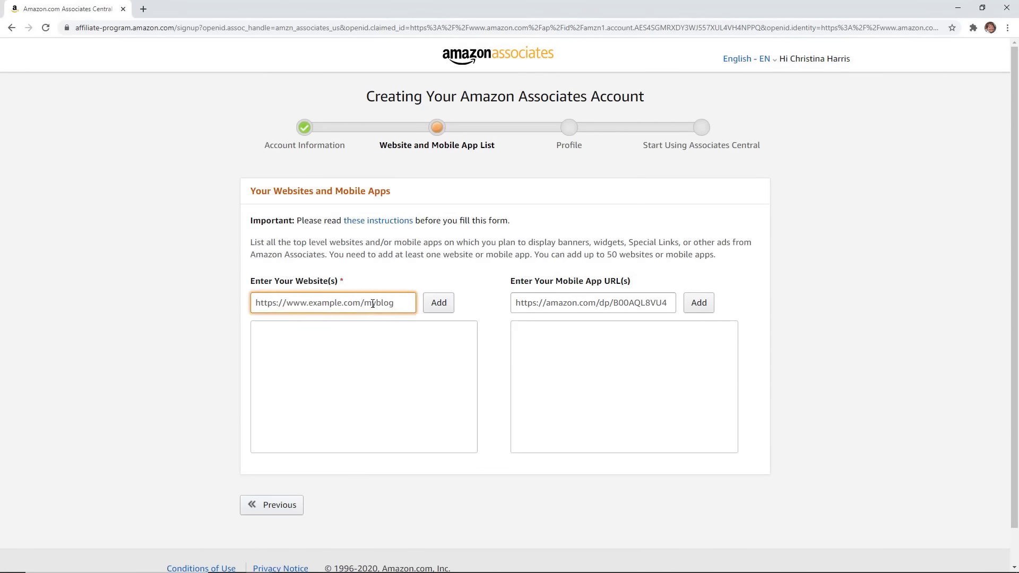
pyautogui.write('https')
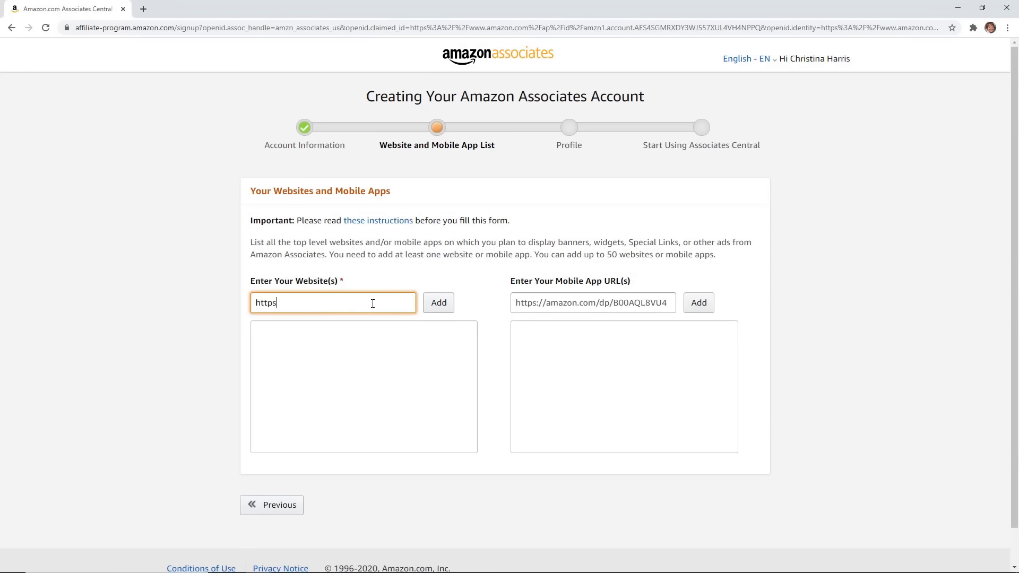
pyautogui.write('://example.com')
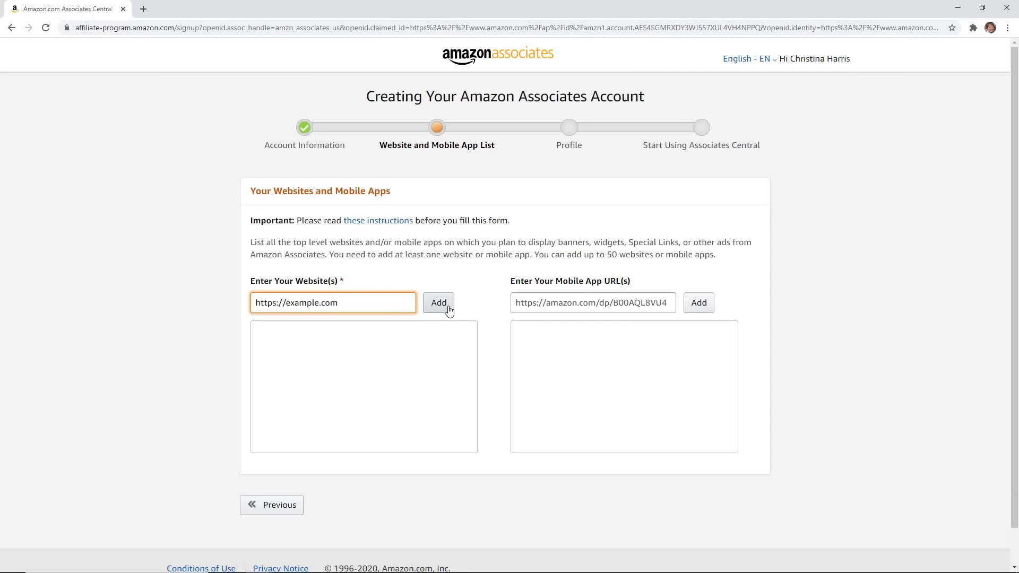
pyautogui.click(438, 302)
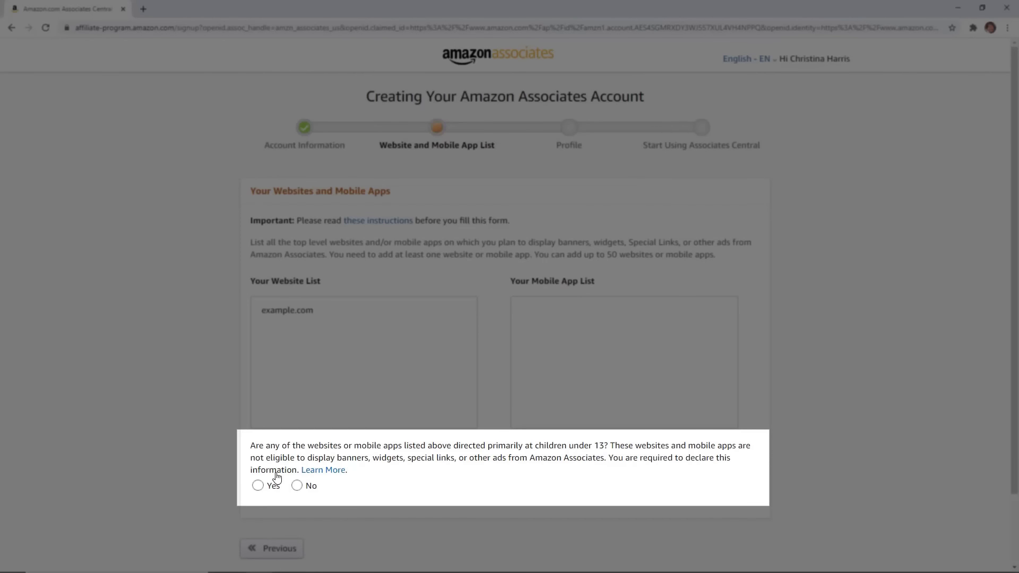
# Step: Answer No to the under-13 question and confirm the website list
pyautogui.click(296, 485)
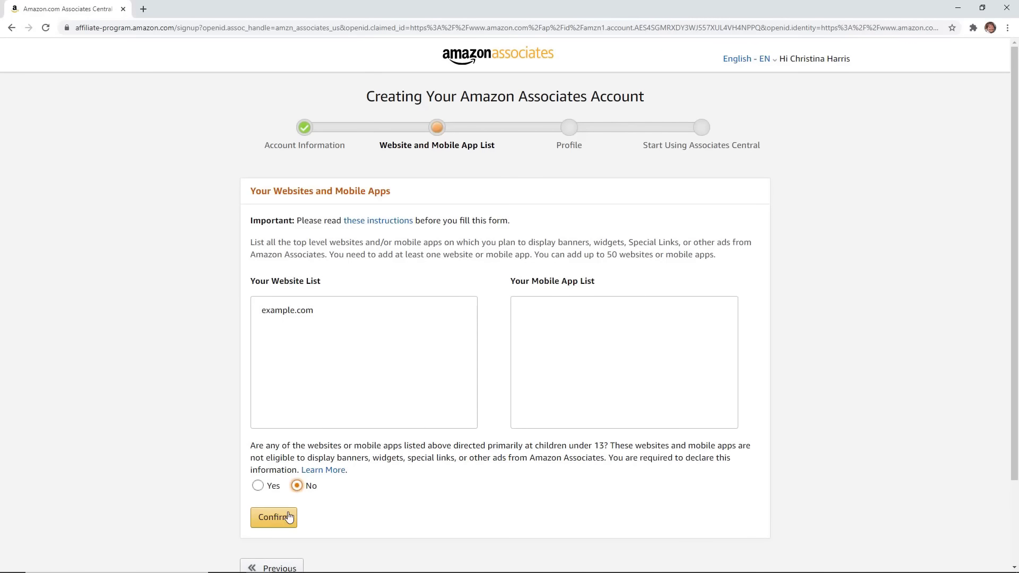
pyautogui.click(273, 517)
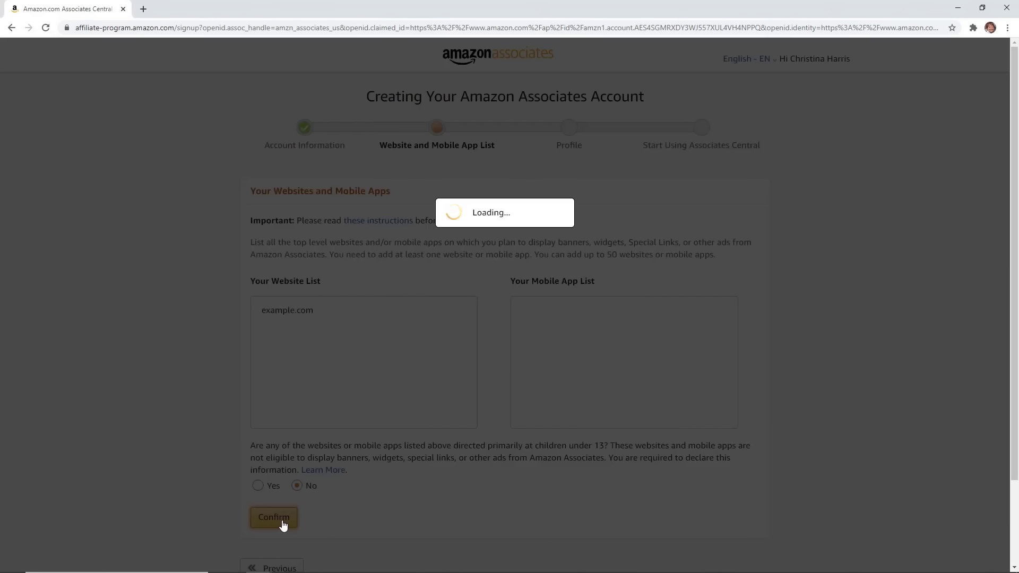
pyautogui.click(272, 517)
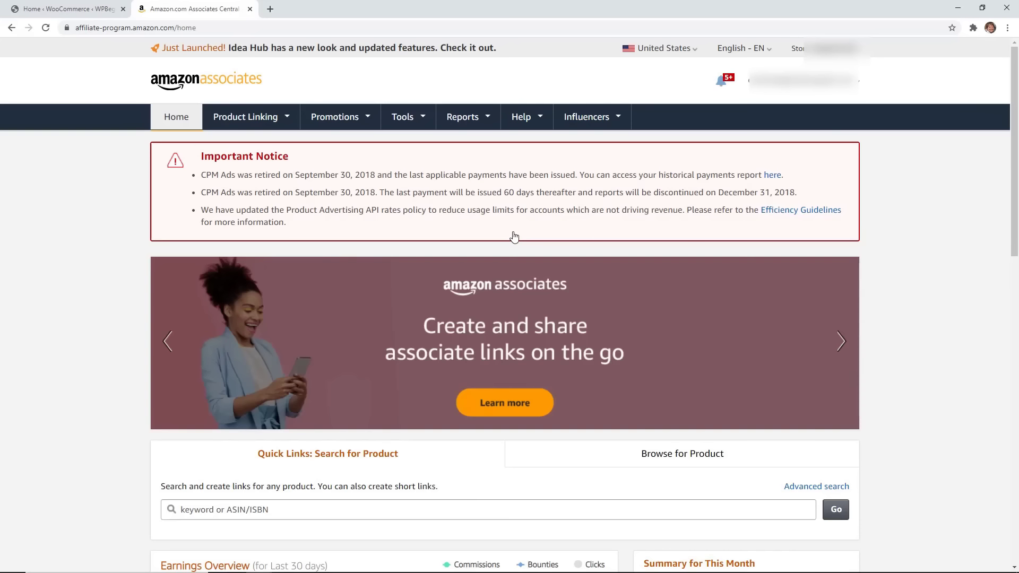
# Step: Go to the SiteStripe page from the Tools menu and review its options
pyautogui.click(403, 117)
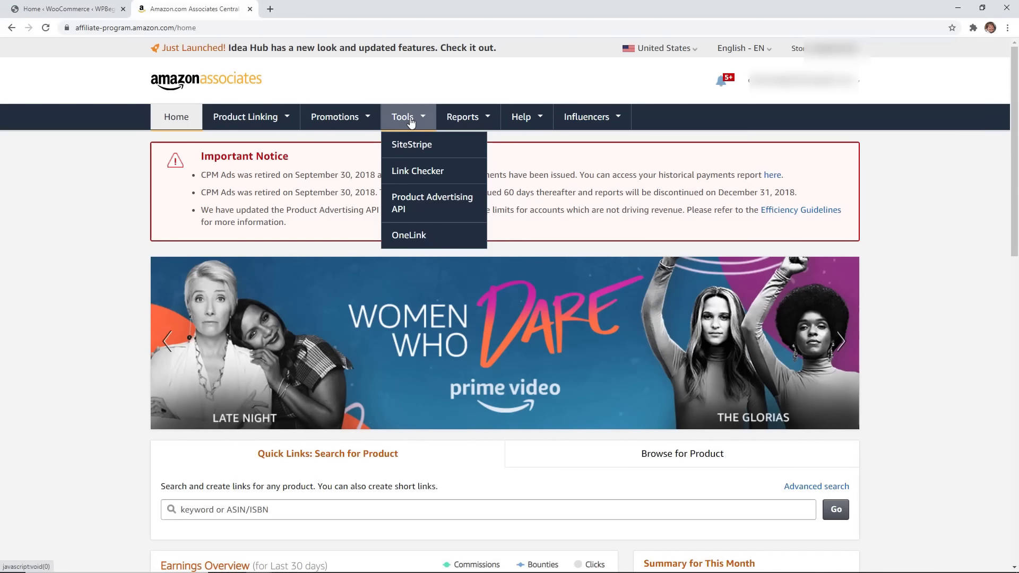
pyautogui.click(412, 144)
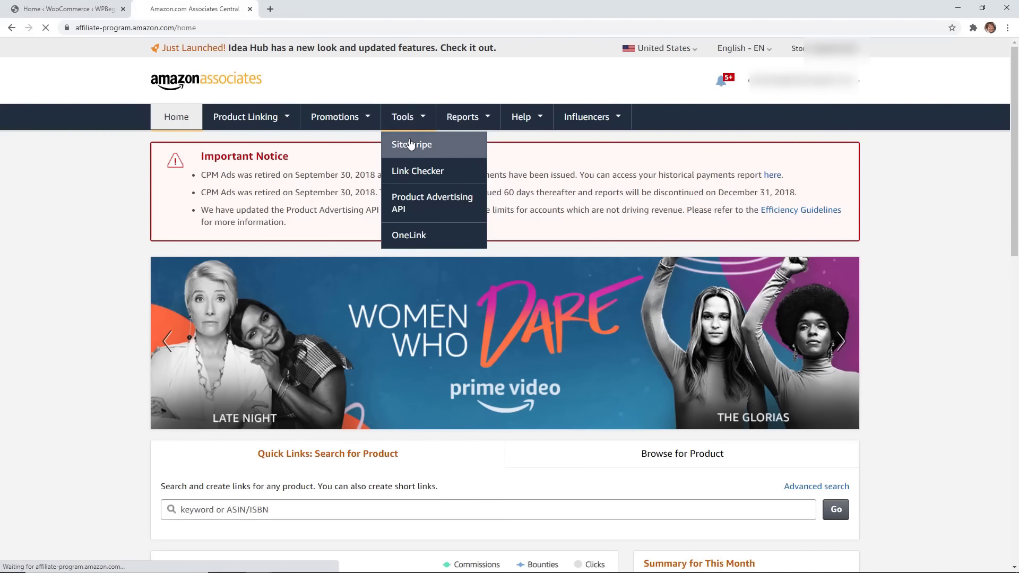
pyautogui.click(410, 144)
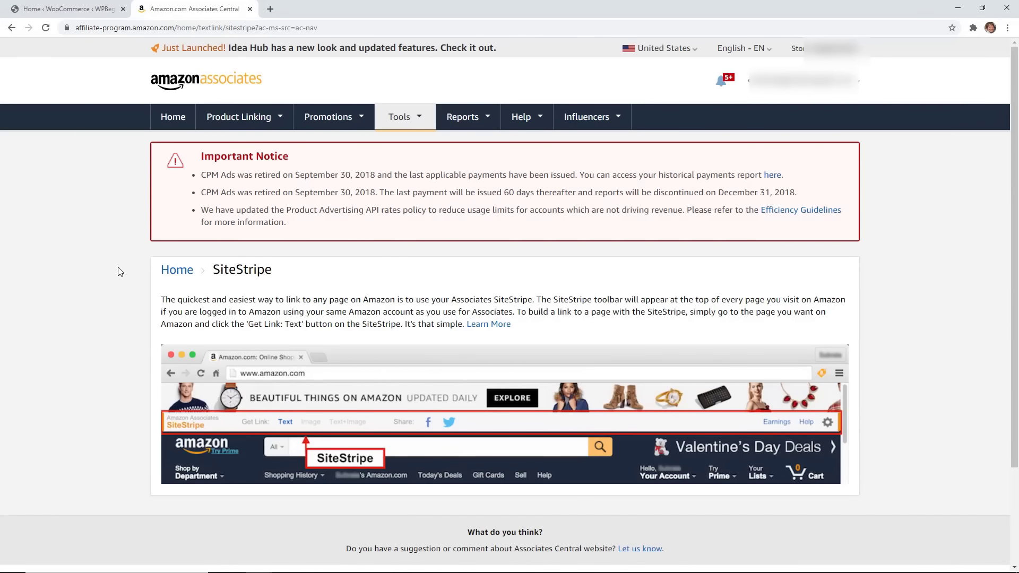
pyautogui.scroll(-3)
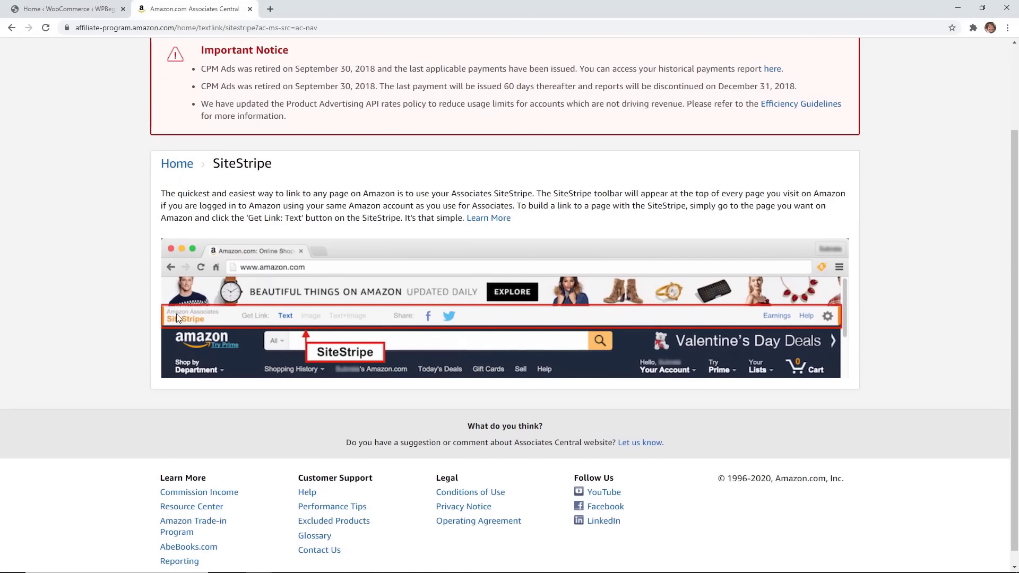
pyautogui.moveTo(232, 325)
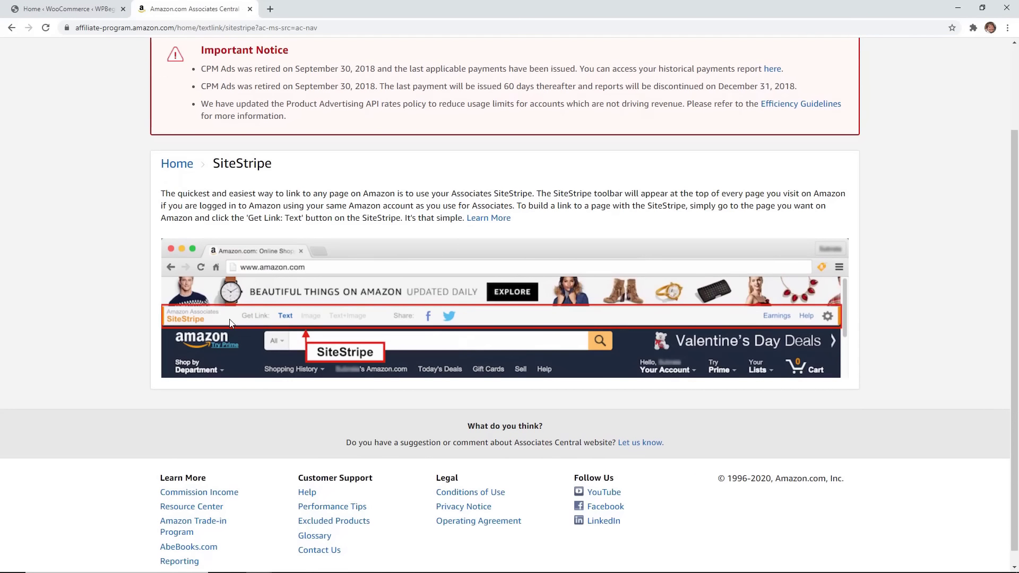
pyautogui.moveTo(251, 325)
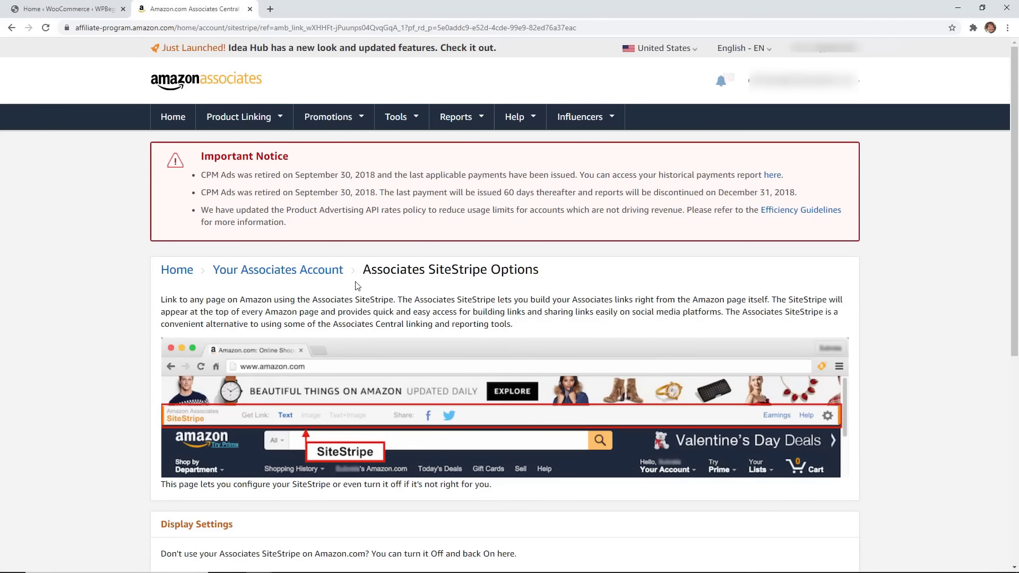
pyautogui.scroll(-3)
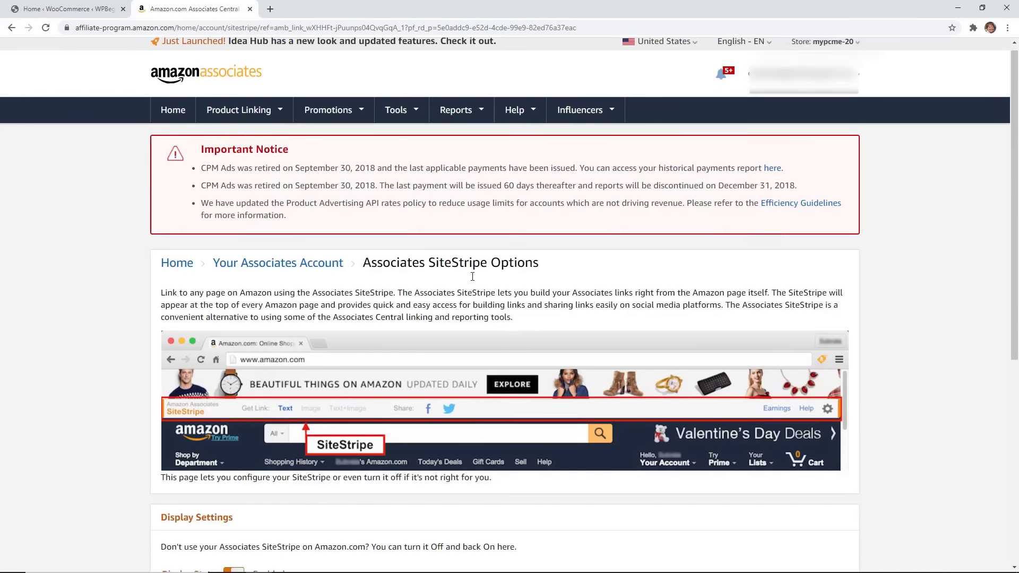
pyautogui.scroll(-3)
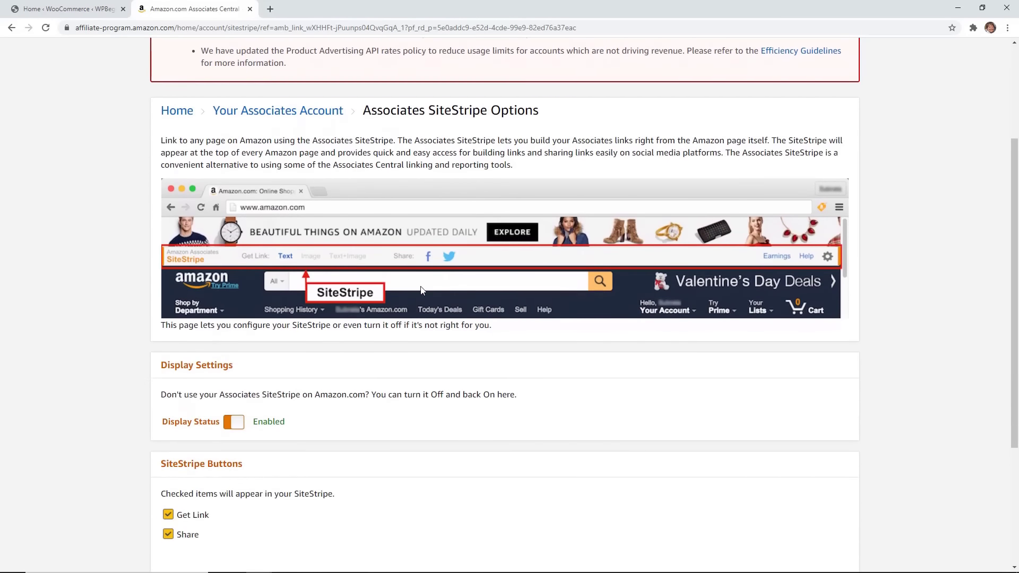
pyautogui.scroll(-3)
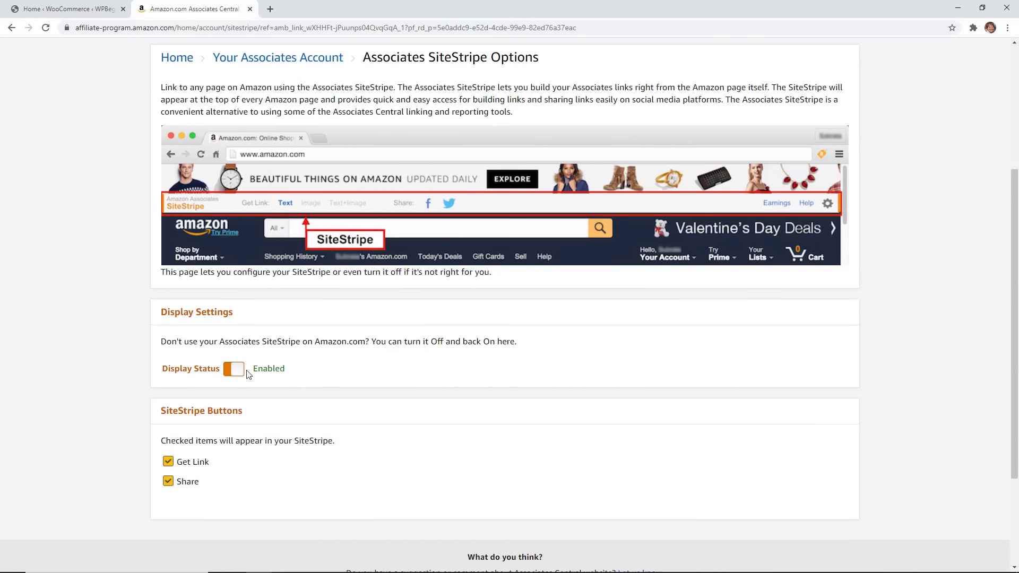
pyautogui.moveTo(242, 375)
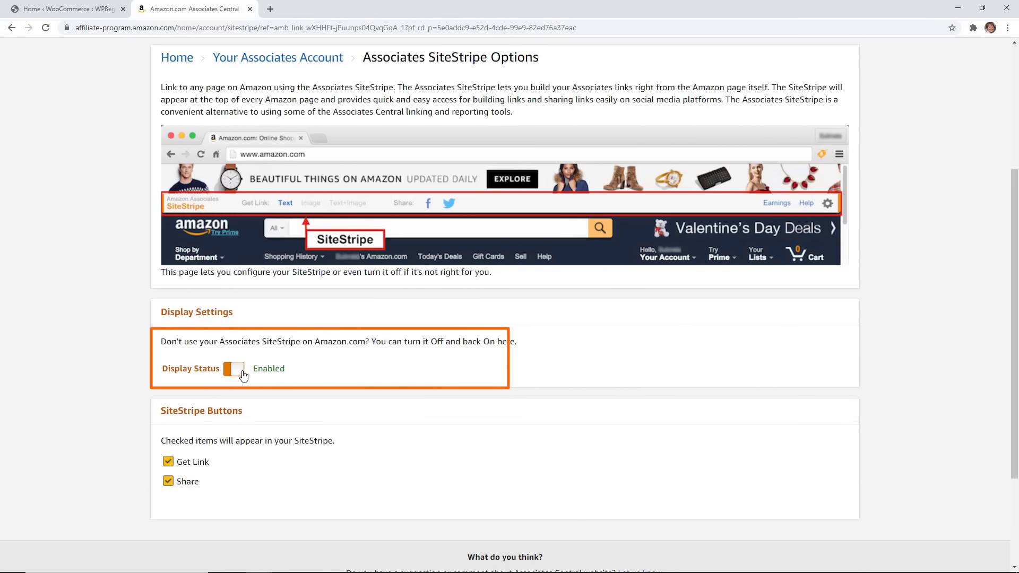
pyautogui.moveTo(181, 480)
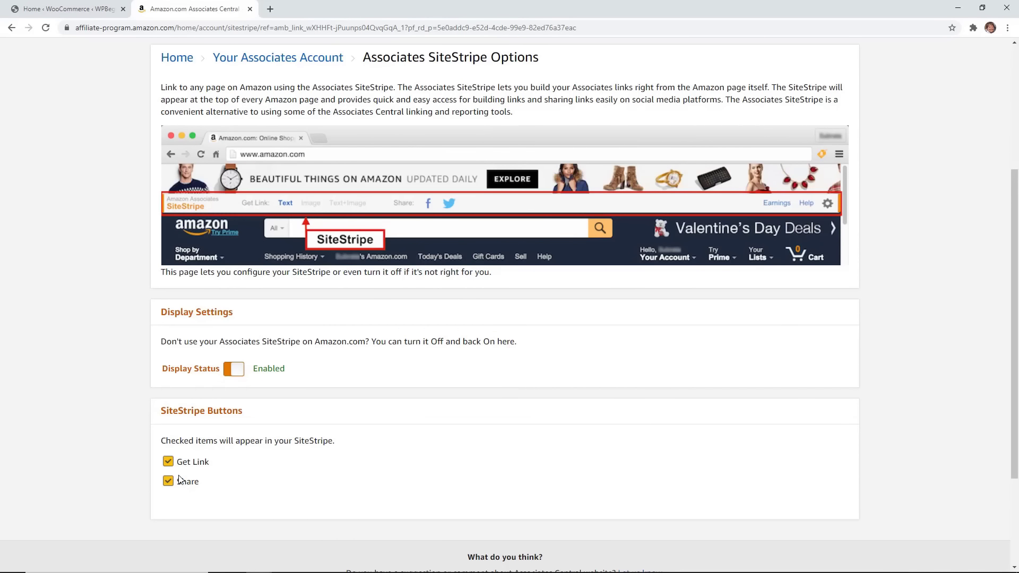
pyautogui.scroll(3)
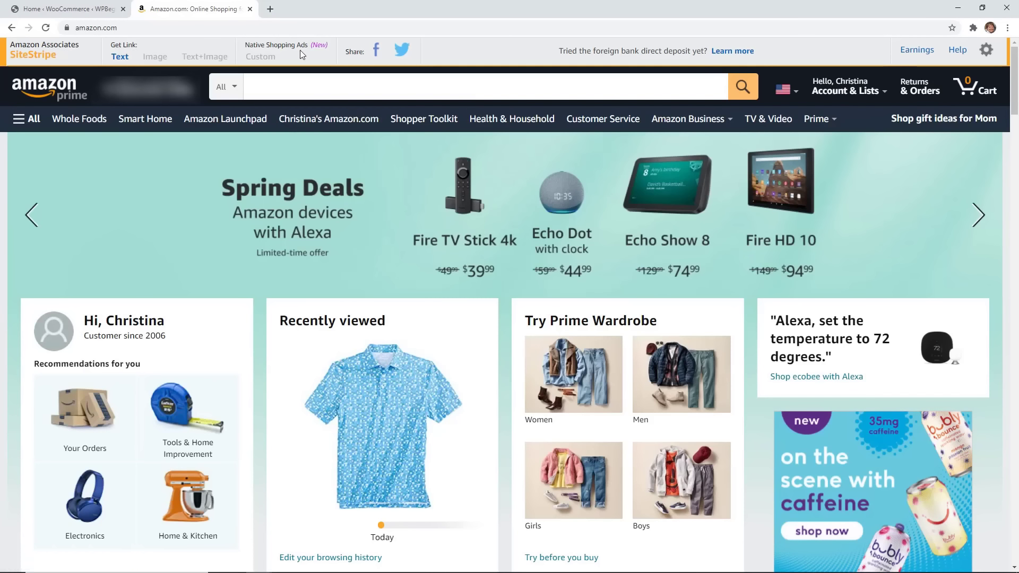
# Step: Generate a SiteStripe short text link for the ASUS Laptop L210 product page
pyautogui.click(979, 215)
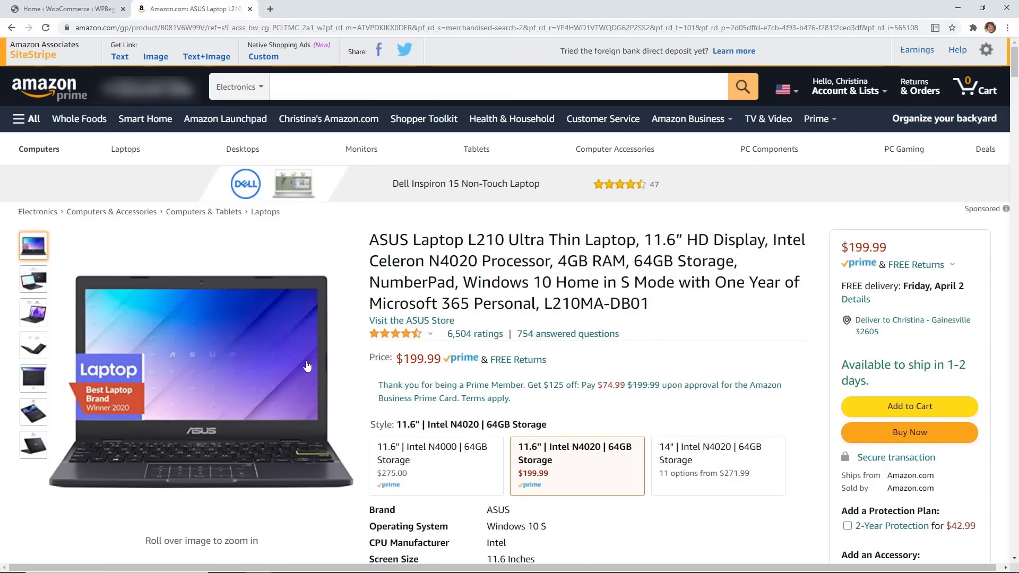
pyautogui.moveTo(120, 56)
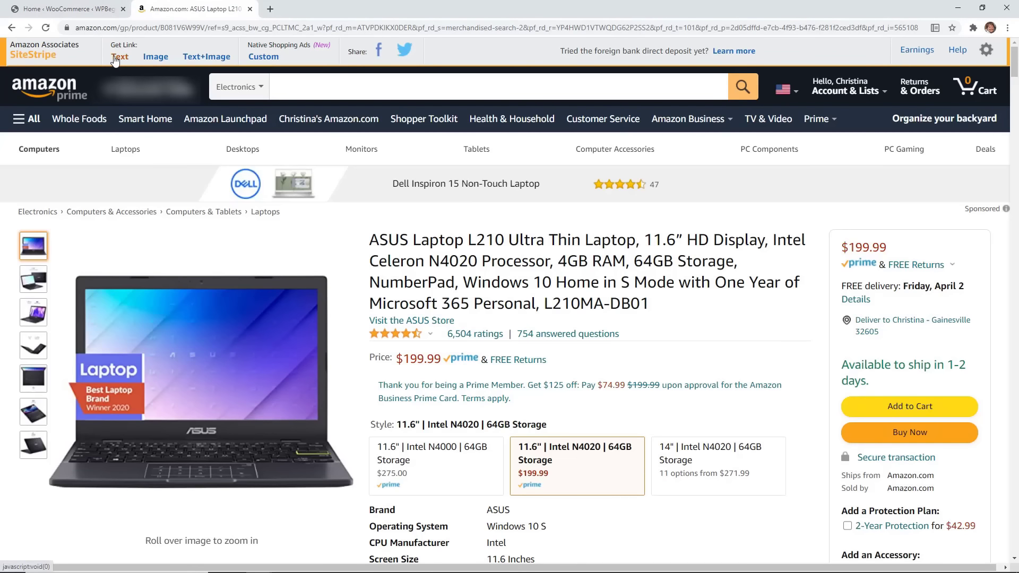
pyautogui.click(120, 56)
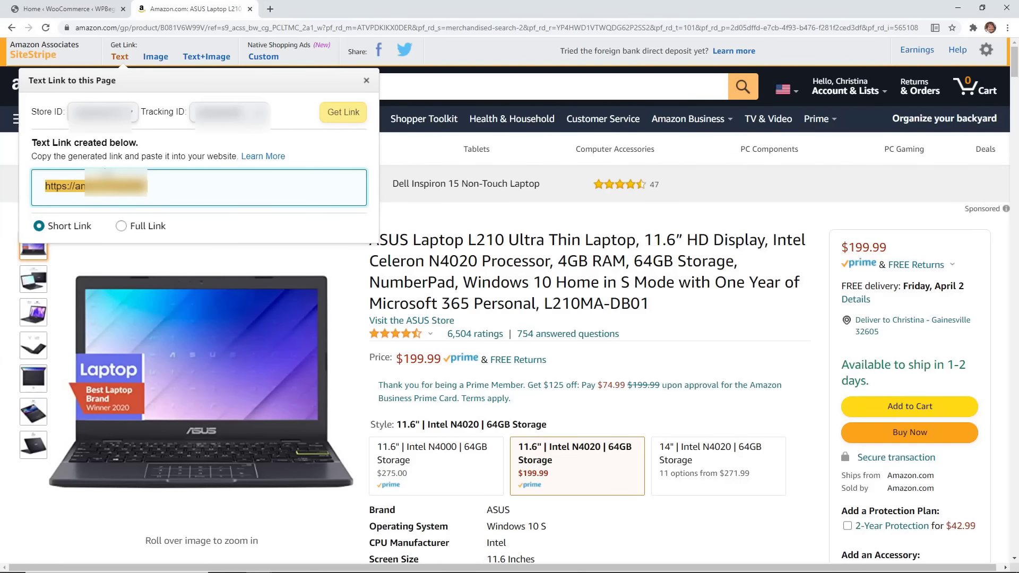
# Step: Copy the generated short affiliate link from the Text Link popup
pyautogui.rightClick(97, 185)
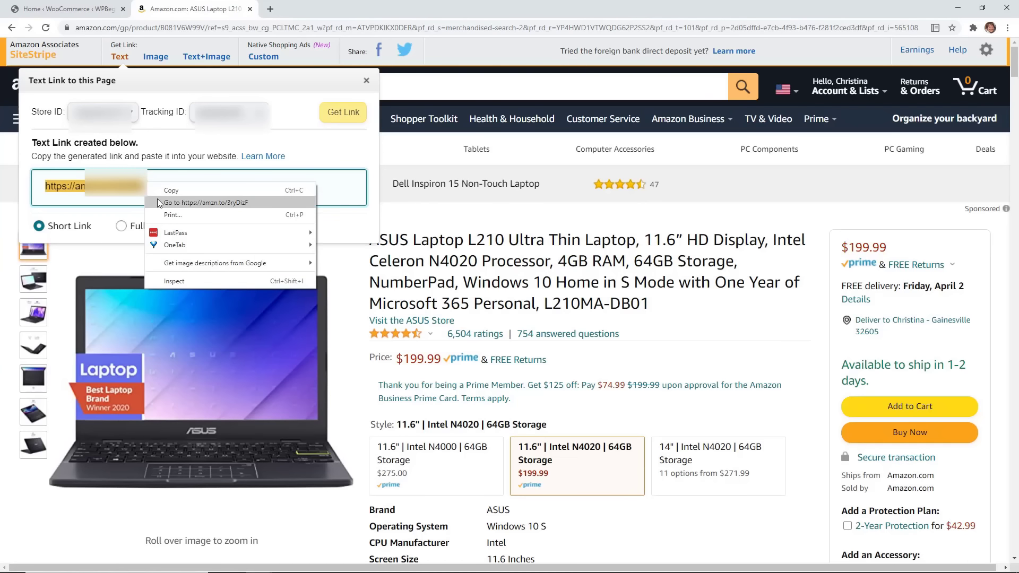
pyautogui.click(162, 197)
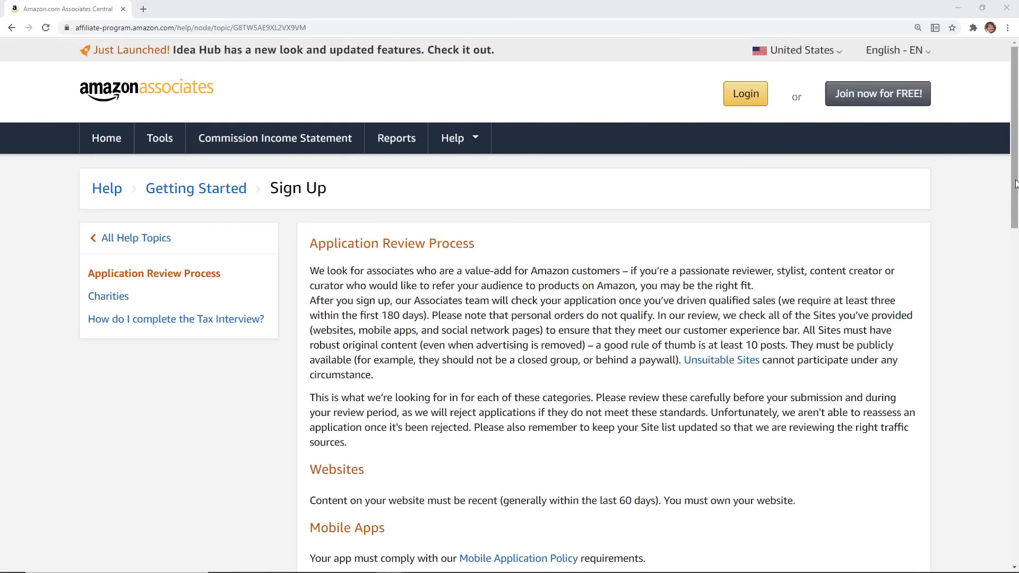
pyautogui.scroll(-3)
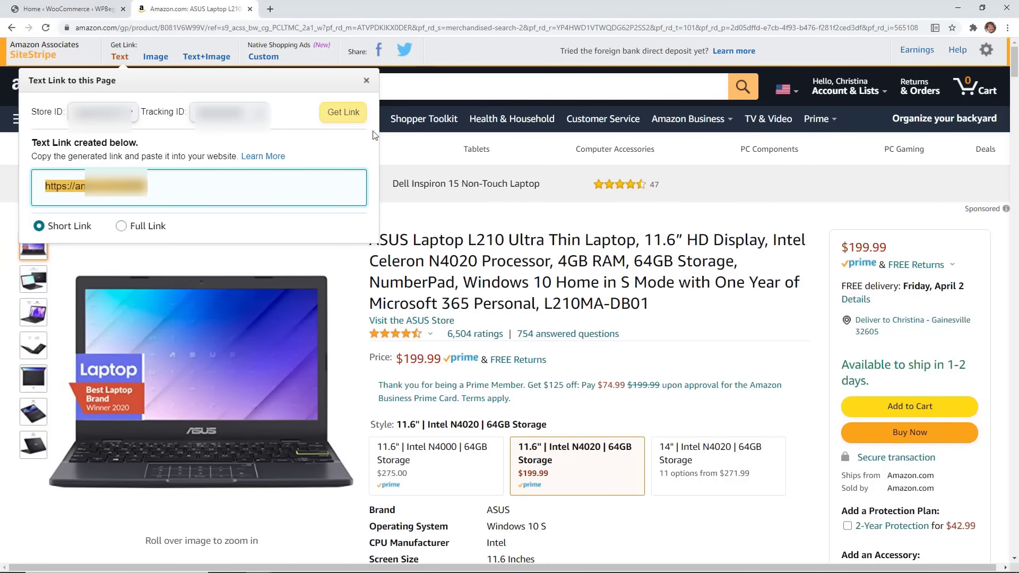
# Step: Add a new WooCommerce product and name it 'ASUS Laptop'
pyautogui.click(65, 9)
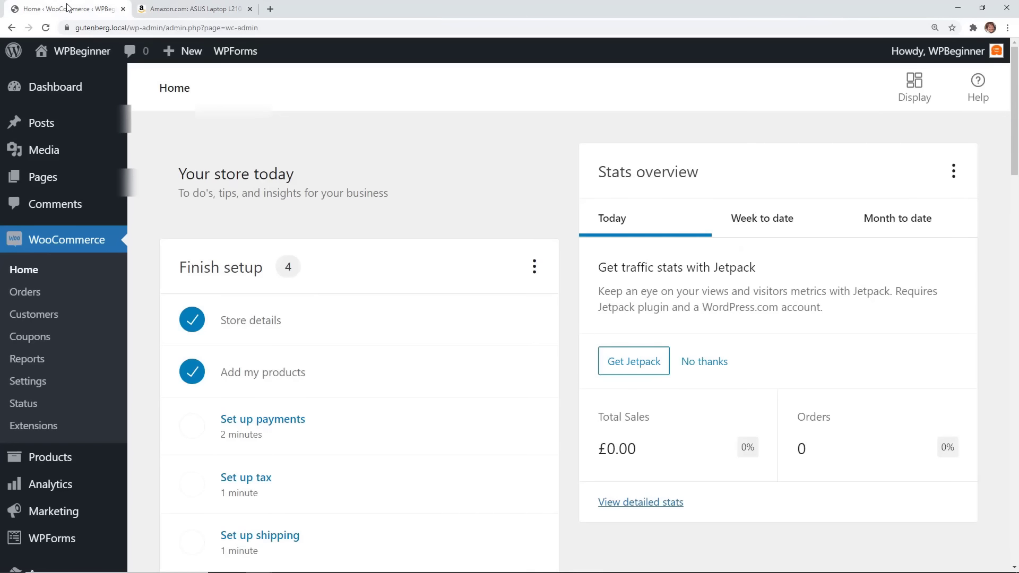
pyautogui.moveTo(145, 106)
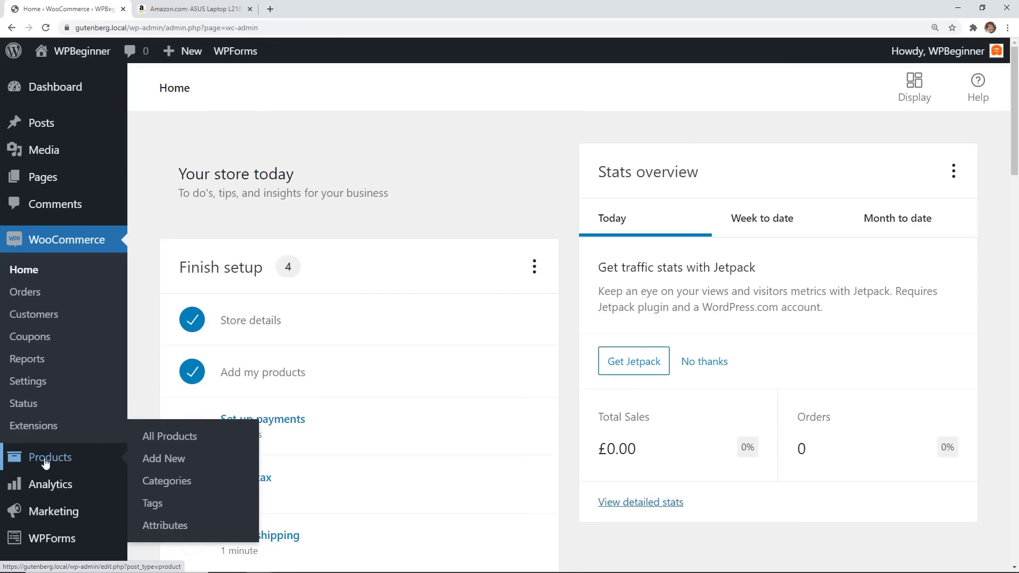
pyautogui.click(164, 459)
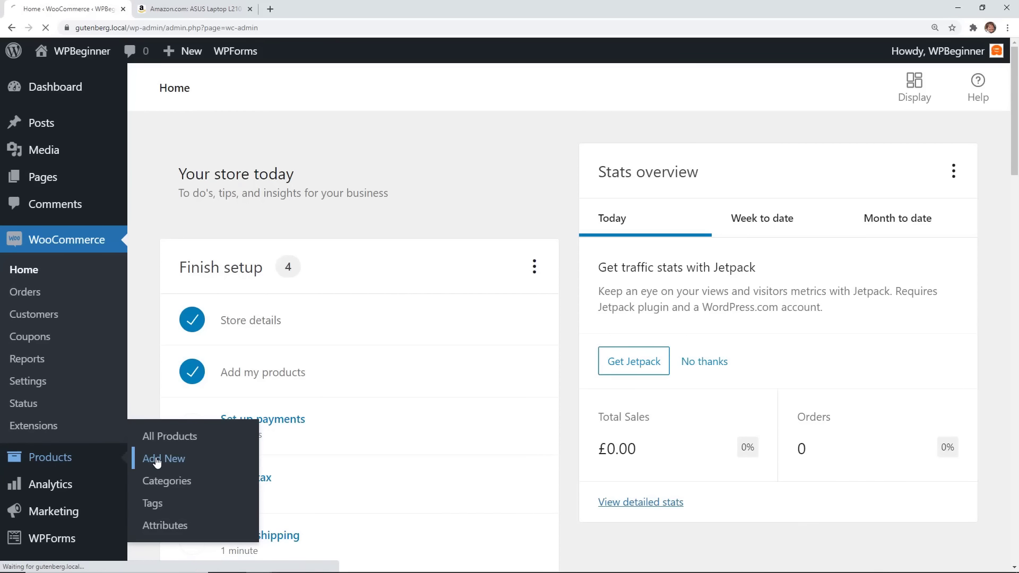
pyautogui.click(163, 459)
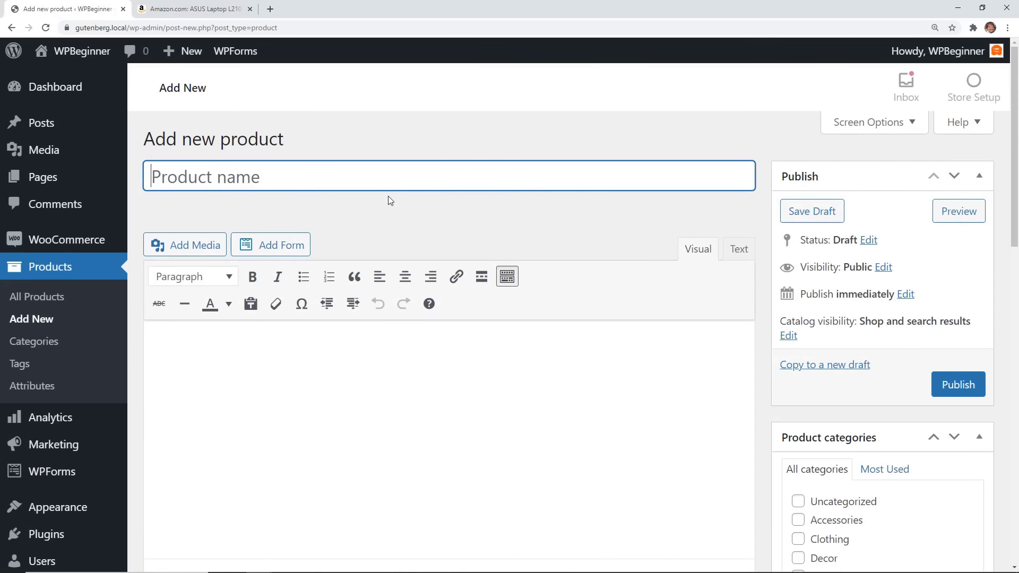
pyautogui.write('ASUS Laptop')
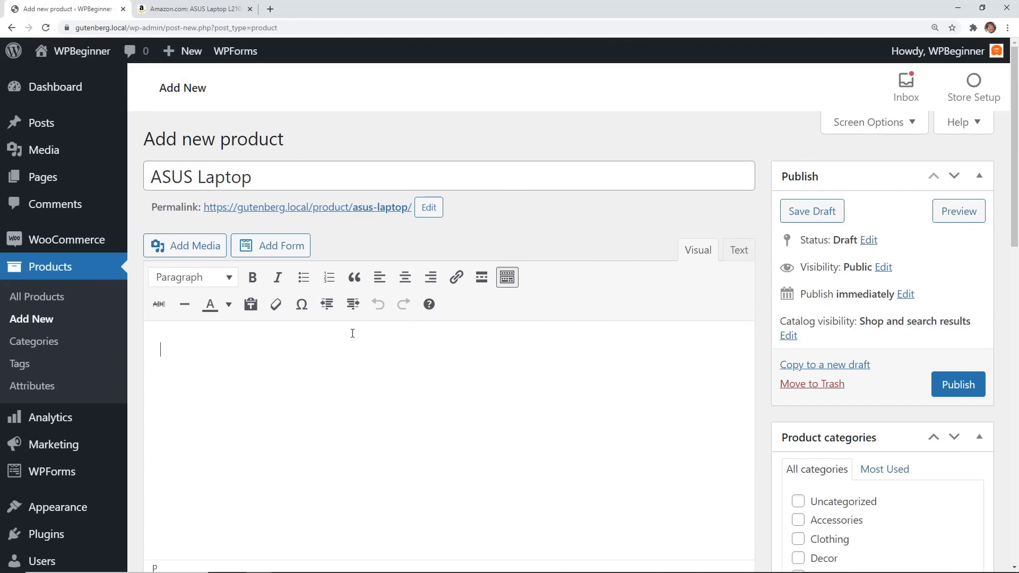
pyautogui.click(192, 10)
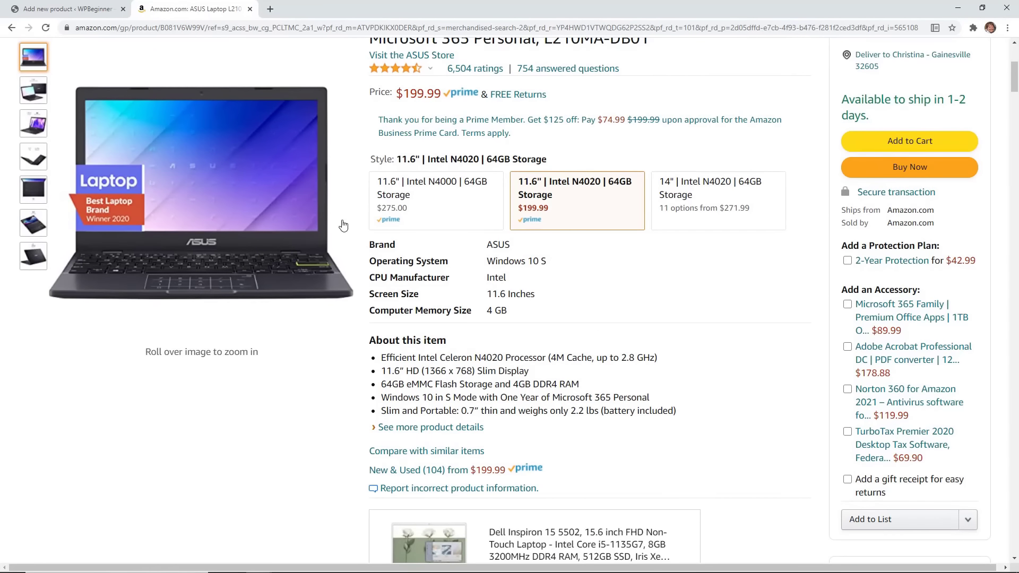
pyautogui.moveTo(237, 229)
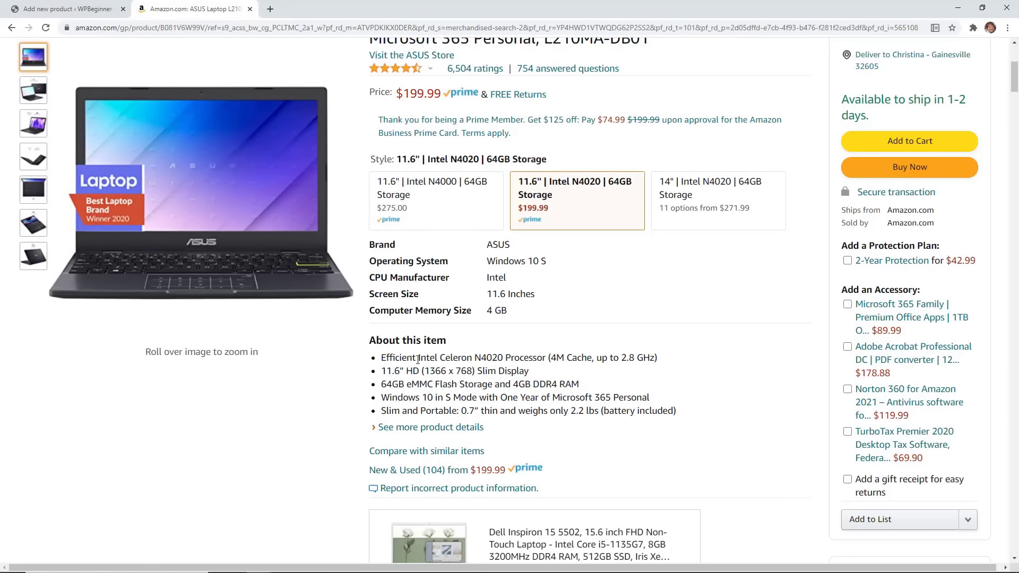
# Step: Set Product data to External/Affiliate and paste the Amazon link as the Product URL
pyautogui.click(65, 9)
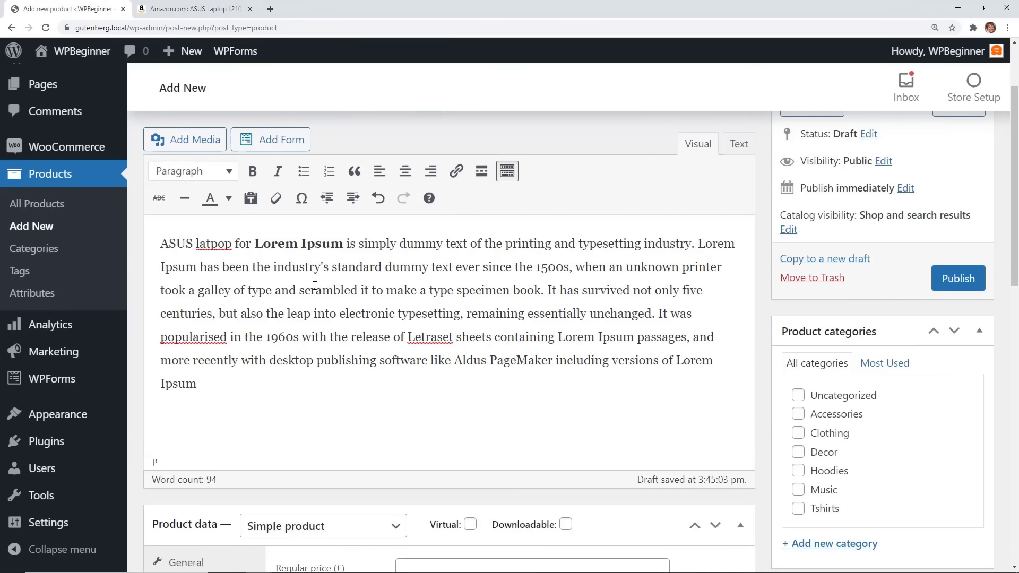
pyautogui.scroll(-3)
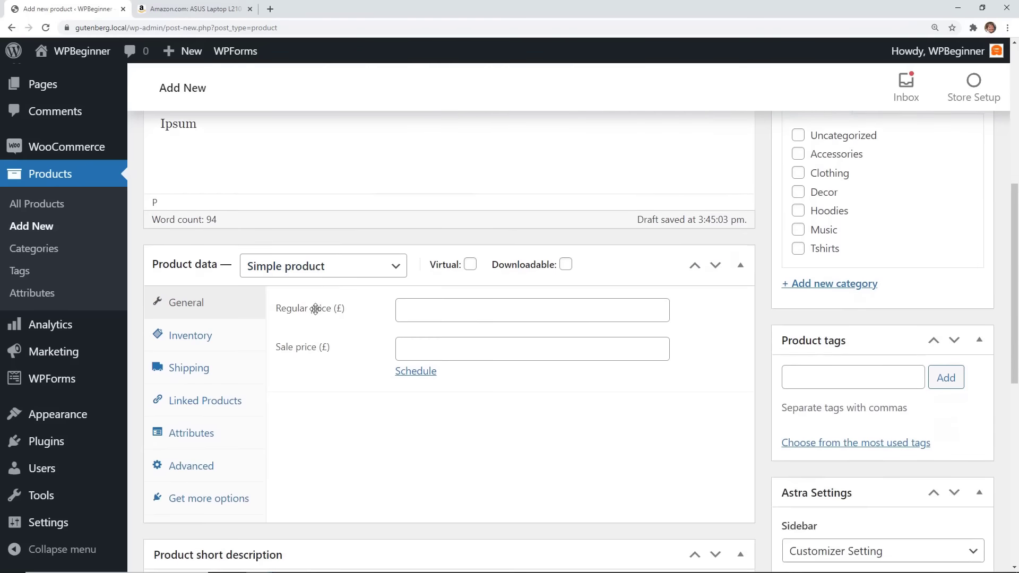
pyautogui.click(321, 266)
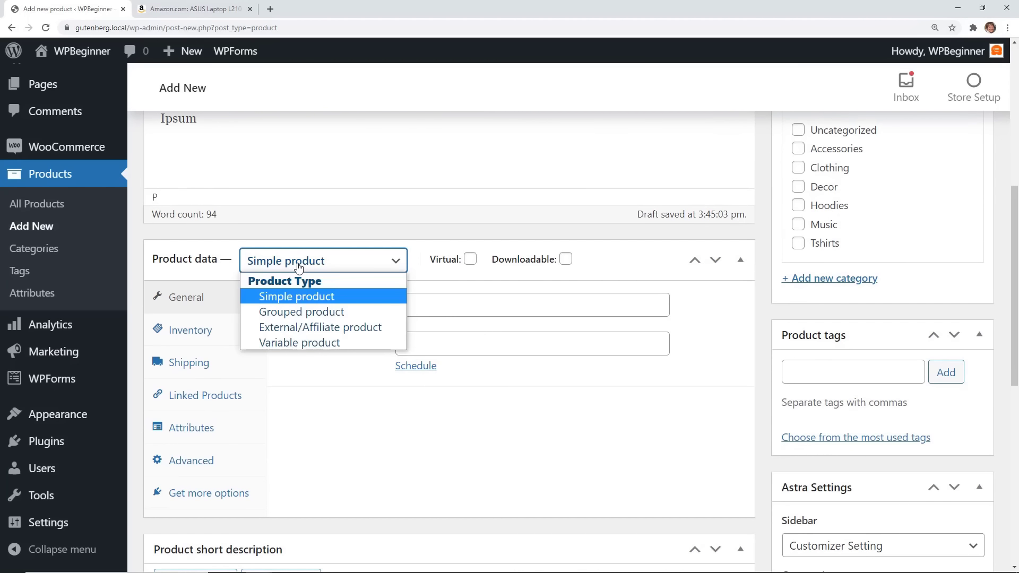
pyautogui.moveTo(290, 327)
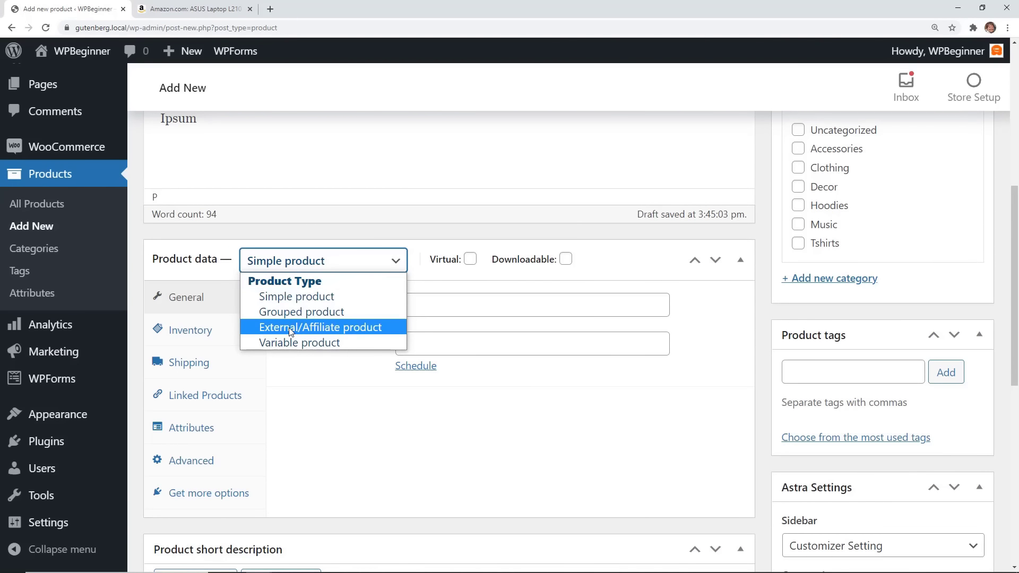
pyautogui.click(317, 327)
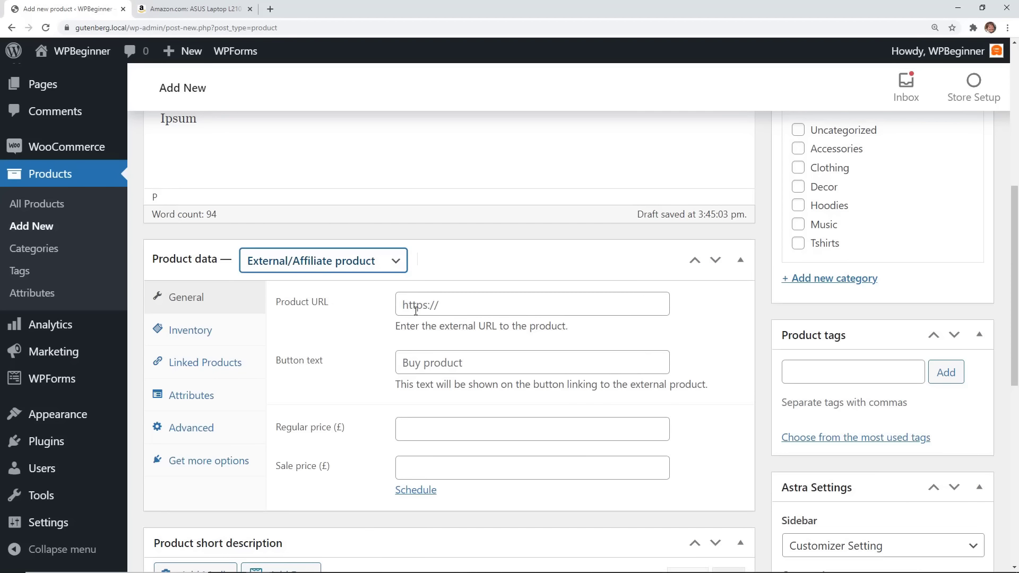
pyautogui.rightClick(416, 303)
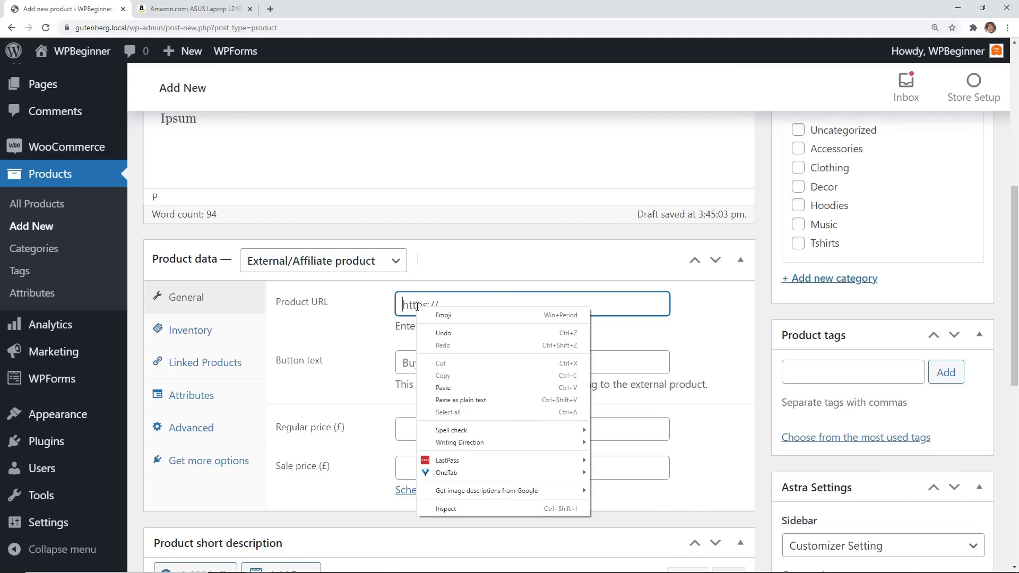
pyautogui.moveTo(448, 312)
pyautogui.write('Buy on Amazon')
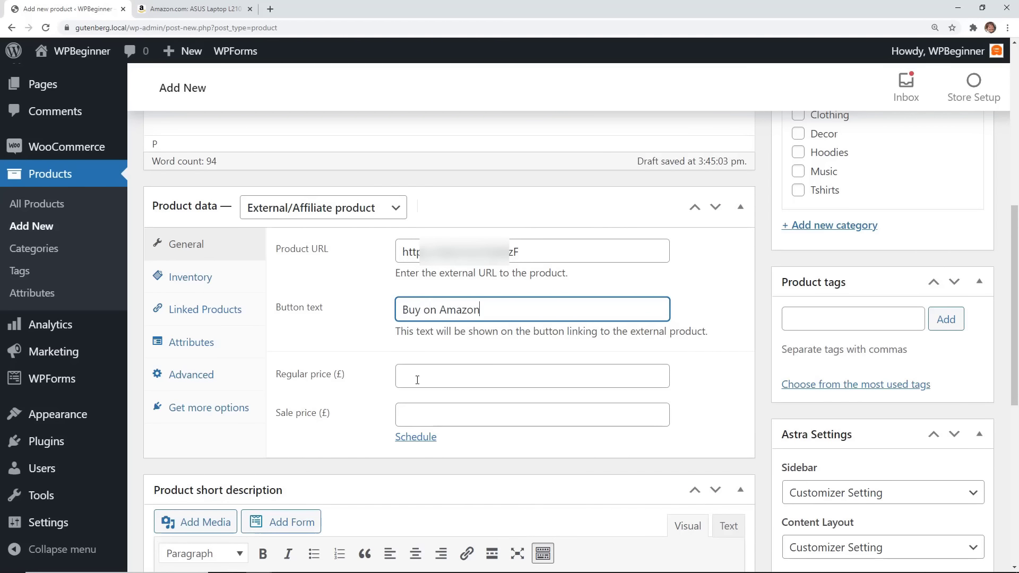
pyautogui.moveTo(317, 396)
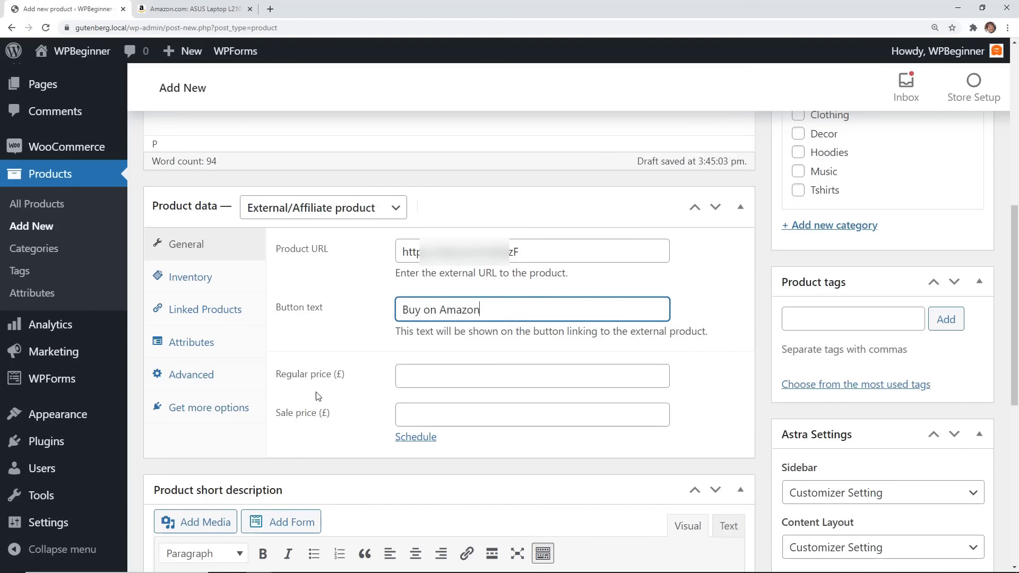
pyautogui.click(192, 8)
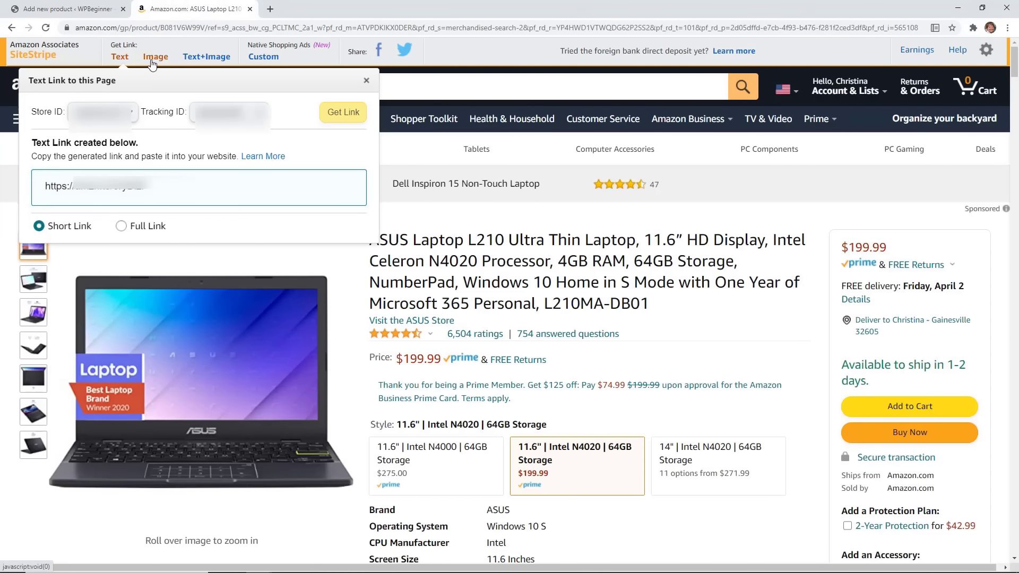
# Step: Generate a Large-size SiteStripe image link for the ASUS laptop and return to WordPress
pyautogui.click(155, 56)
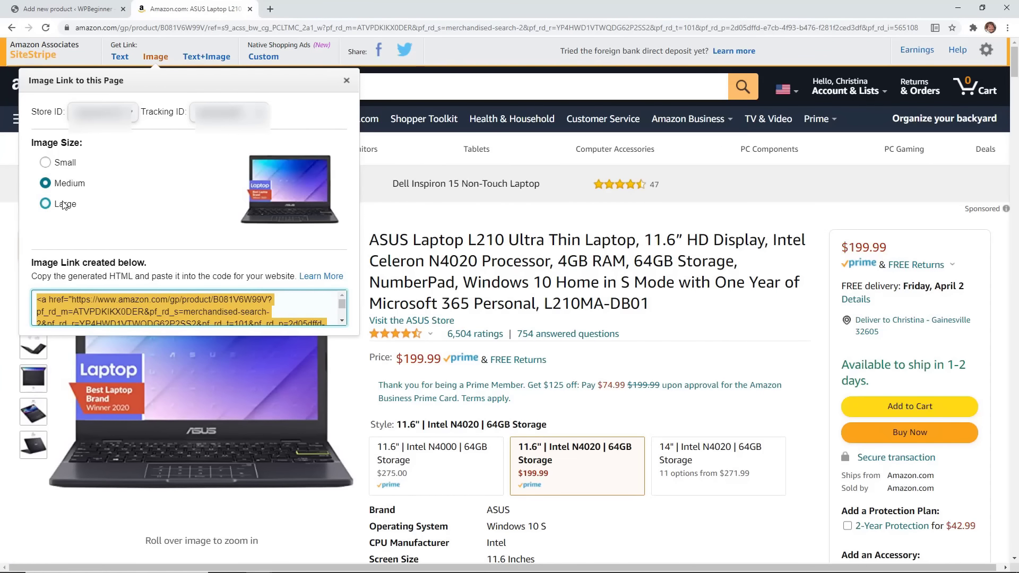
pyautogui.click(44, 203)
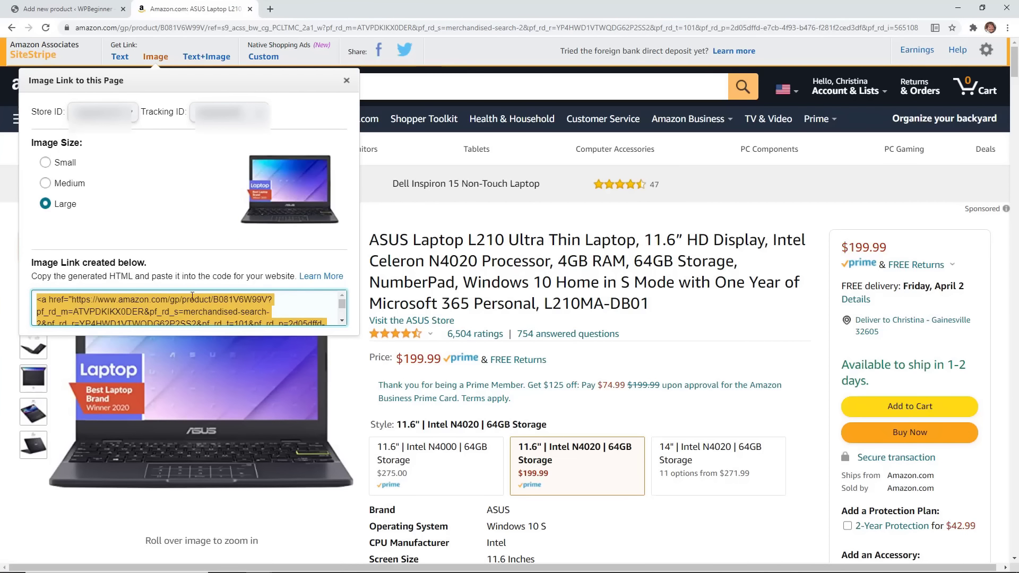
pyautogui.moveTo(101, 10)
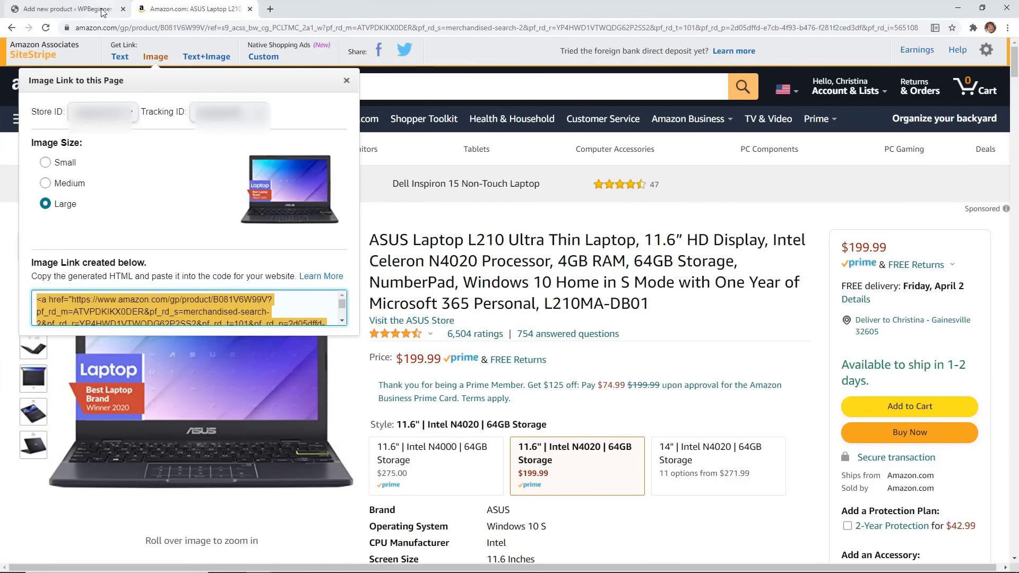
pyautogui.click(62, 9)
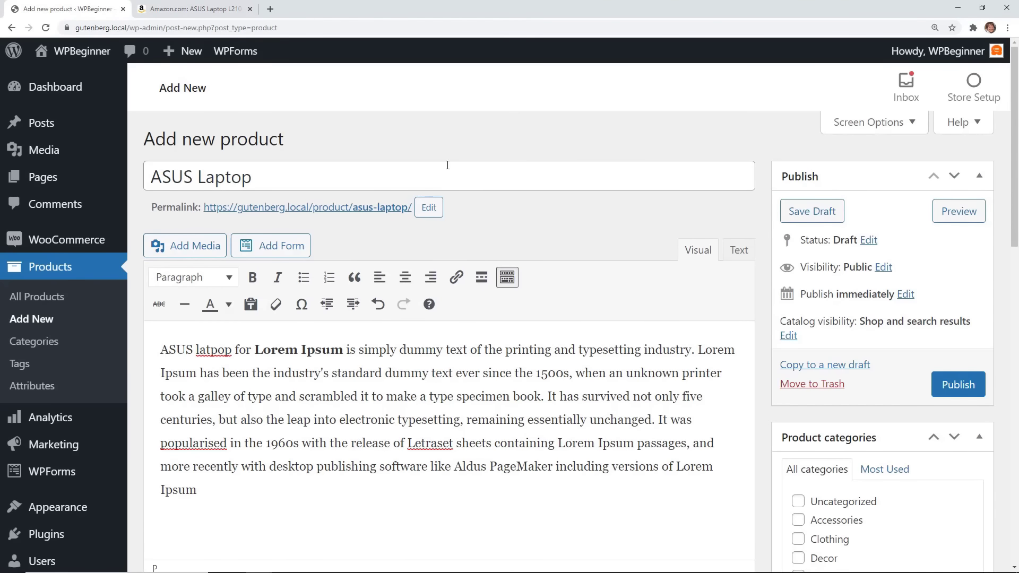
# Step: Paste the Amazon image HTML after the description in Text view and publish the product
pyautogui.scroll(-3)
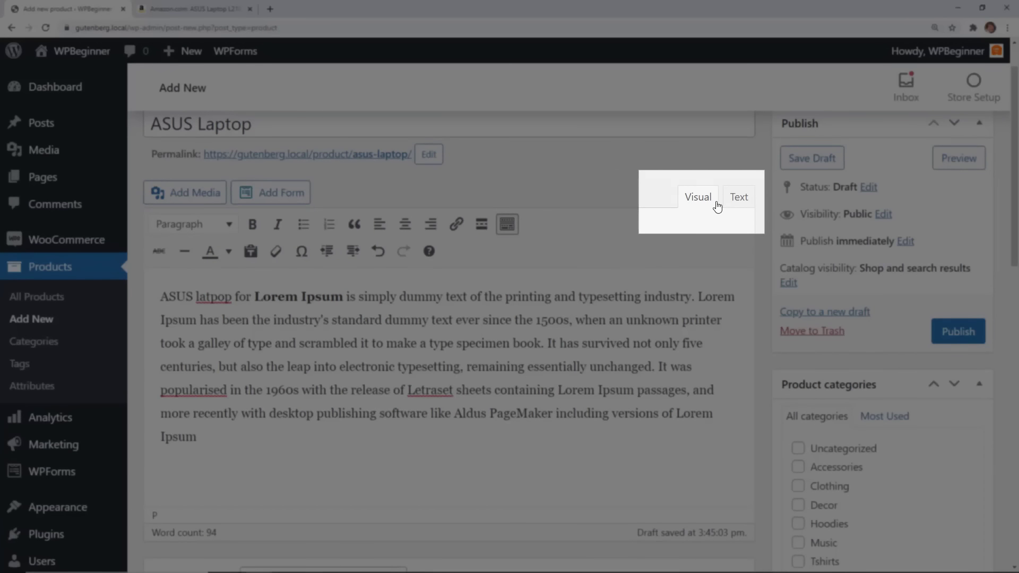
pyautogui.click(739, 198)
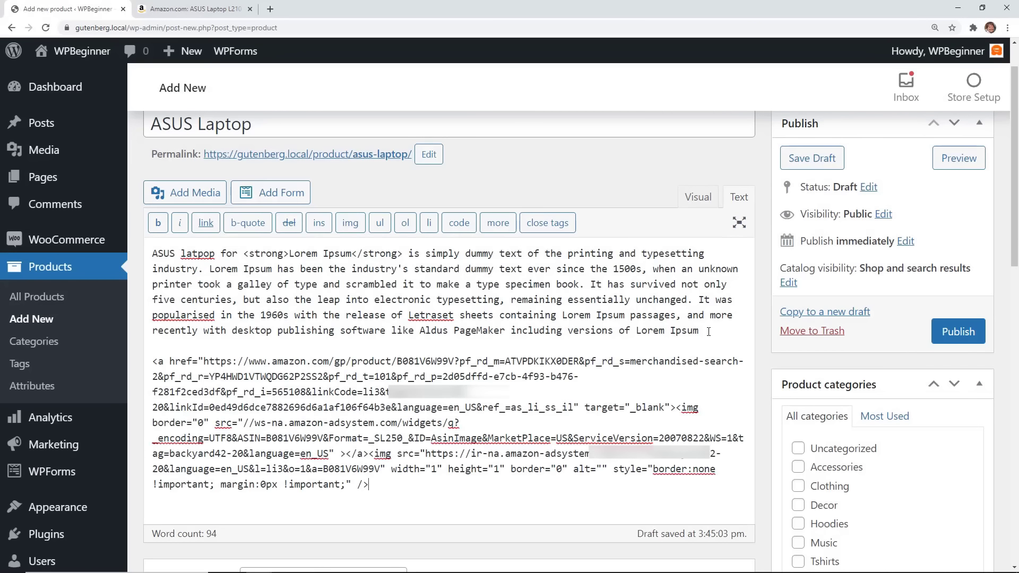
pyautogui.moveTo(711, 221)
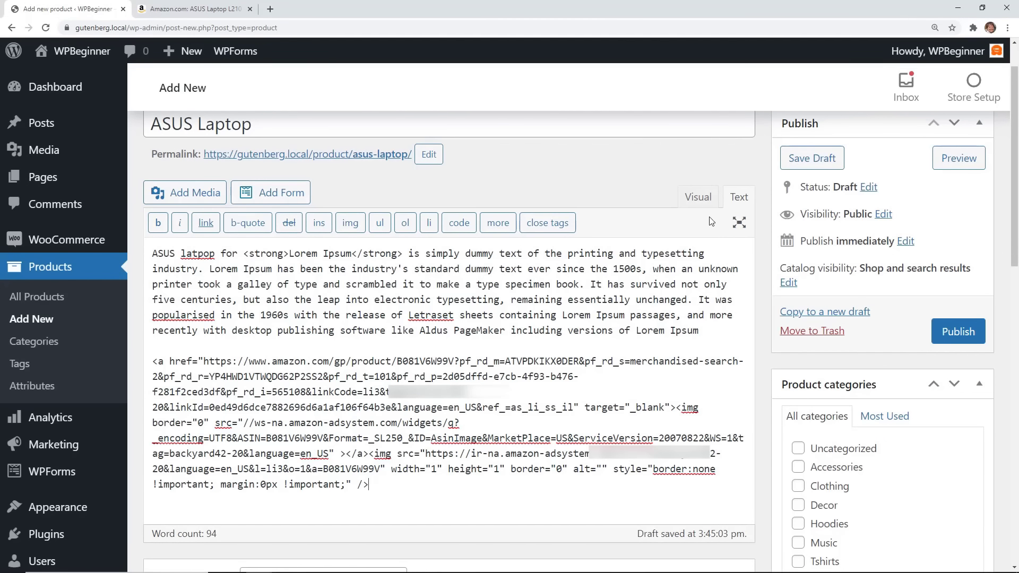
pyautogui.click(697, 197)
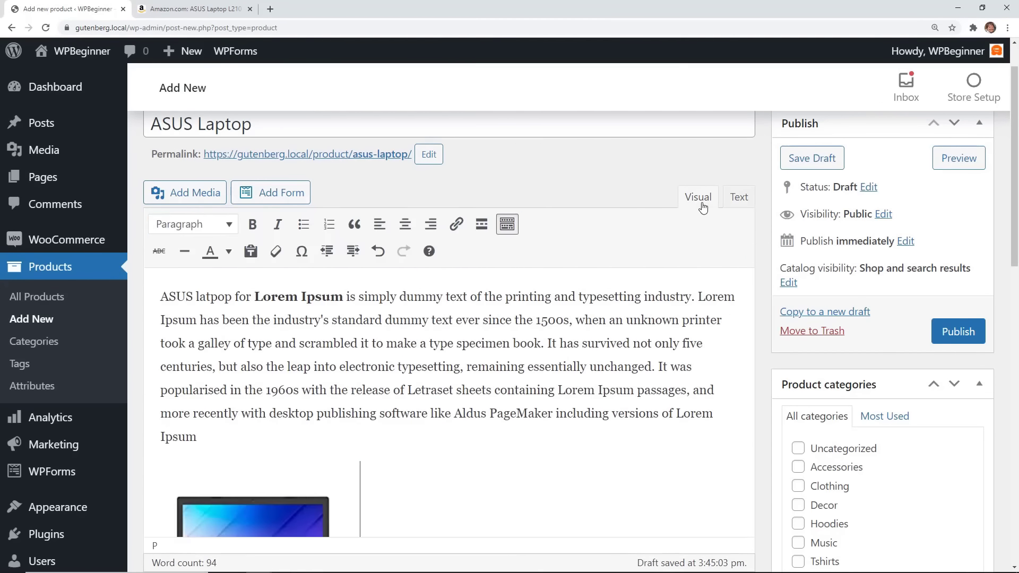
pyautogui.scroll(3)
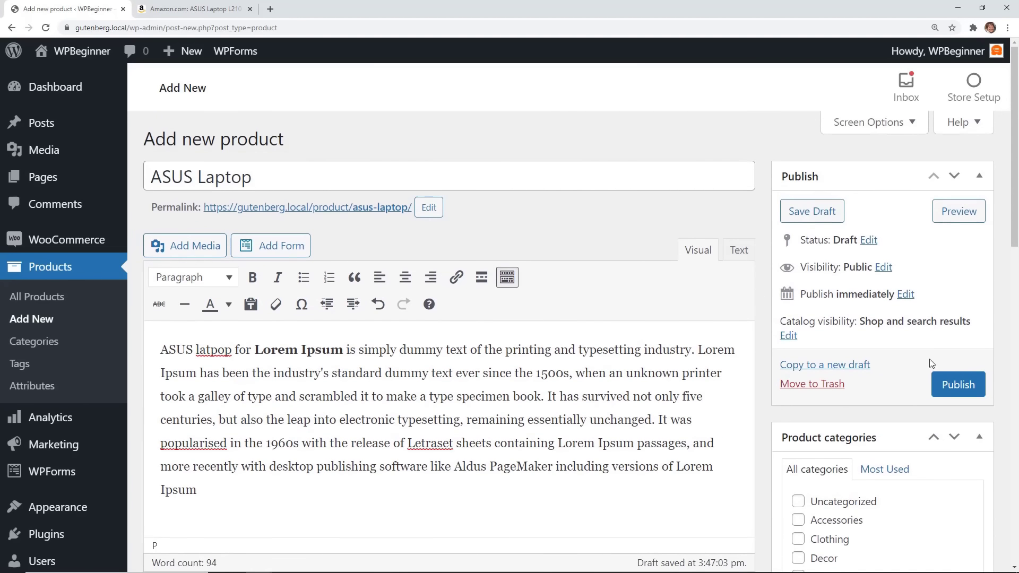
pyautogui.click(958, 384)
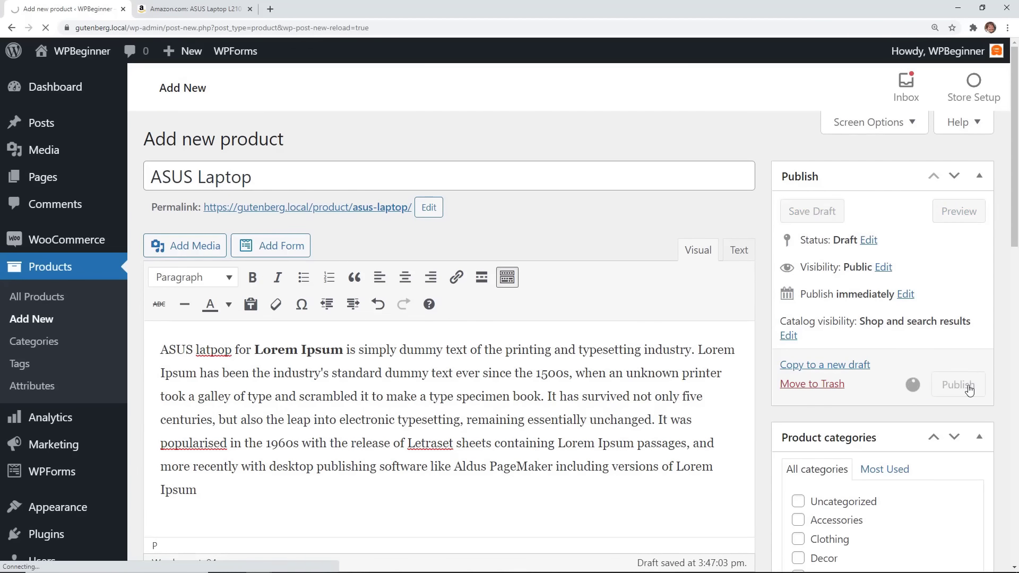
# Step: View the live ASUS Laptop page with its Buy on Amazon button and Amazon image
pyautogui.click(958, 385)
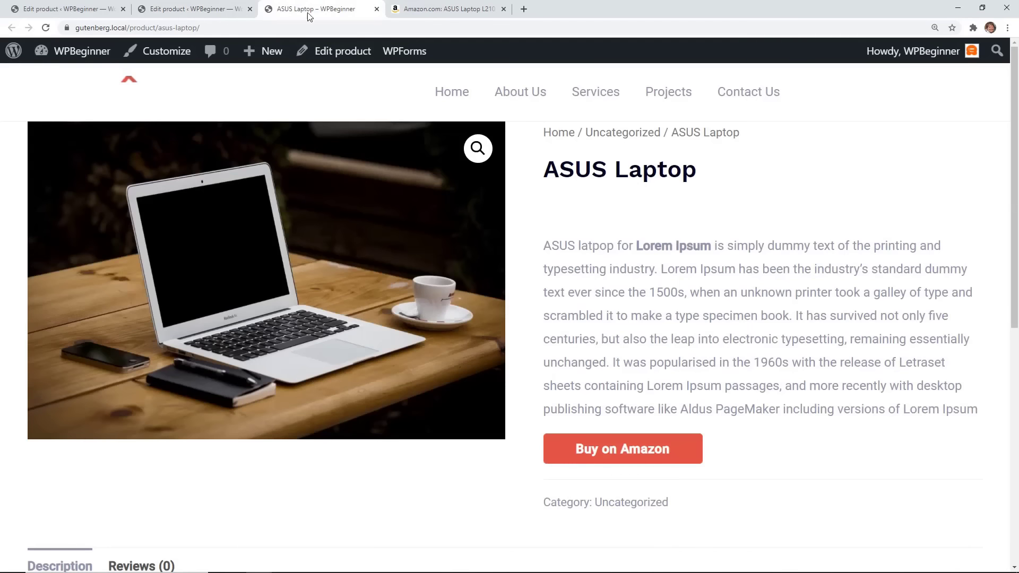
pyautogui.moveTo(575, 441)
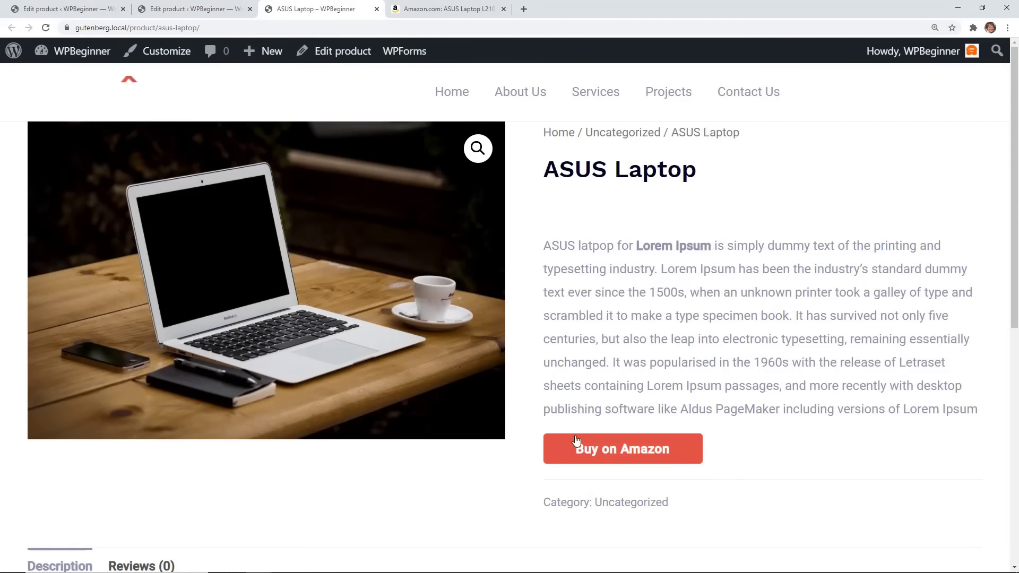
pyautogui.moveTo(621, 448)
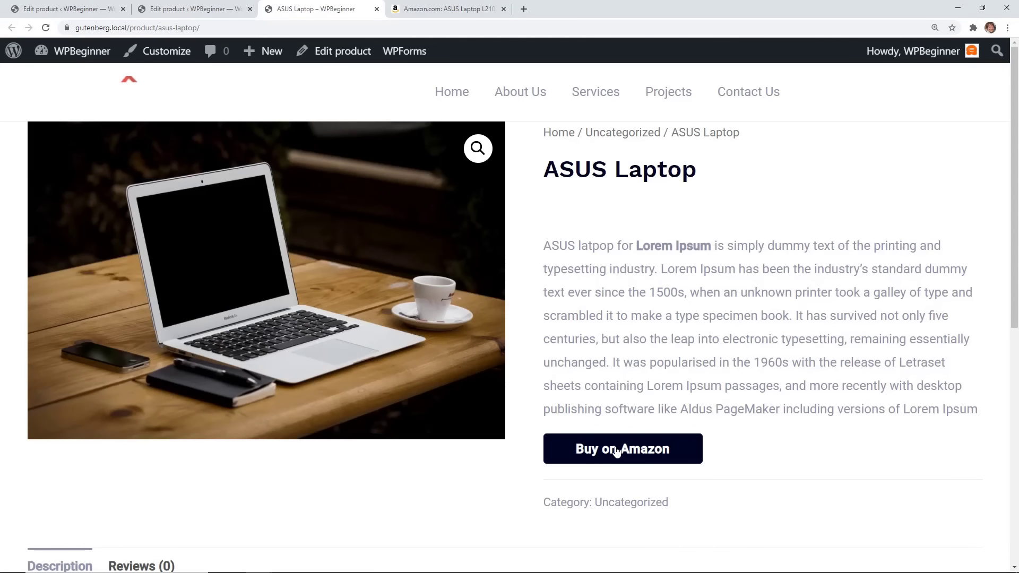
pyautogui.scroll(-3)
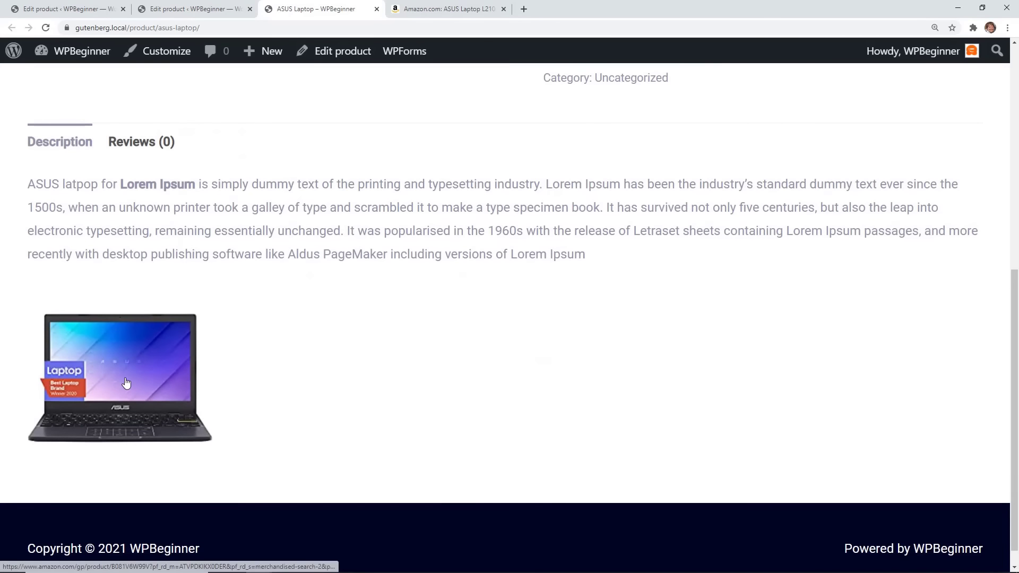
pyautogui.moveTo(349, 384)
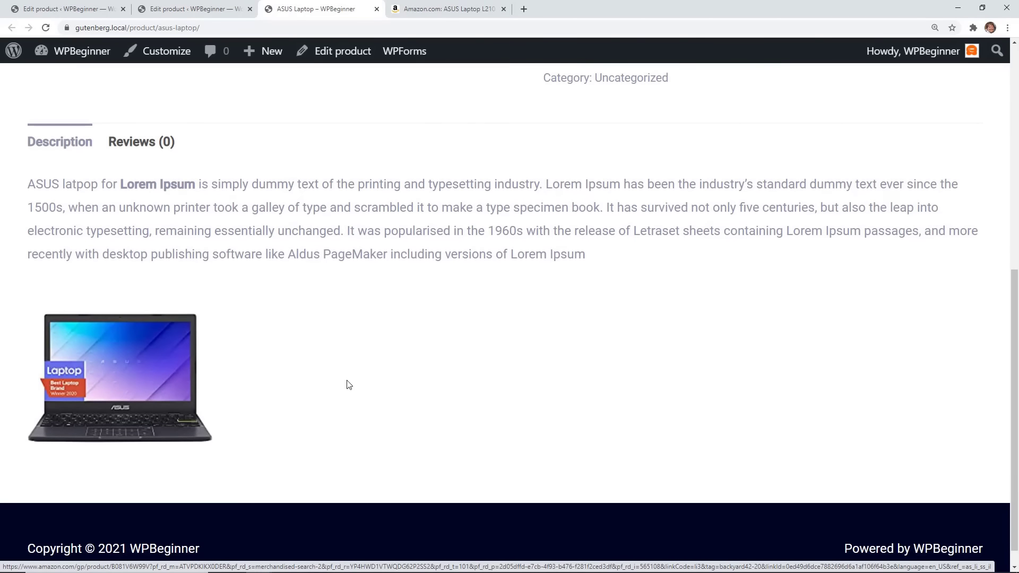
pyautogui.scroll(3)
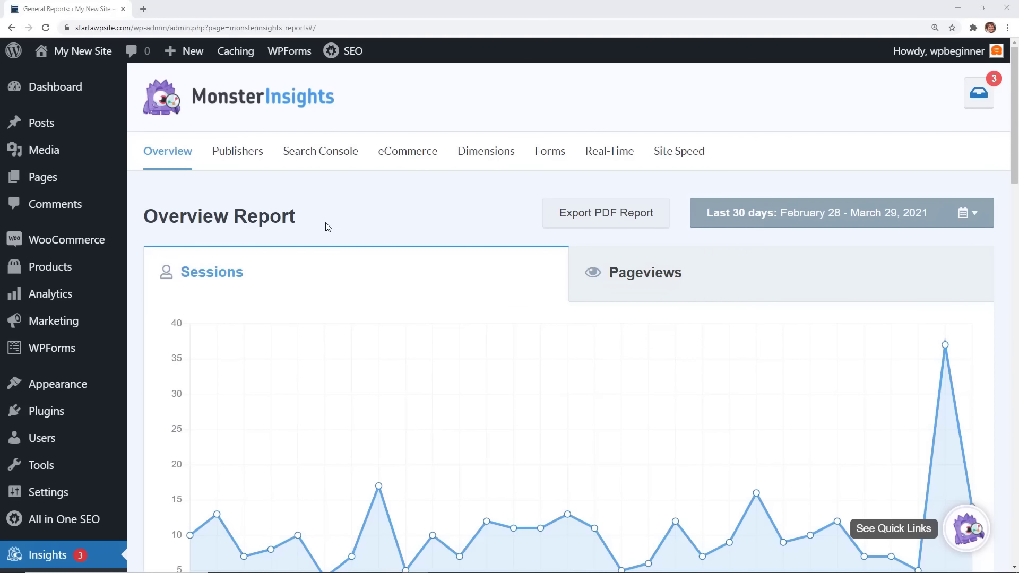
# Step: Review the Reports Overview, then switch to the Publishers report showing outbound link clicks
pyautogui.scroll(-3)
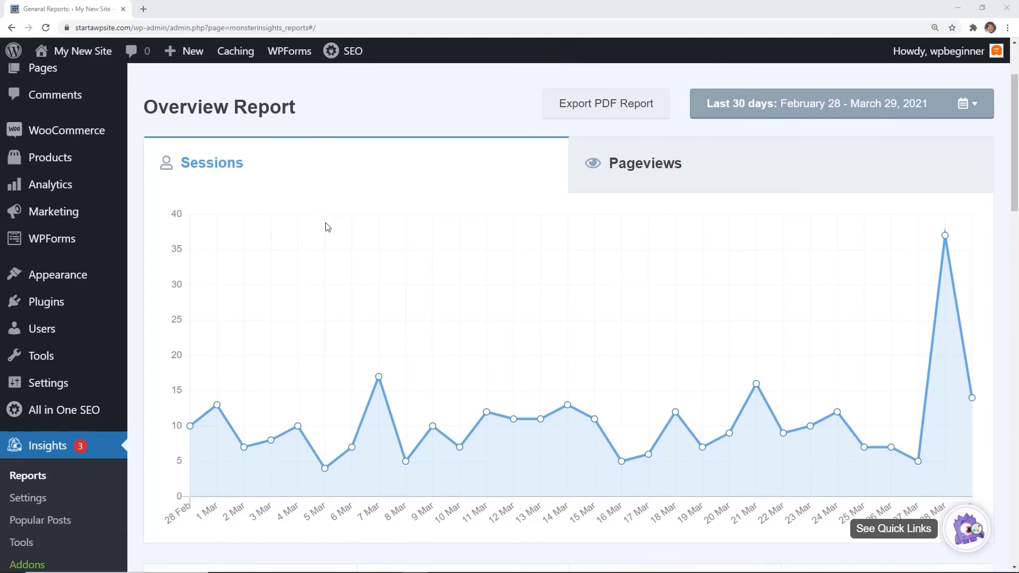
pyautogui.scroll(-3)
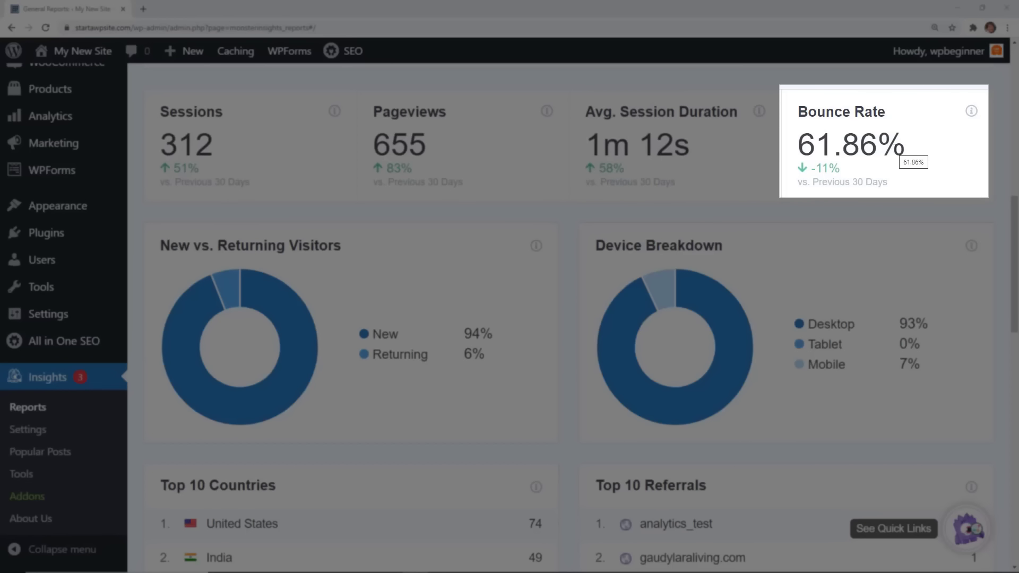
pyautogui.scroll(-3)
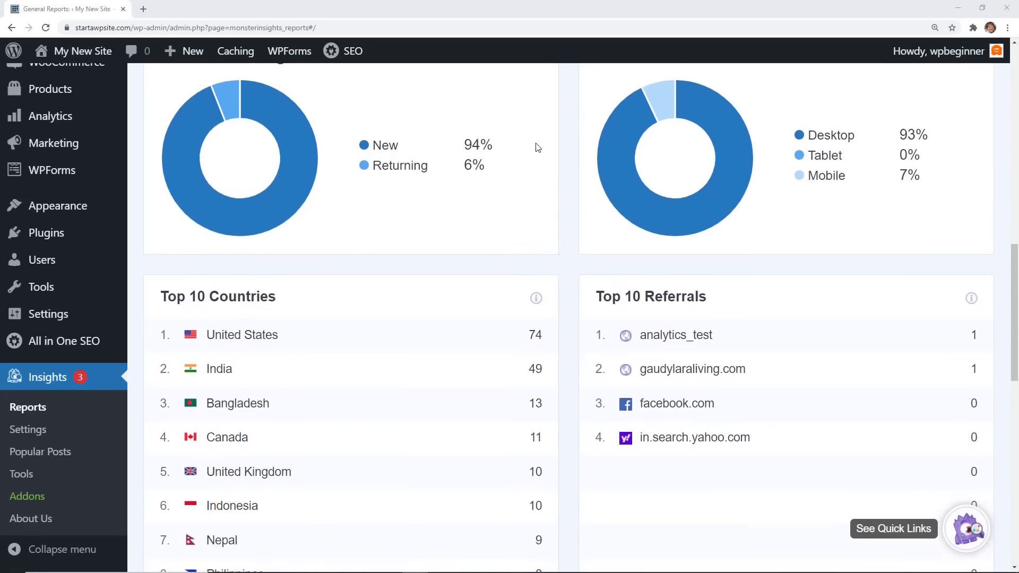
pyautogui.scroll(3)
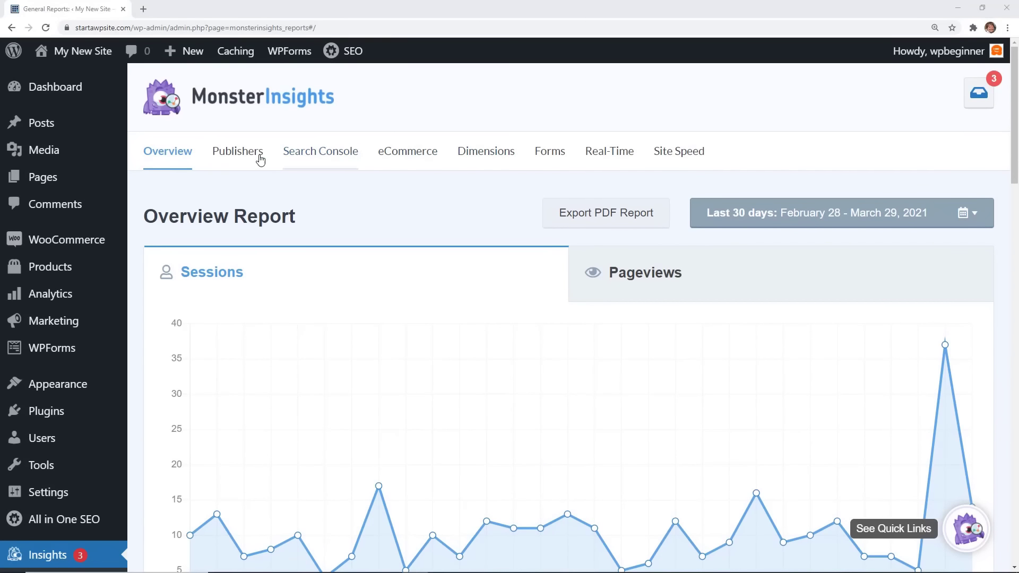
pyautogui.click(237, 151)
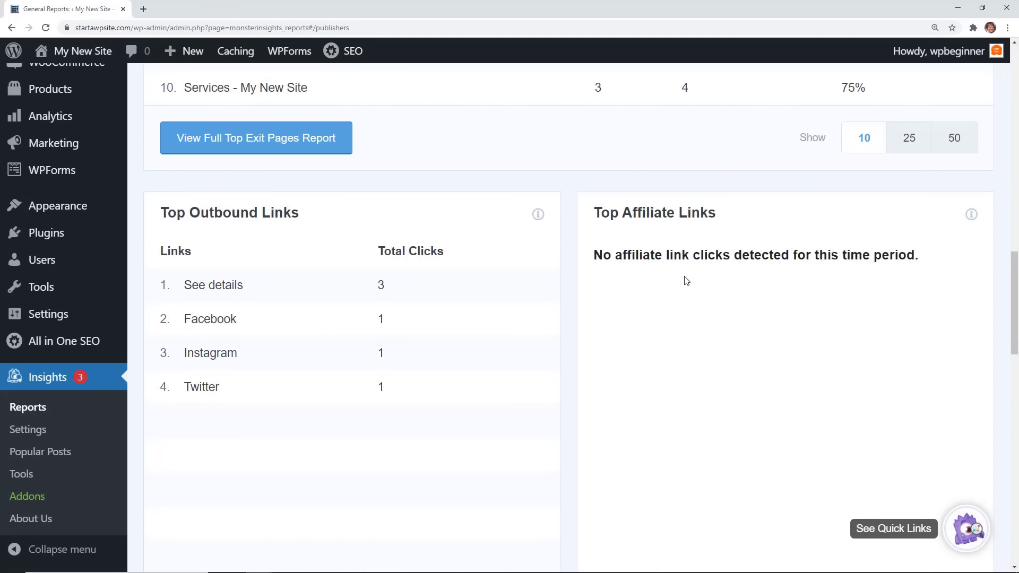
# Step: Bring up monsterinsights.com in a new browser tab
pyautogui.click(268, 9)
pyautogui.write('monste')
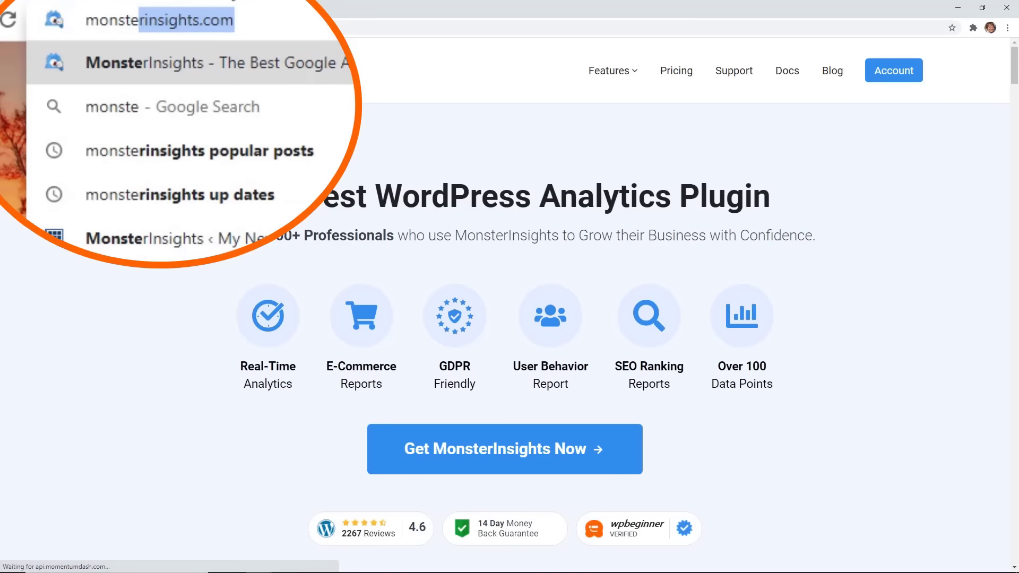
pyautogui.click(196, 63)
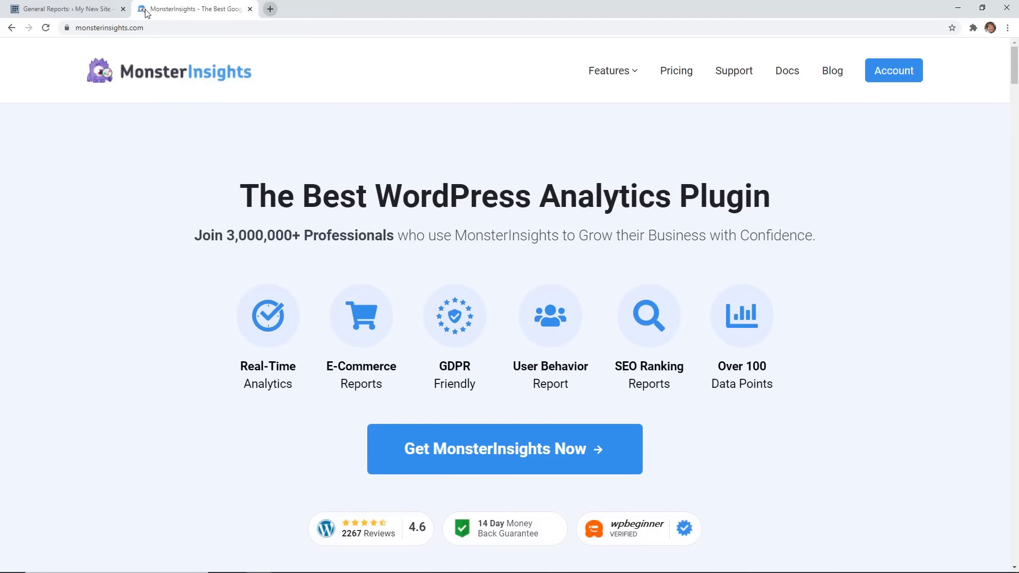